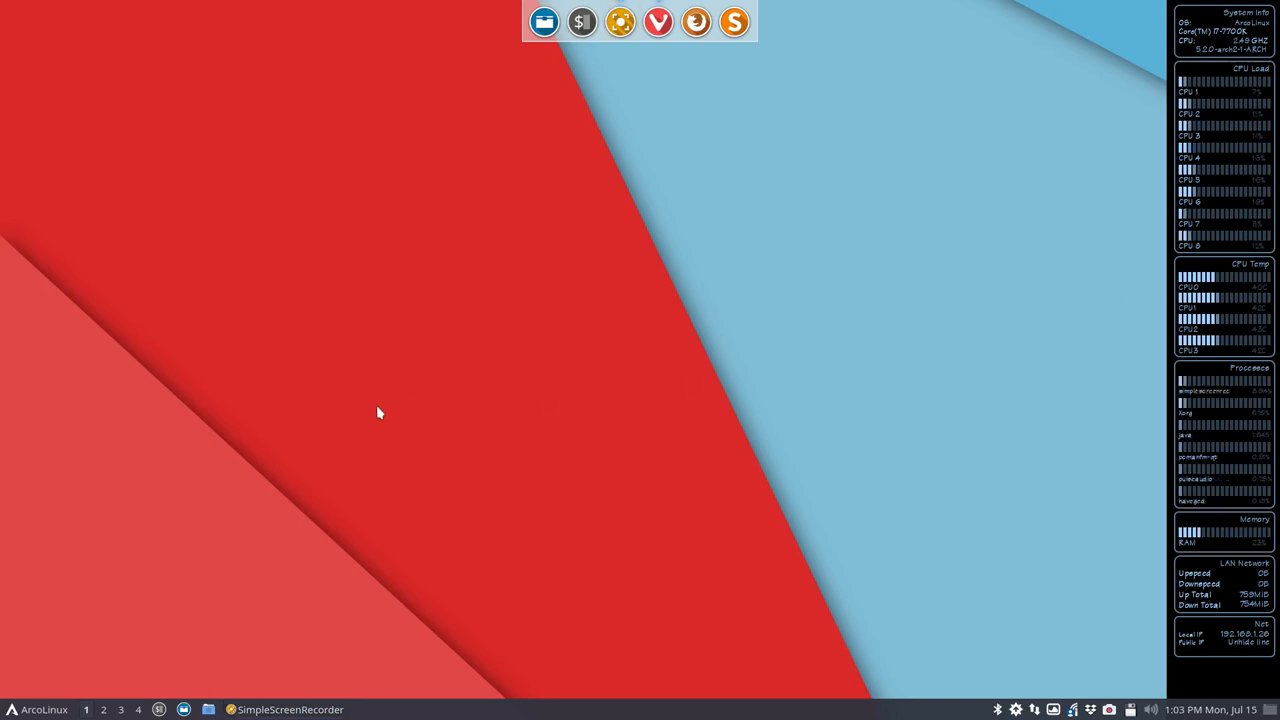
Step: Launch qterminal from the top dock to show the system information banner
{"action": "left_click", "coordinate": [581, 22]}
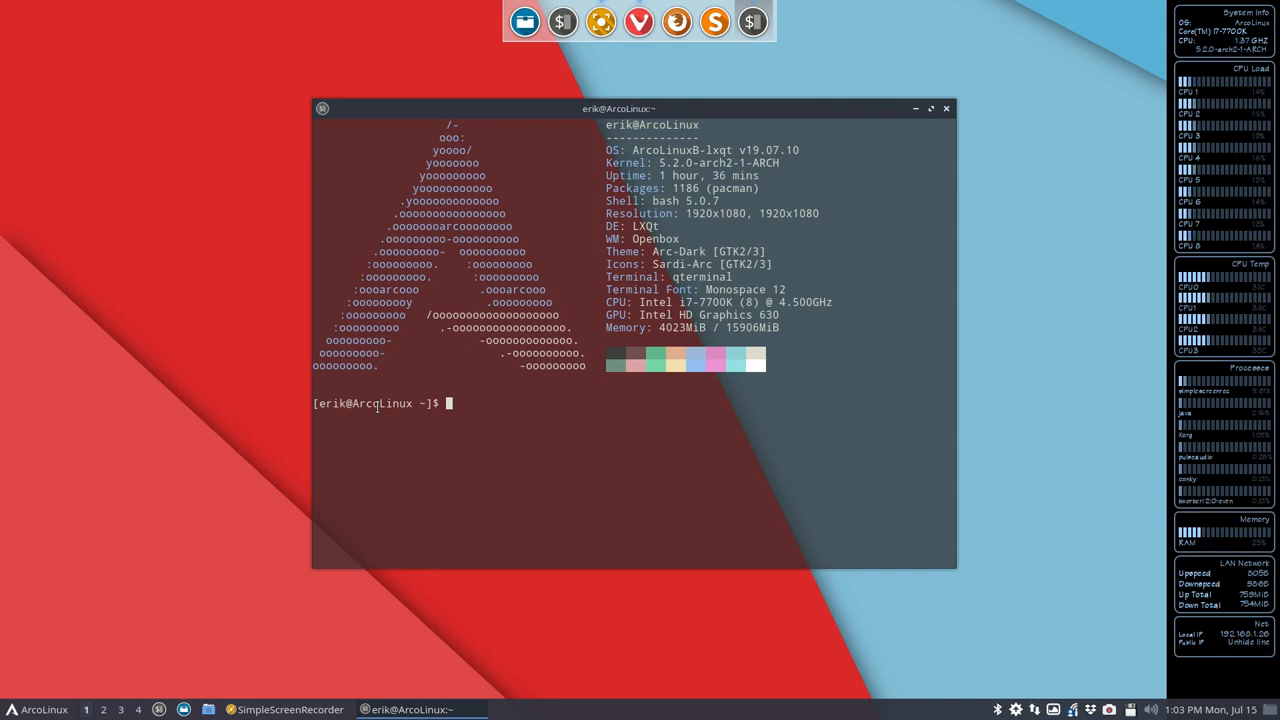
Step: Search yay for minecraft, pick feedthebeast (8), skip diffs with N, and build it
{"action": "type", "text": "ay"}
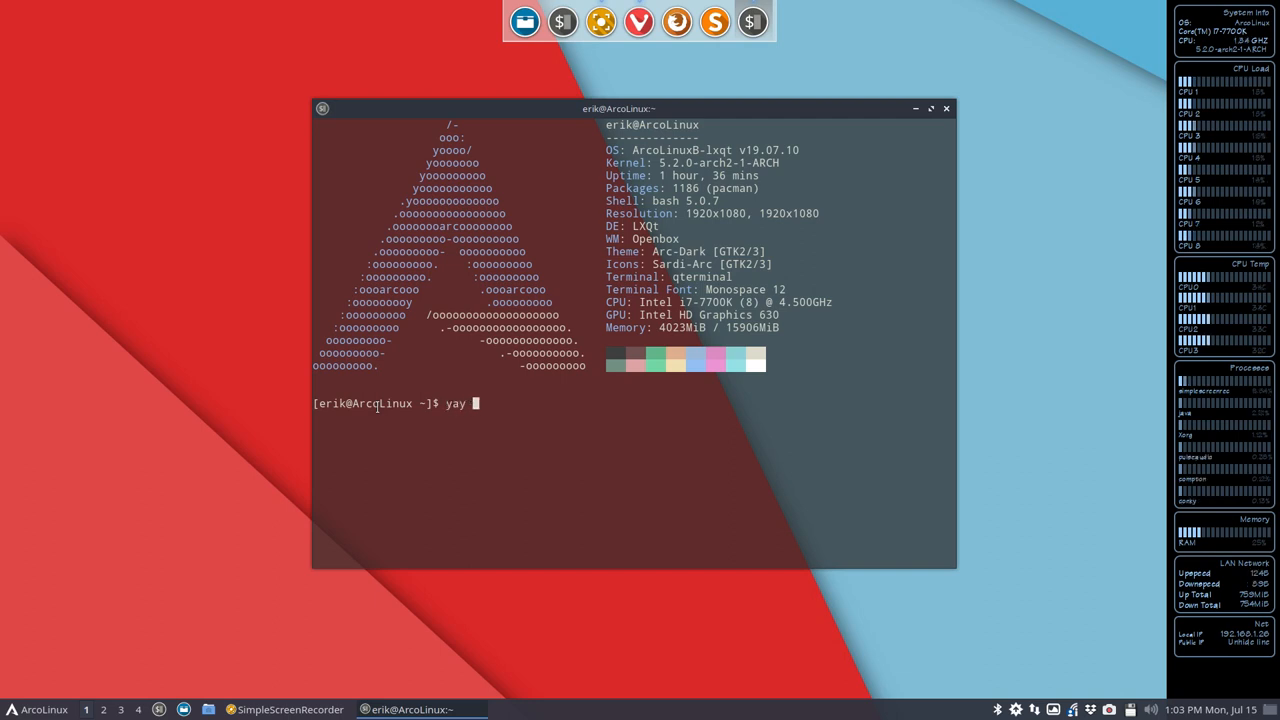
{"action": "type", "text": "mi"}
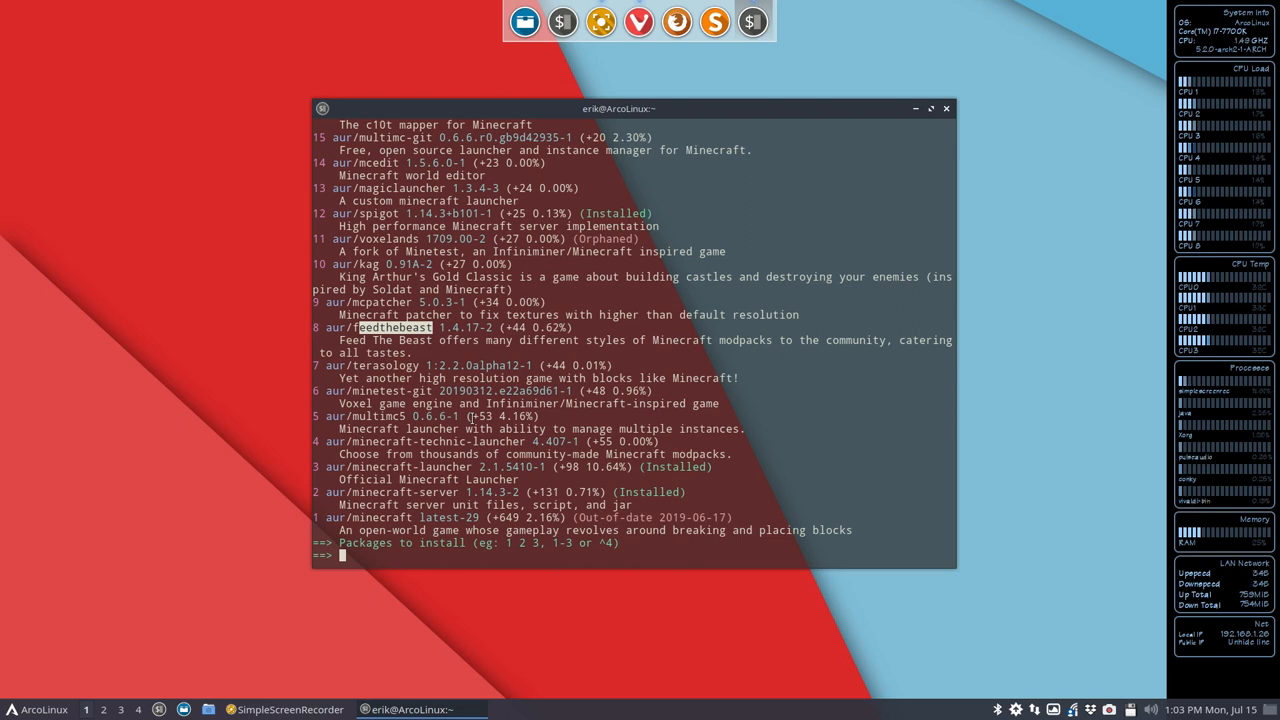
{"action": "type", "text": "8"}
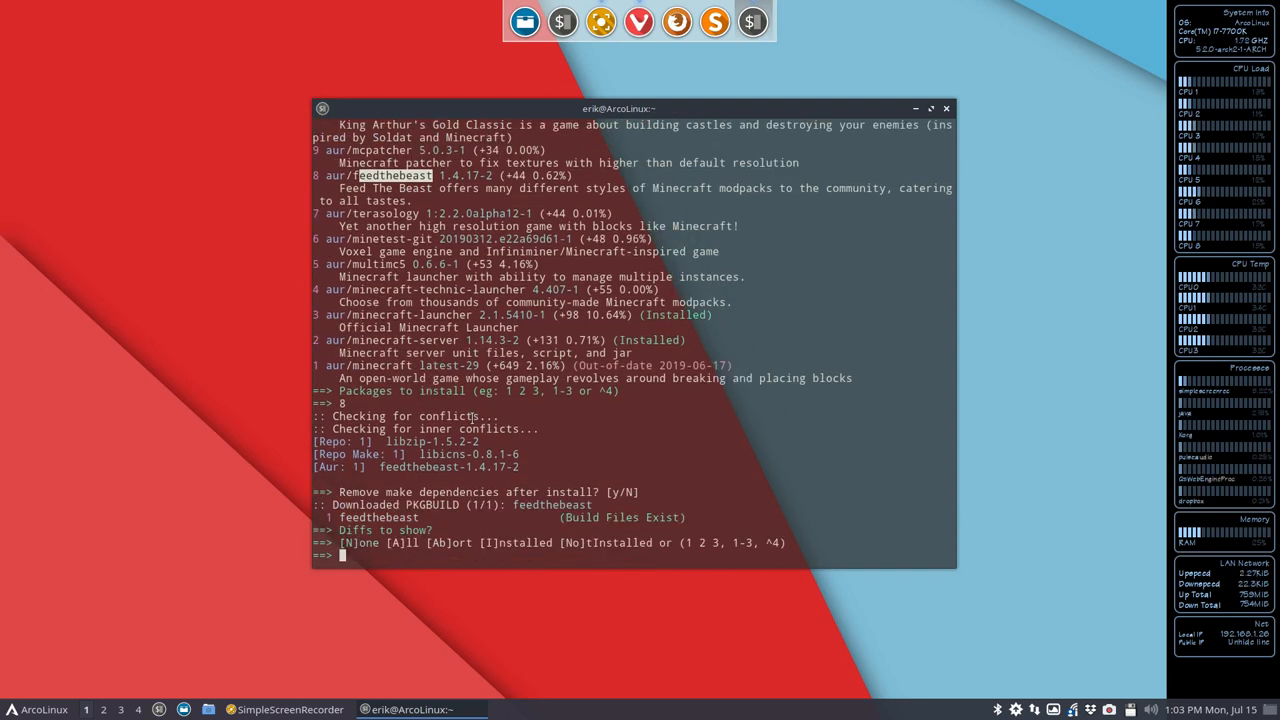
{"action": "type", "text": "N"}
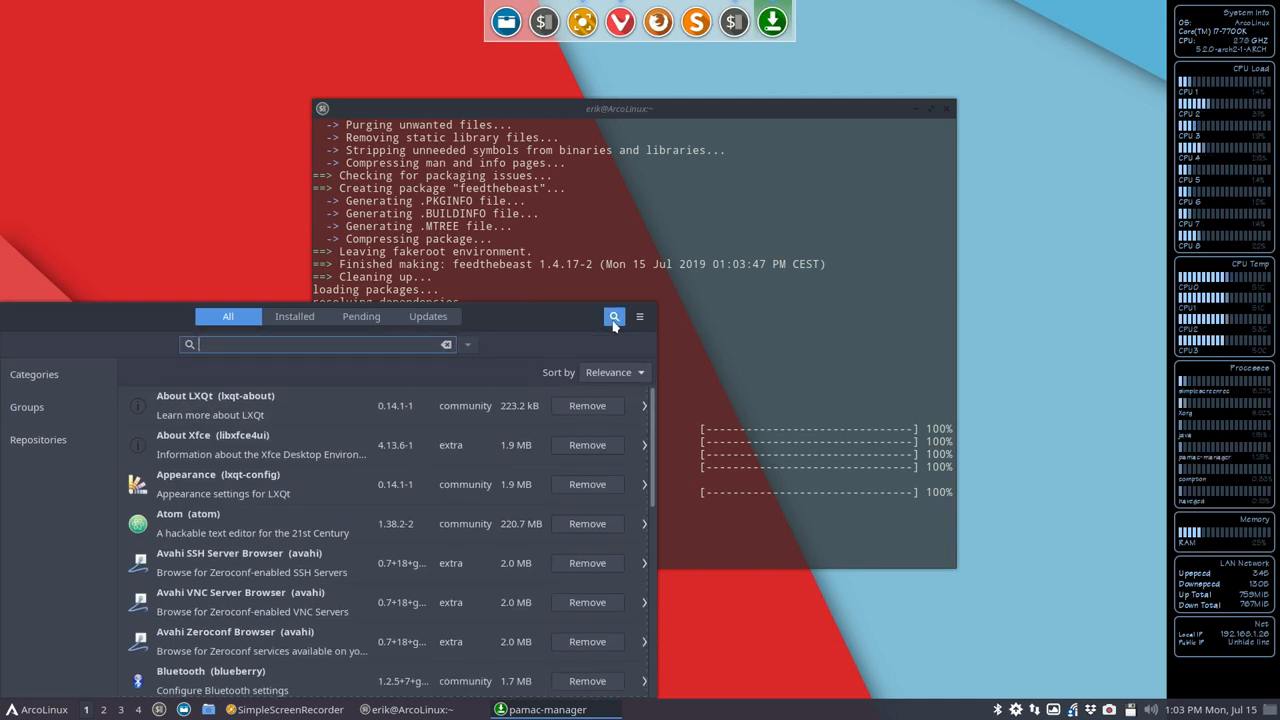
Step: Find feedthebeast 1.4.17-2 in pamac-manager and select its name in /usr/bin/feedthebeast
{"action": "type", "text": "feedthe"}
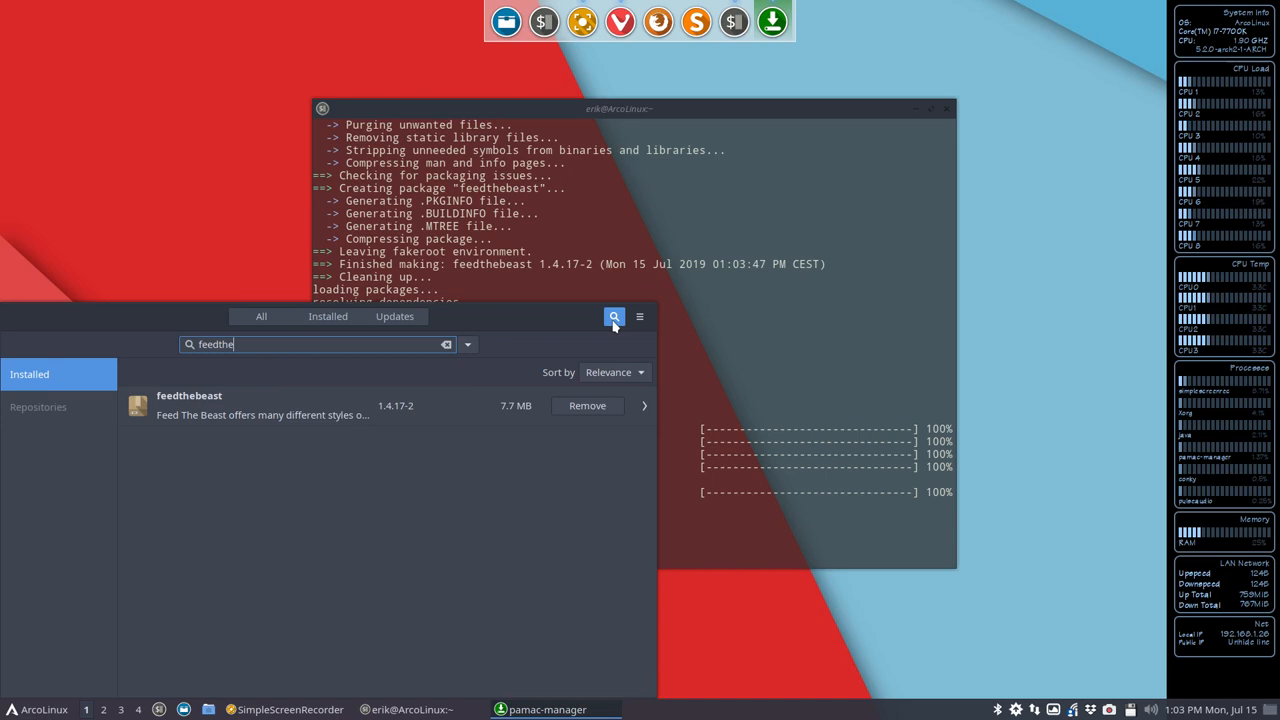
{"action": "left_click", "coordinate": [263, 407]}
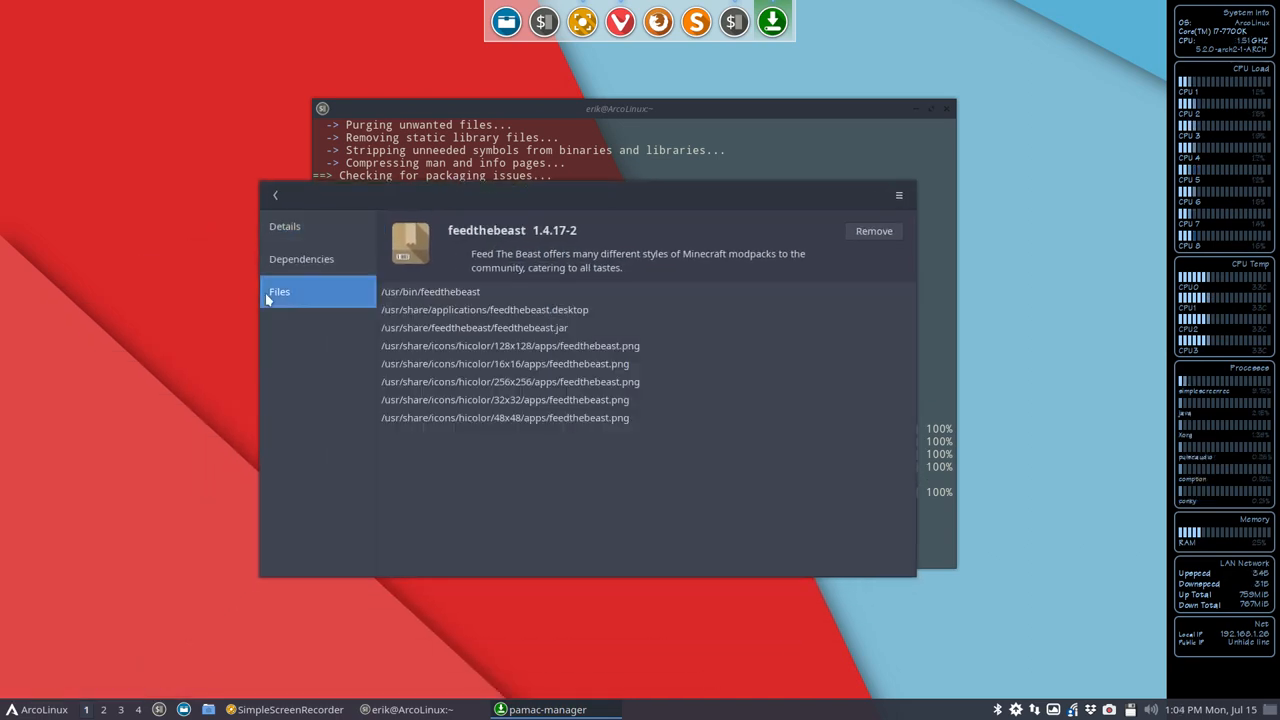
{"action": "double_click", "coordinate": [449, 291]}
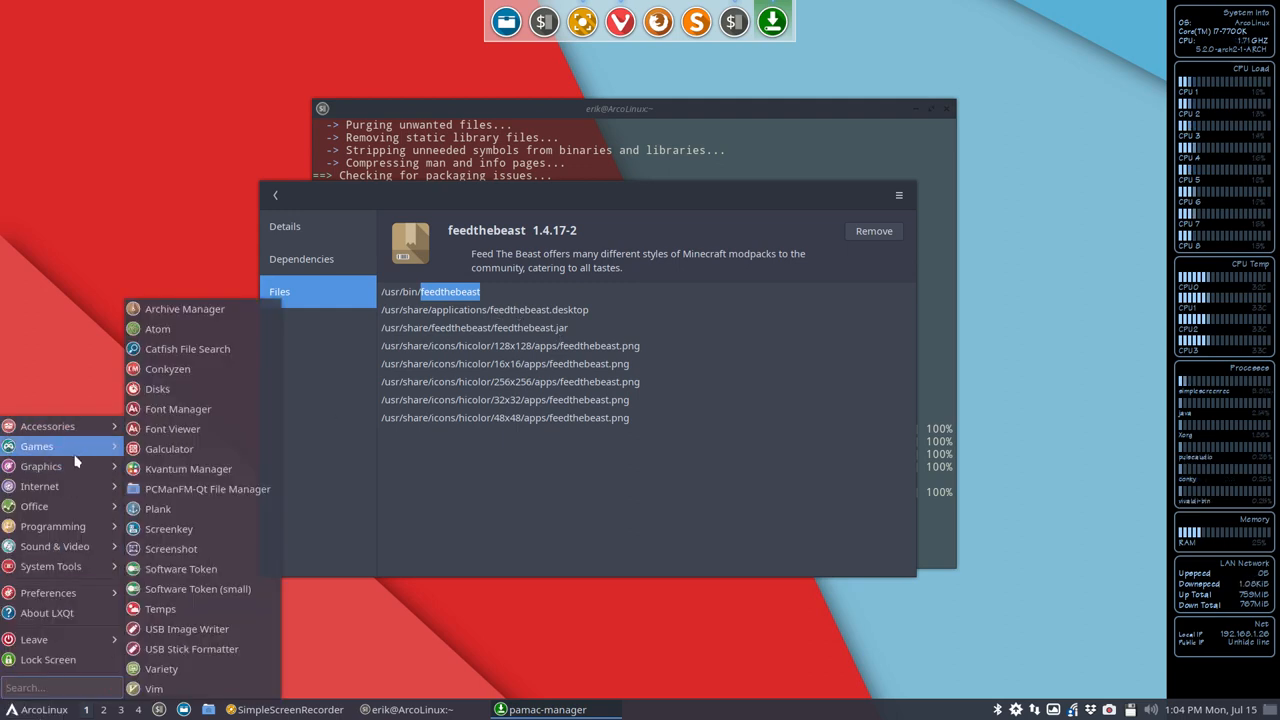
Step: Start Feed The Beast from the LXQt Games menu
{"action": "left_click", "coordinate": [181, 457]}
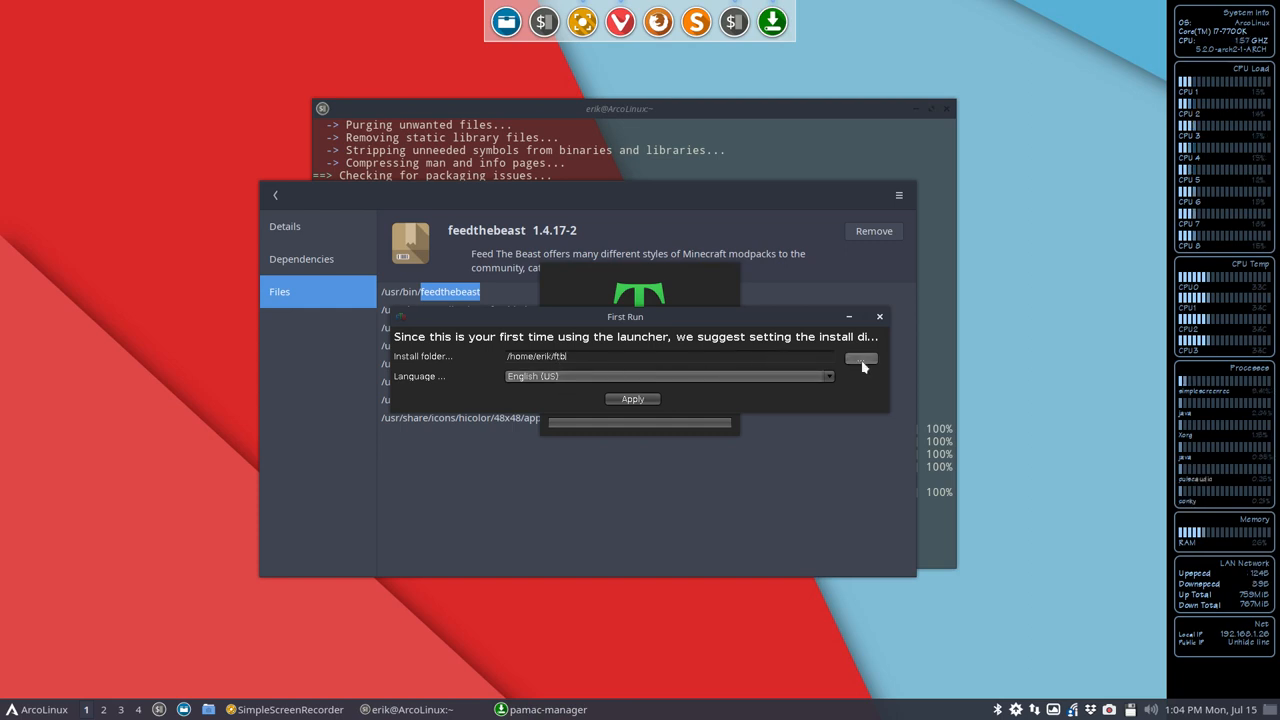
Step: Choose the Documents folder as the launcher's install location
{"action": "left_click", "coordinate": [861, 357]}
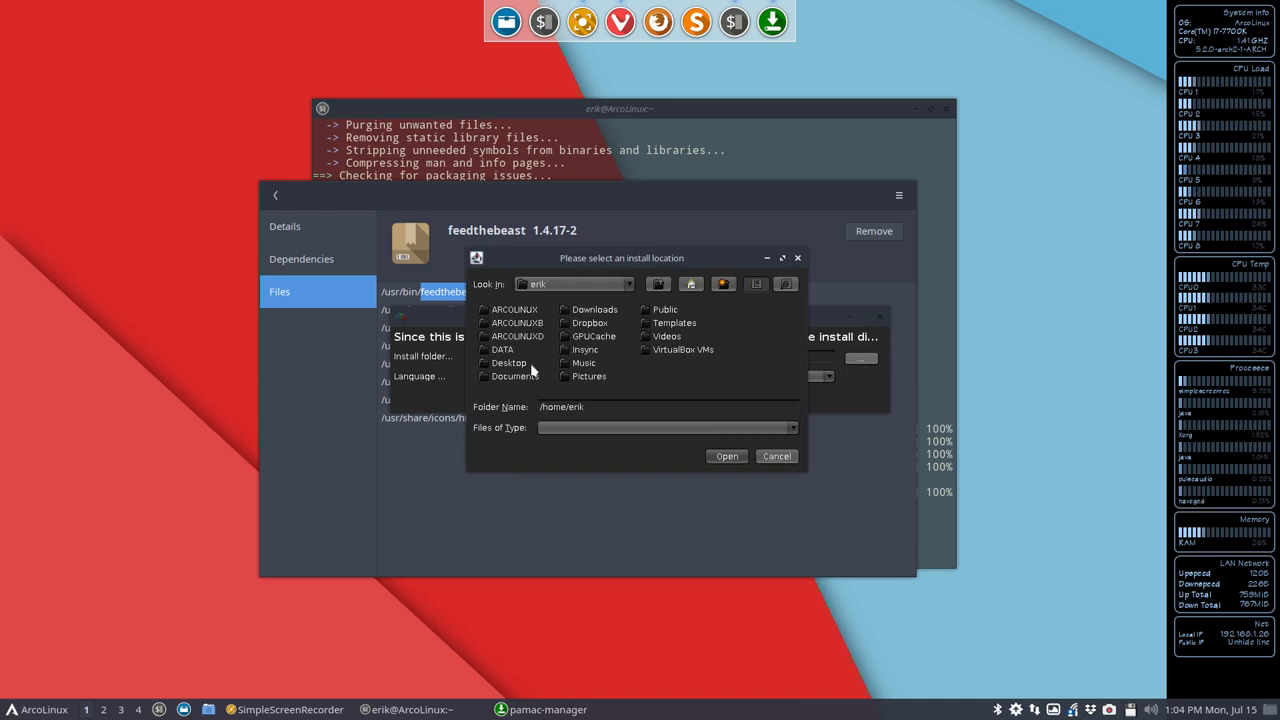
{"action": "double_click", "coordinate": [510, 376]}
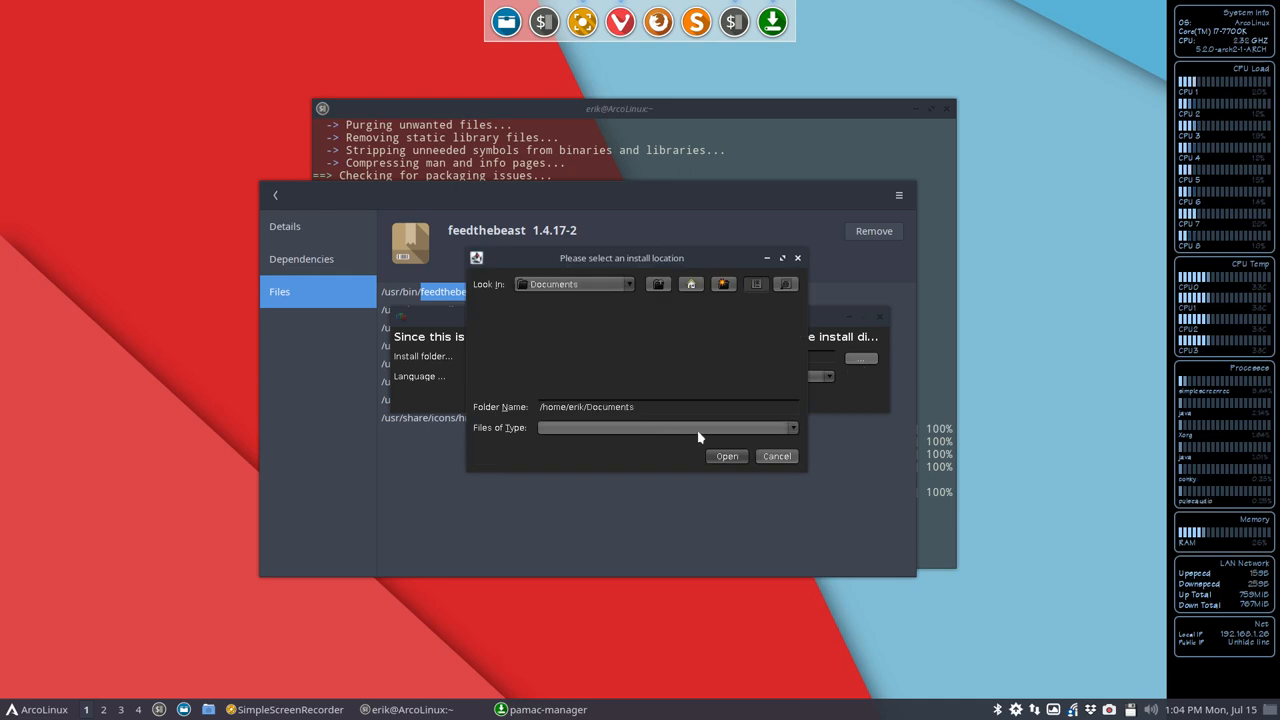
{"action": "left_click", "coordinate": [775, 456]}
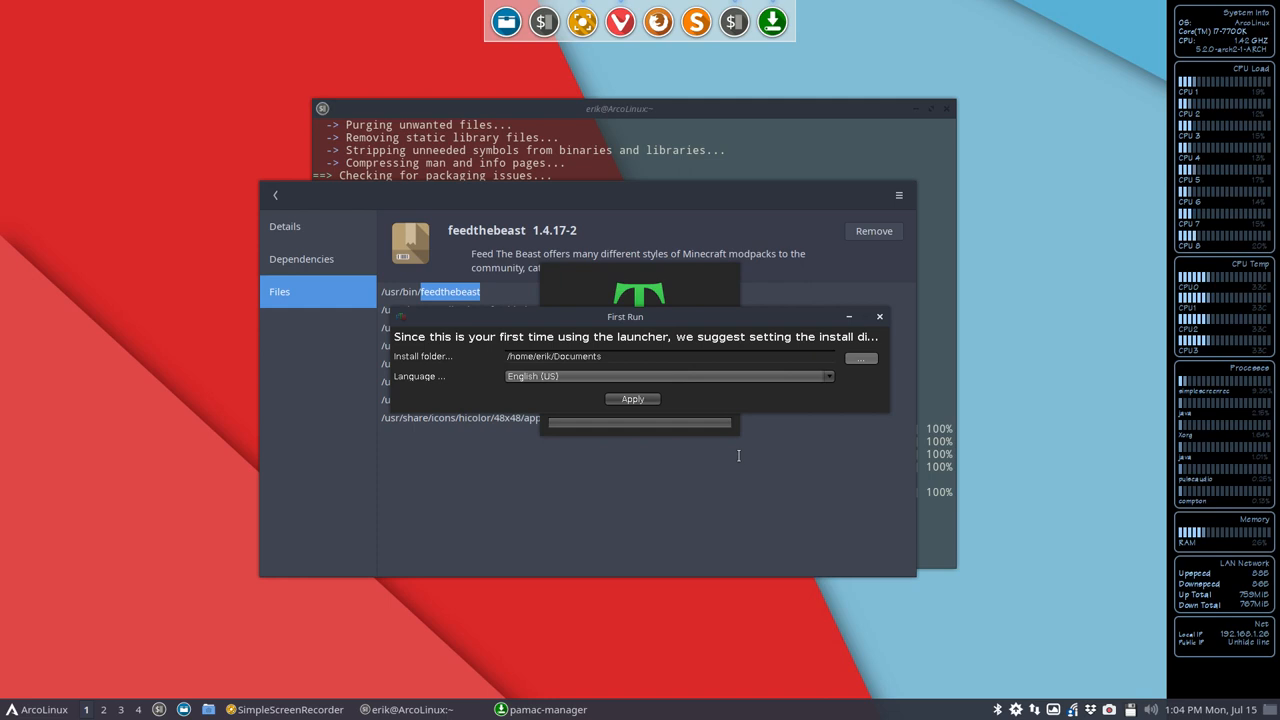
{"action": "mouse_move", "coordinate": [605, 370]}
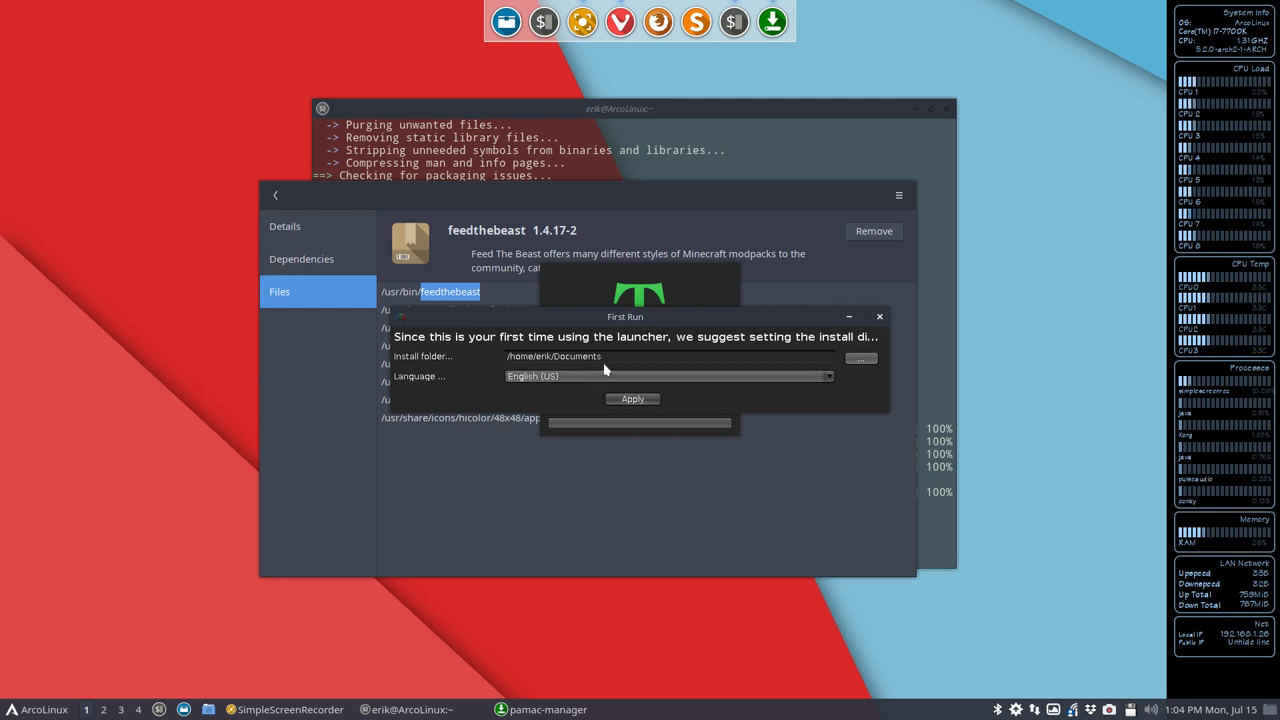
Step: Create a new ftb folder in home, make it the install folder, and apply
{"action": "left_click", "coordinate": [861, 357]}
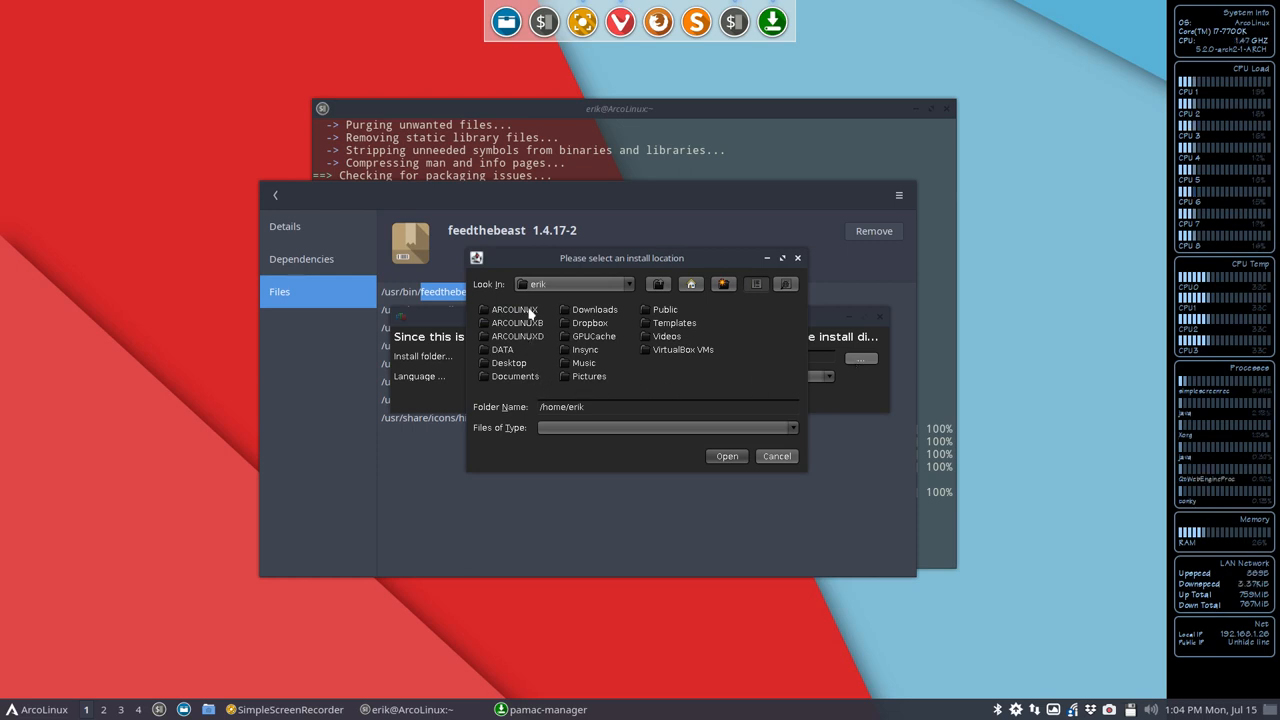
{"action": "mouse_move", "coordinate": [590, 350]}
{"action": "type", "text": "/Documents"}
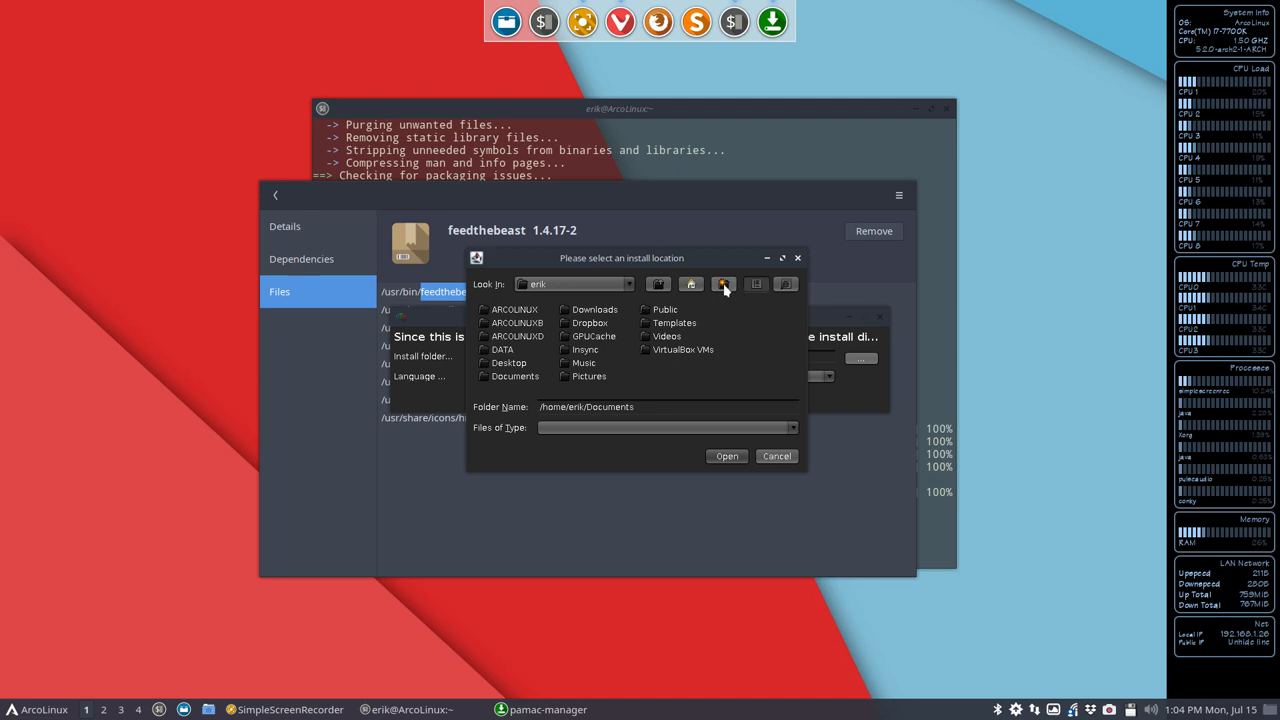
{"action": "left_click", "coordinate": [723, 284]}
{"action": "type", "text": "ftb"}
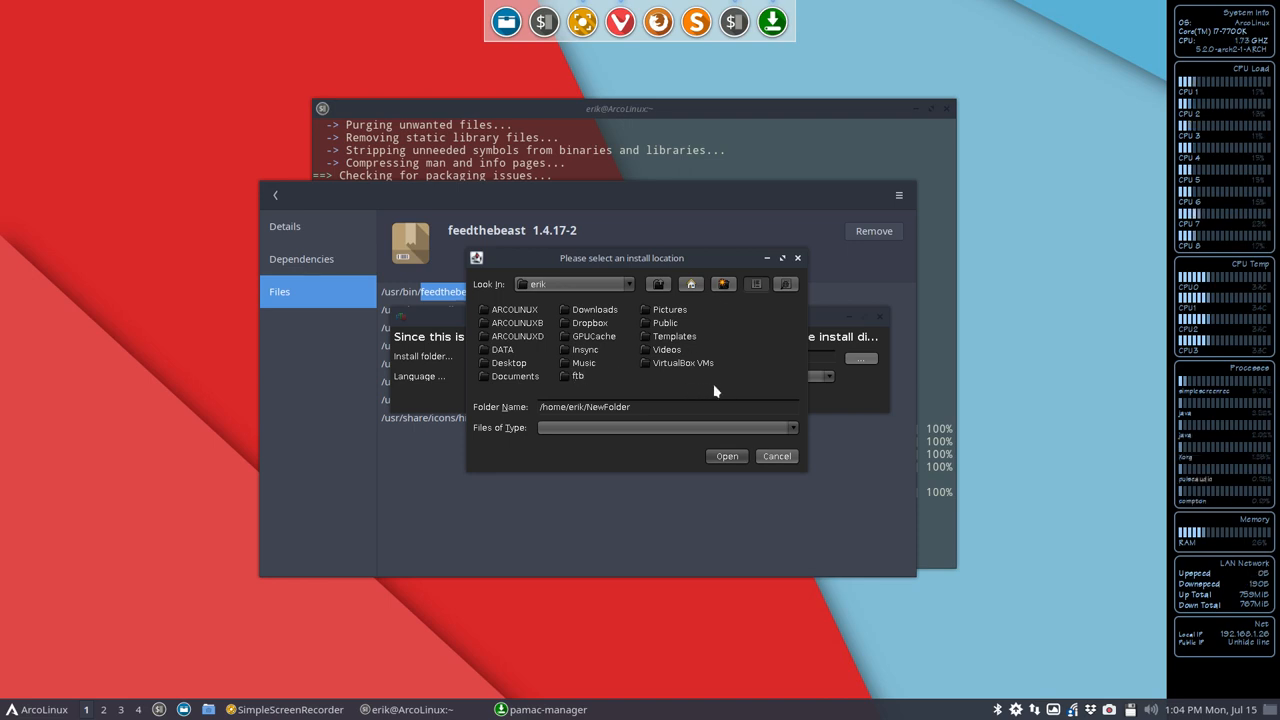
{"action": "mouse_move", "coordinate": [730, 456]}
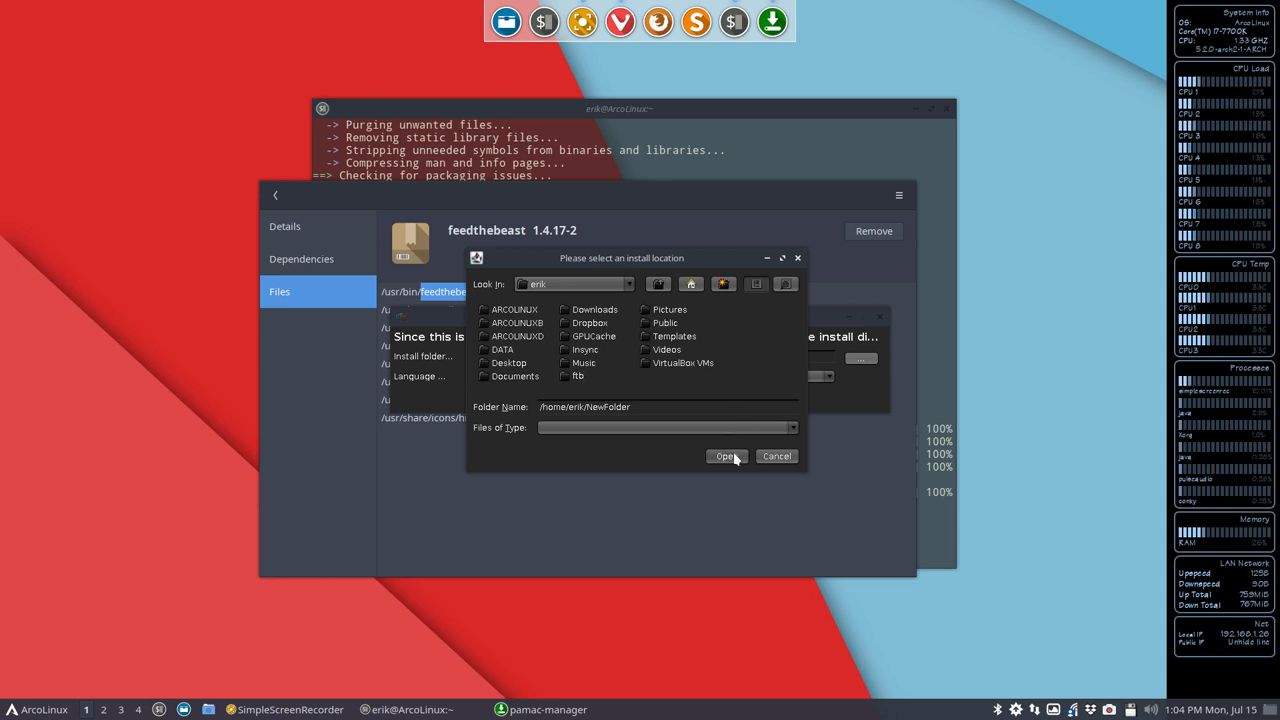
{"action": "left_click", "coordinate": [726, 456]}
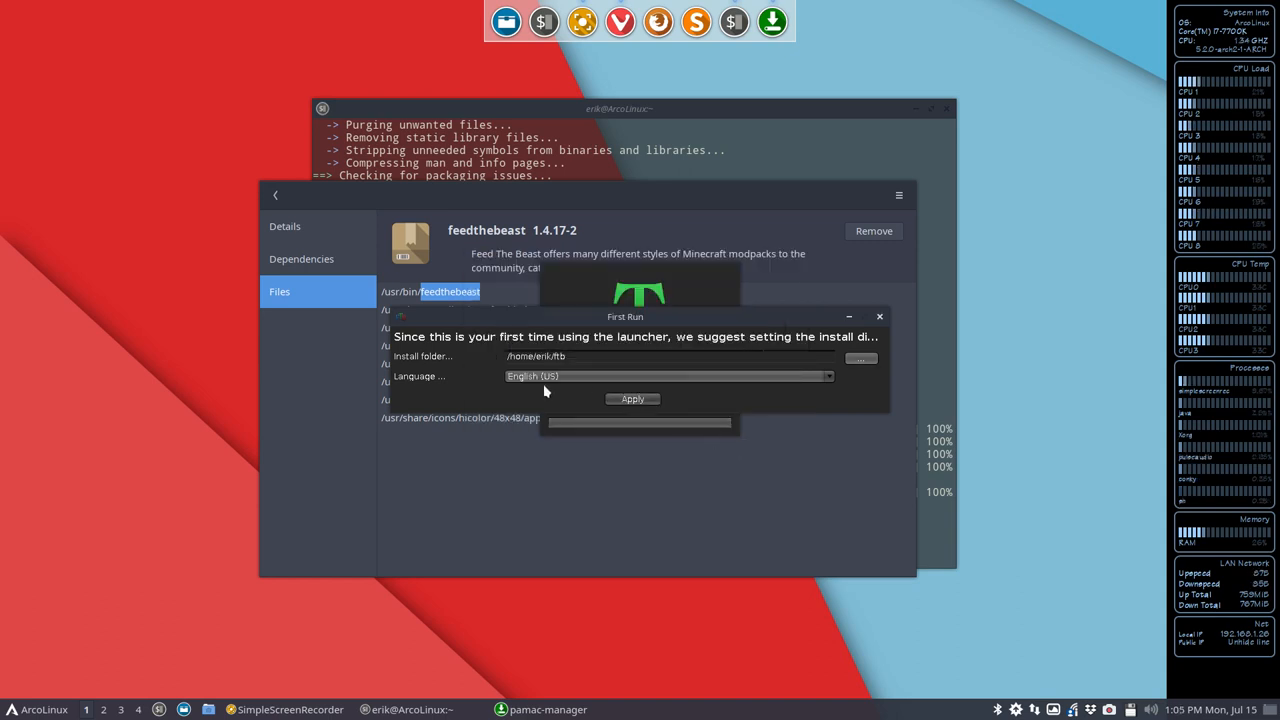
{"action": "left_click", "coordinate": [632, 399]}
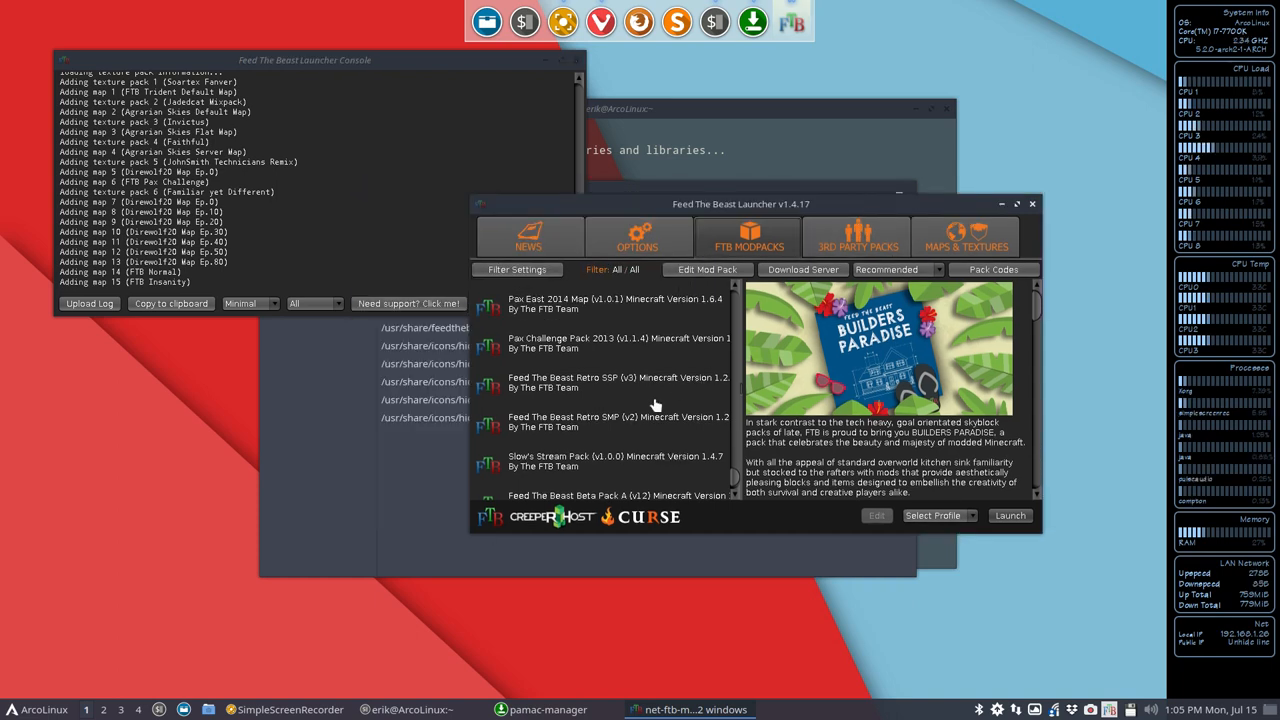
{"action": "mouse_move", "coordinate": [610, 399]}
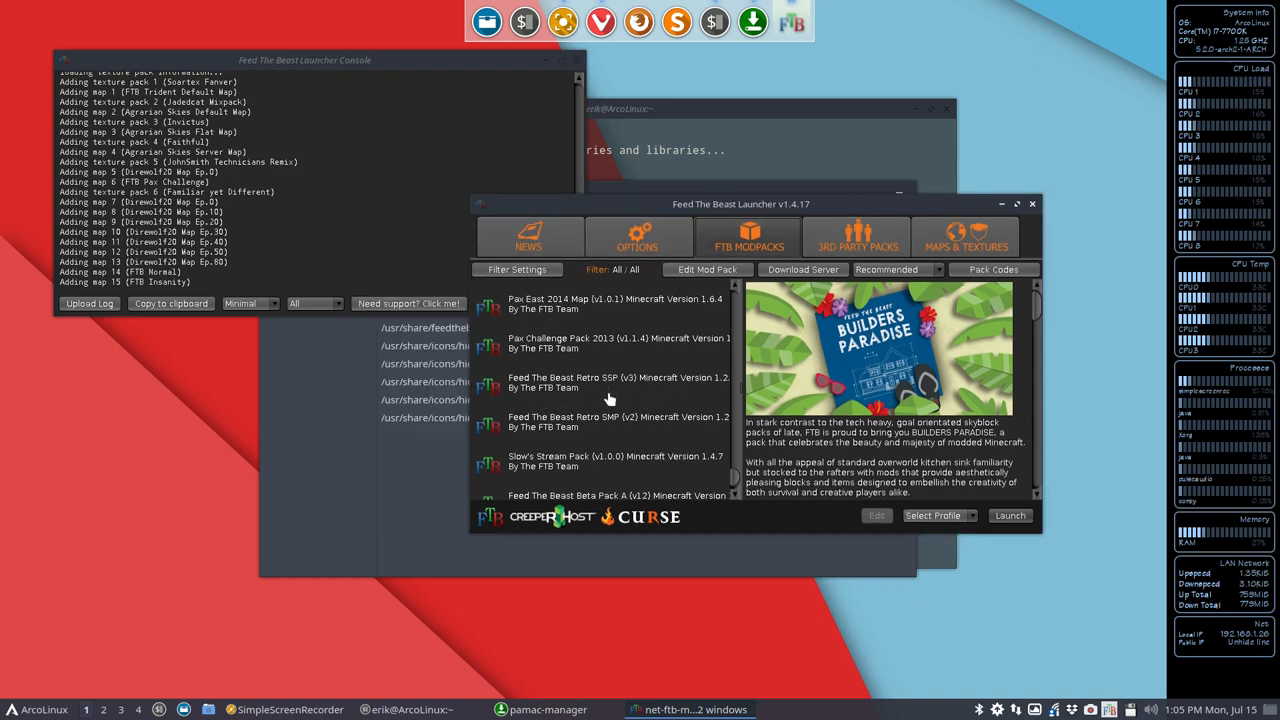
{"action": "mouse_move", "coordinate": [578, 311]}
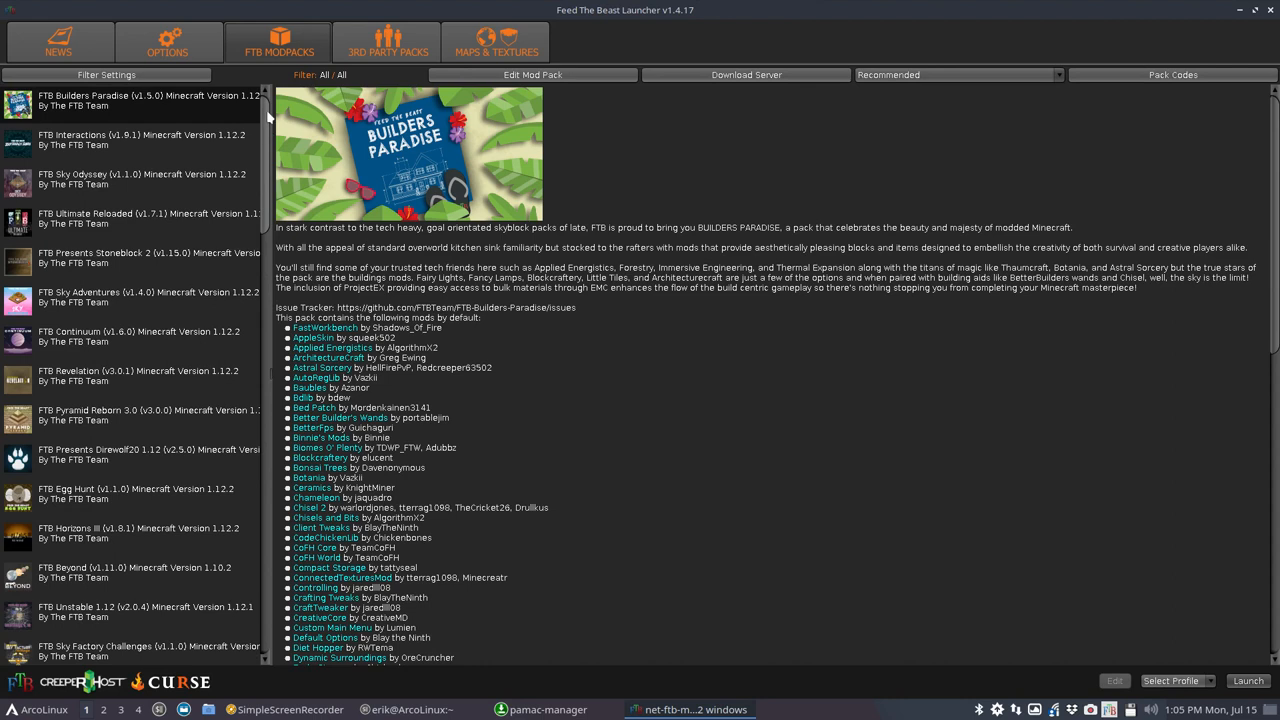
{"action": "mouse_move", "coordinate": [265, 115]}
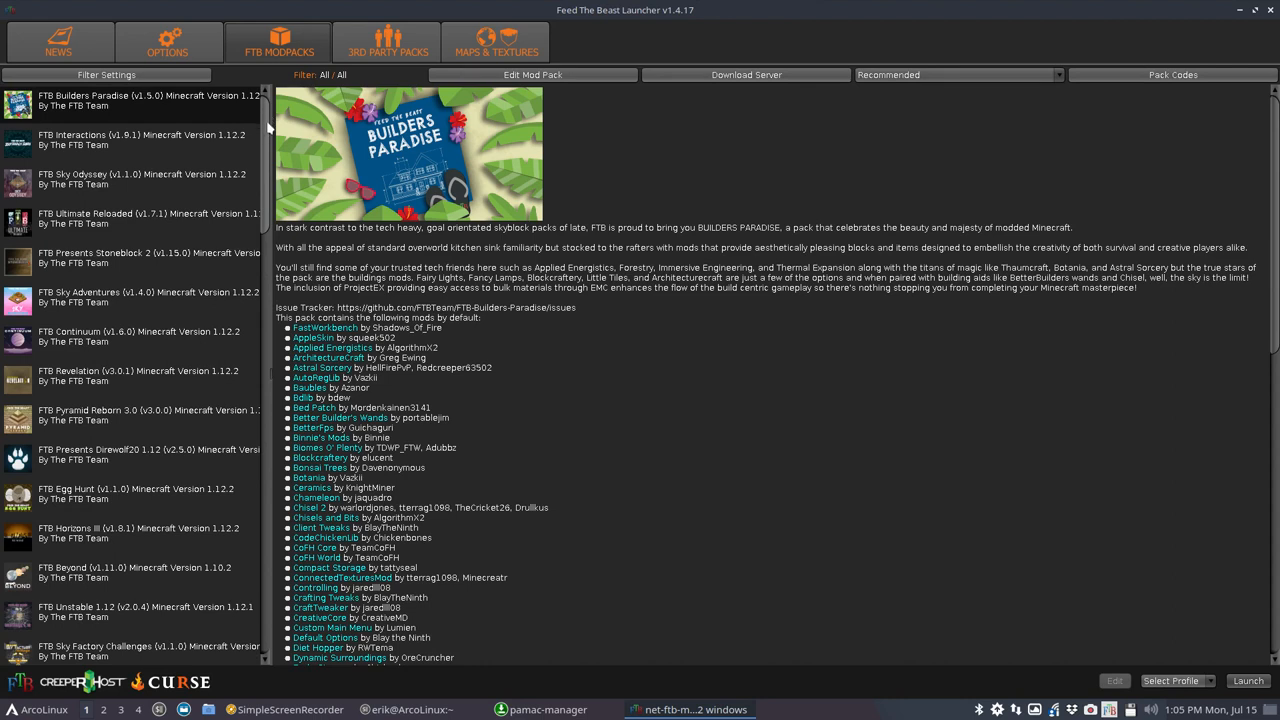
Step: Scroll through FTB Continuum's mods to the end, then view FTB Pyramid Reborn 3.0
{"action": "scroll", "scroll_direction": "down", "scroll_amount": 3}
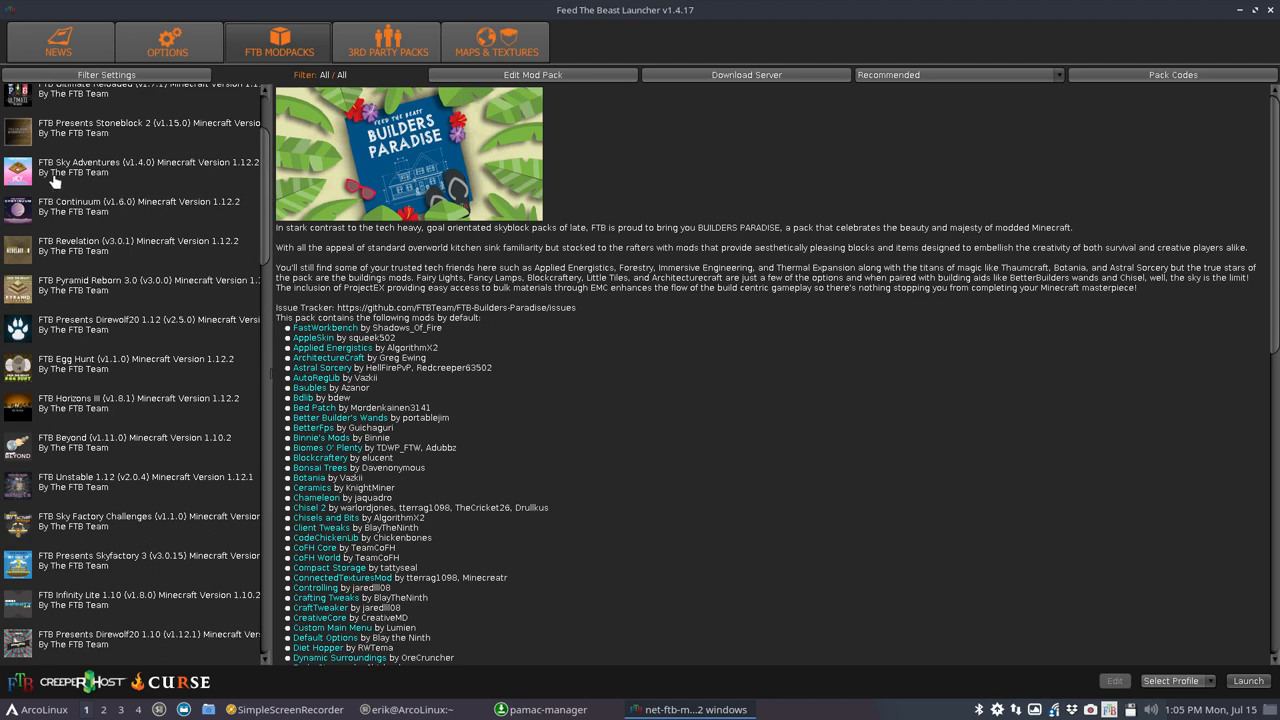
{"action": "mouse_move", "coordinate": [70, 225]}
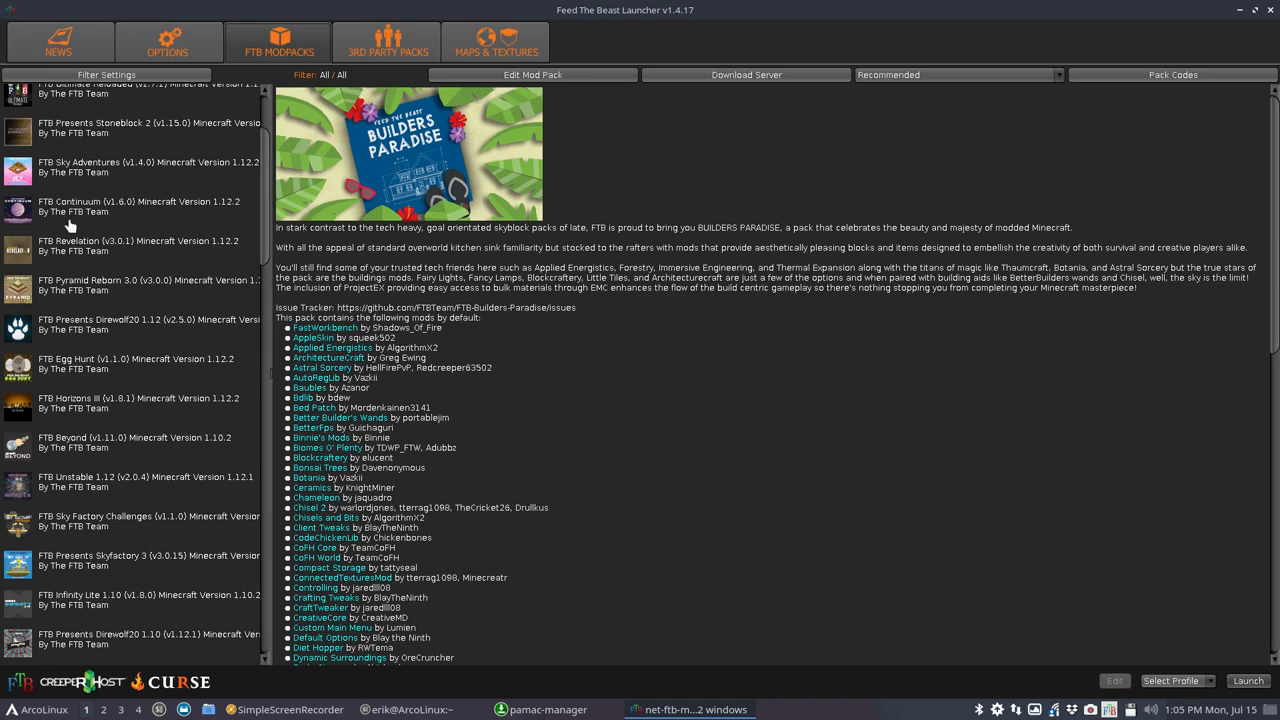
{"action": "mouse_move", "coordinate": [78, 218]}
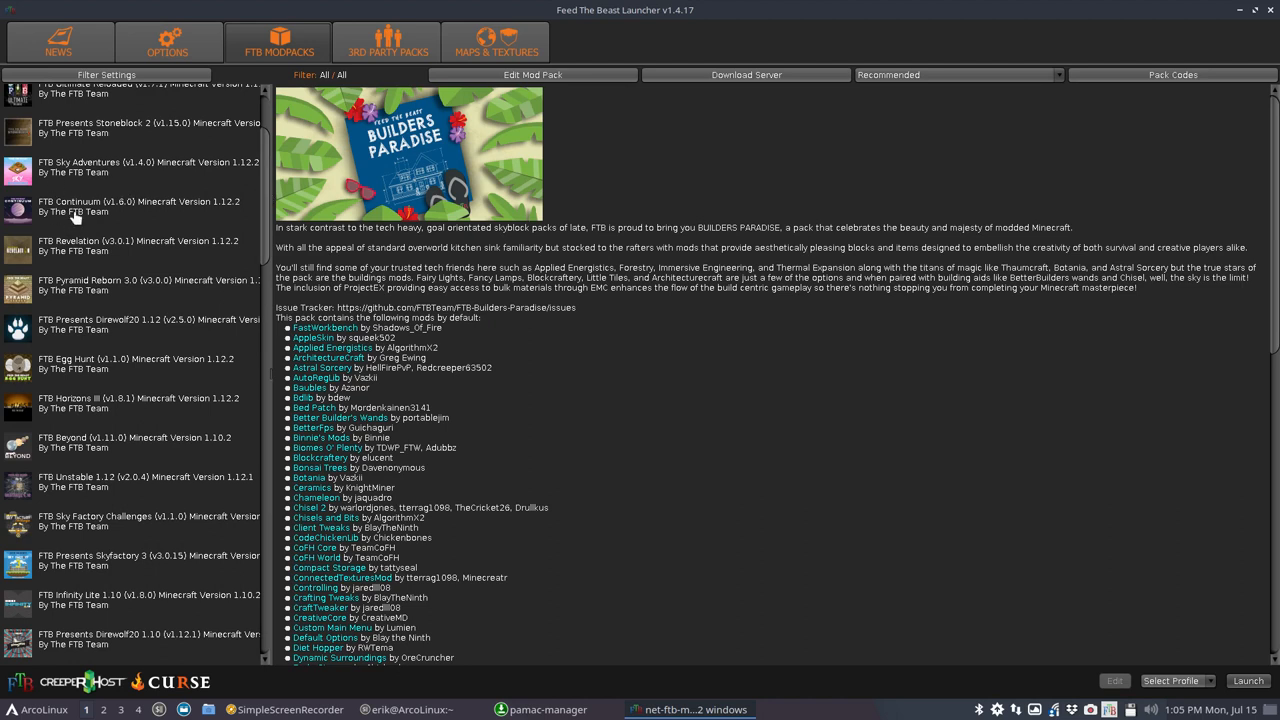
{"action": "left_click", "coordinate": [120, 206]}
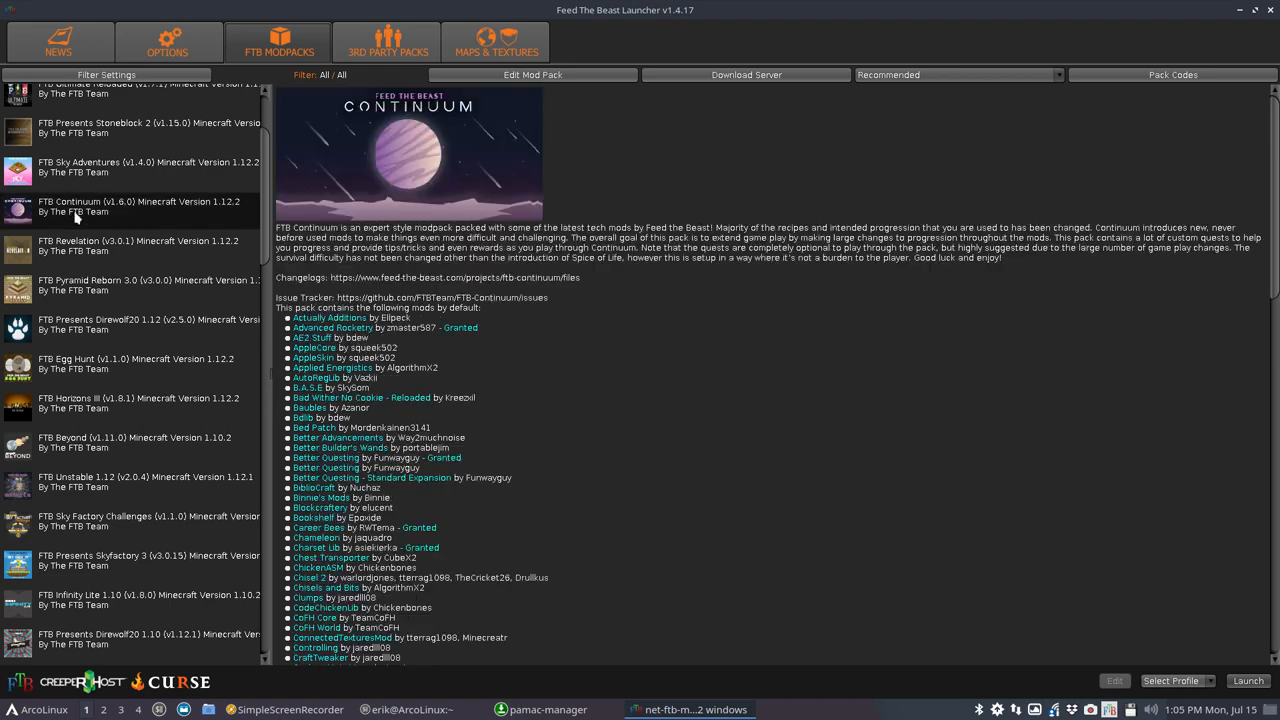
{"action": "mouse_move", "coordinate": [750, 437]}
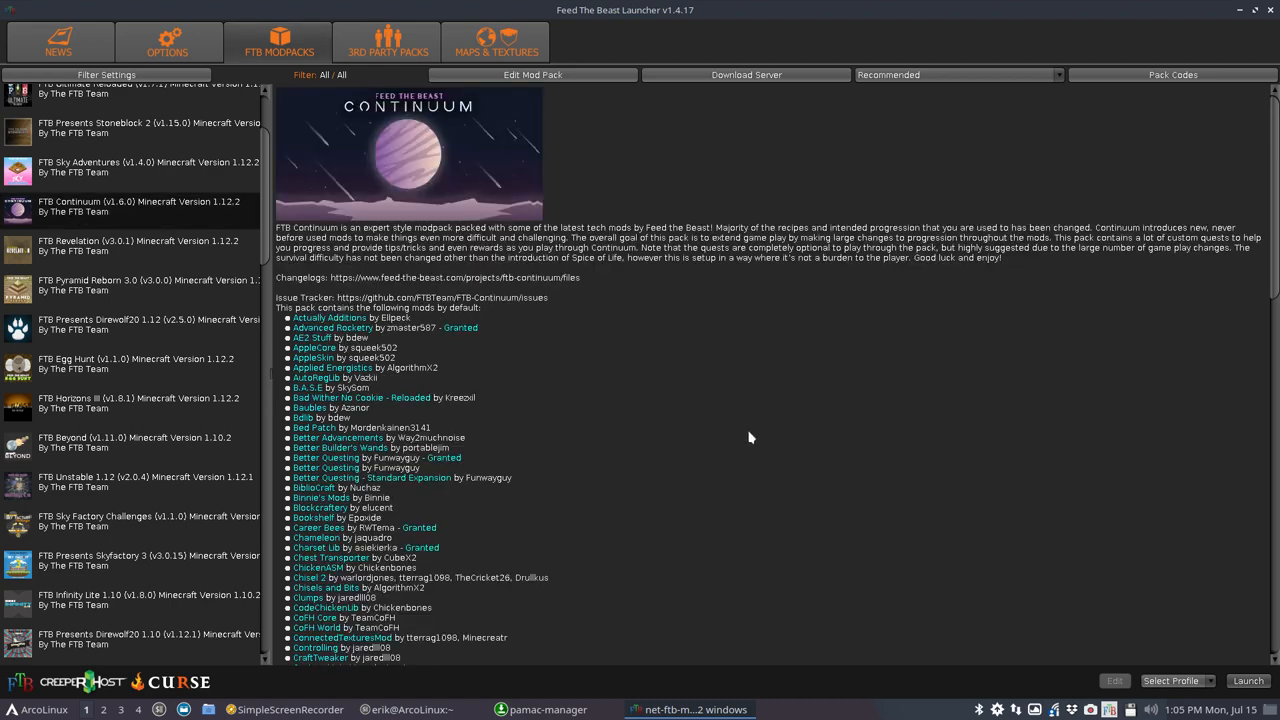
{"action": "scroll", "scroll_direction": "down", "scroll_amount": 3}
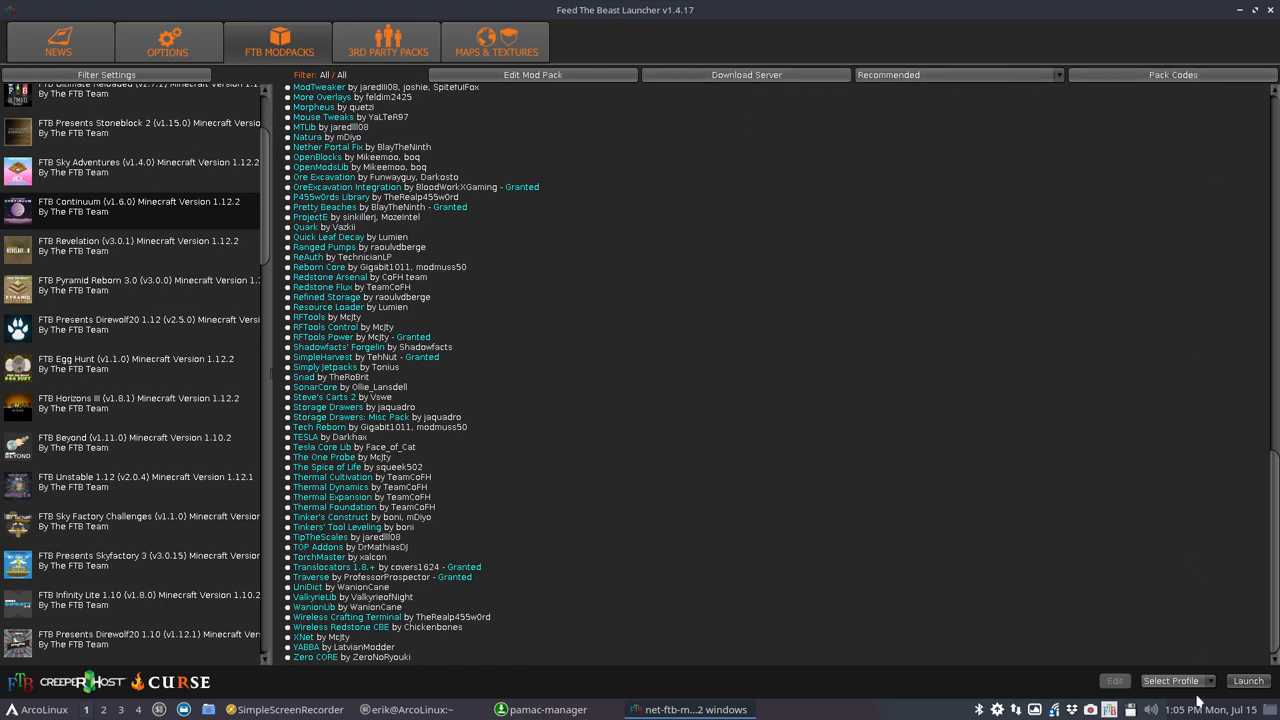
{"action": "mouse_move", "coordinate": [1253, 687]}
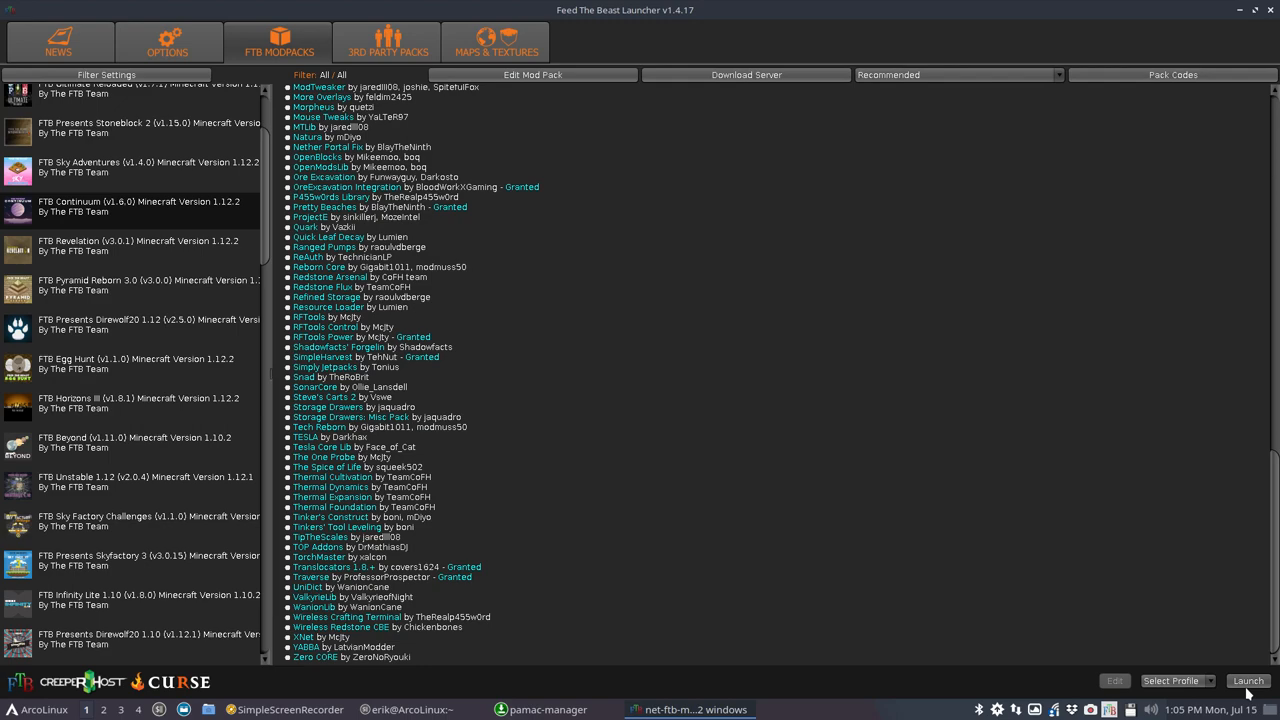
{"action": "mouse_move", "coordinate": [185, 167]}
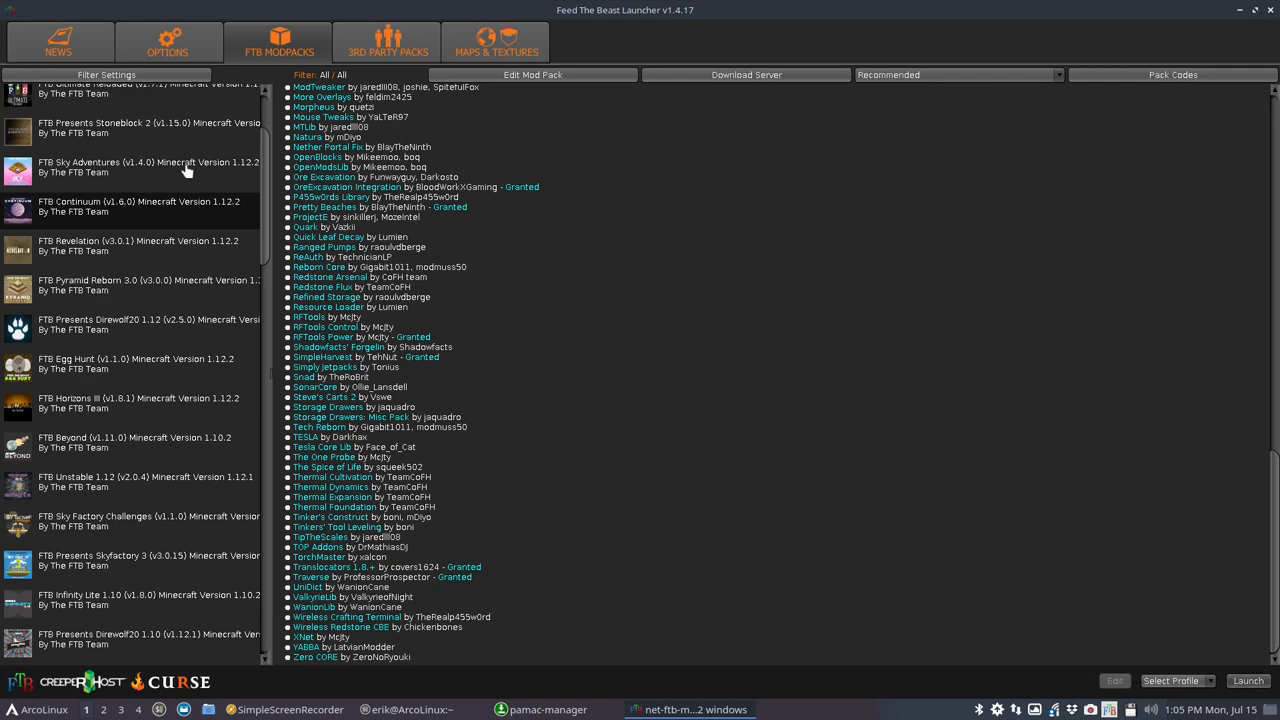
{"action": "left_click", "coordinate": [130, 285]}
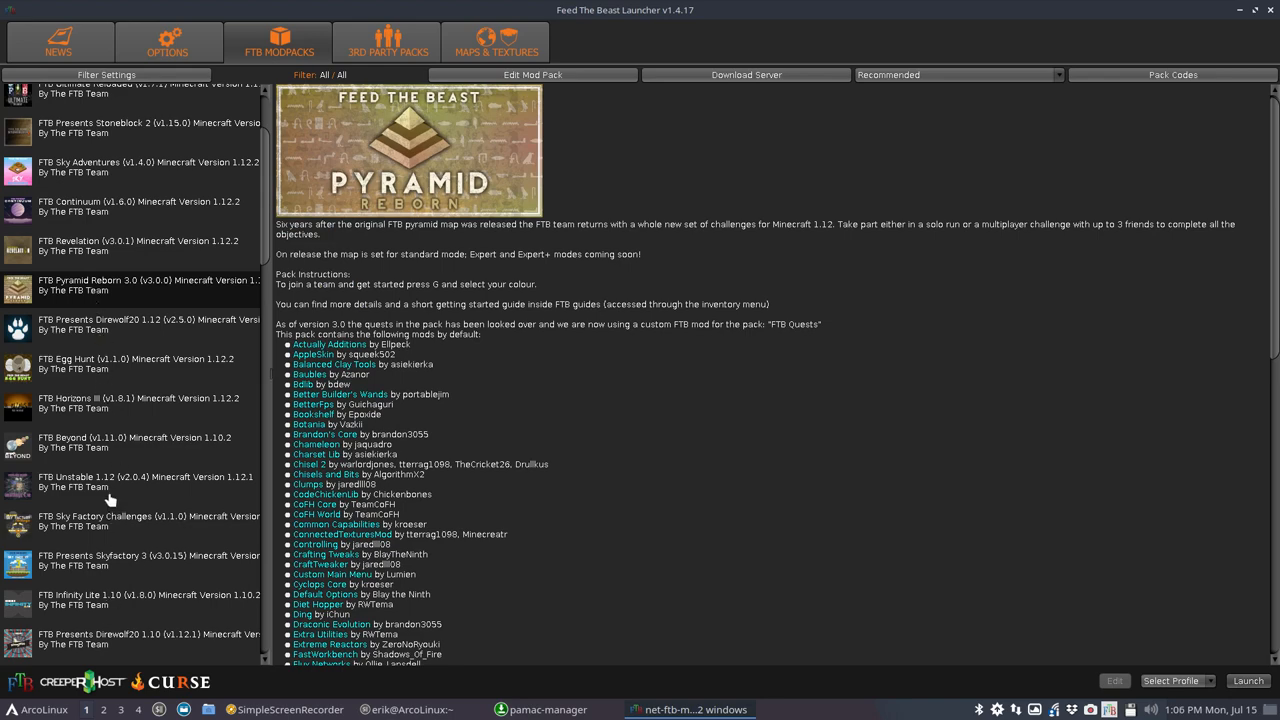
Step: Select FTB Continuum (v1.6.0) to redisplay its description and default mods
{"action": "left_click", "coordinate": [140, 340]}
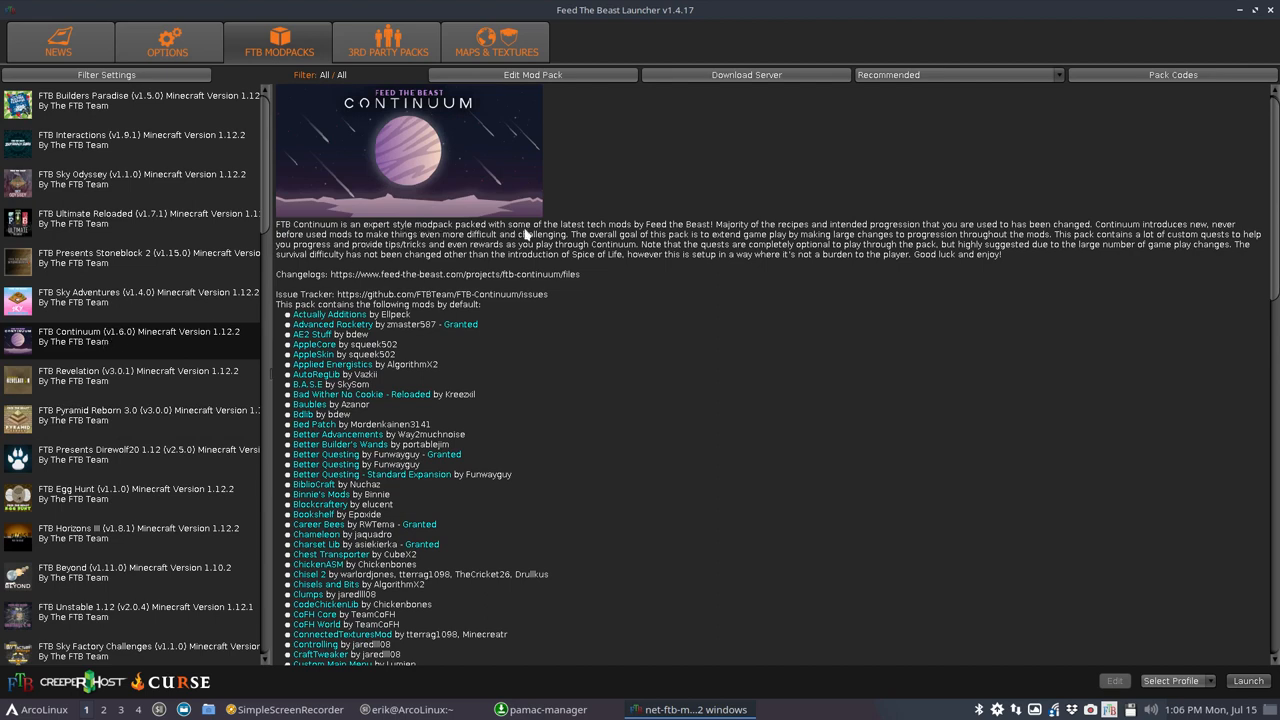
{"action": "mouse_move", "coordinate": [754, 230]}
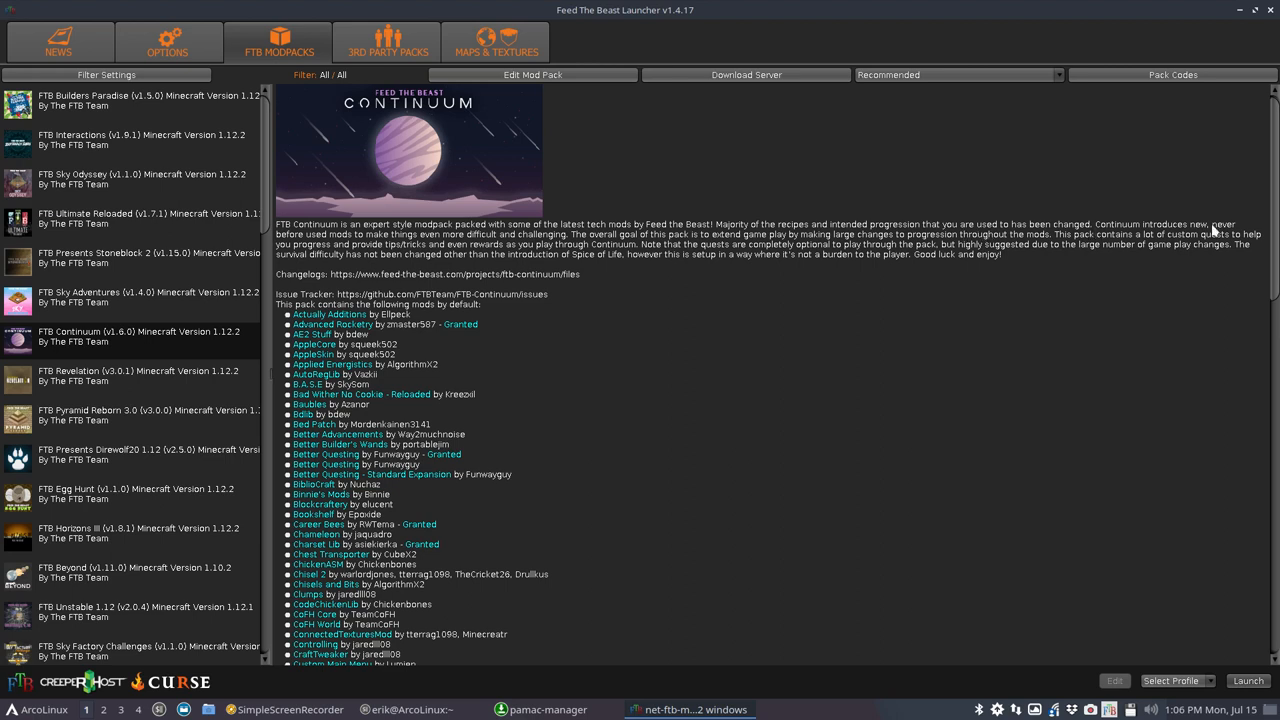
{"action": "mouse_move", "coordinate": [480, 243]}
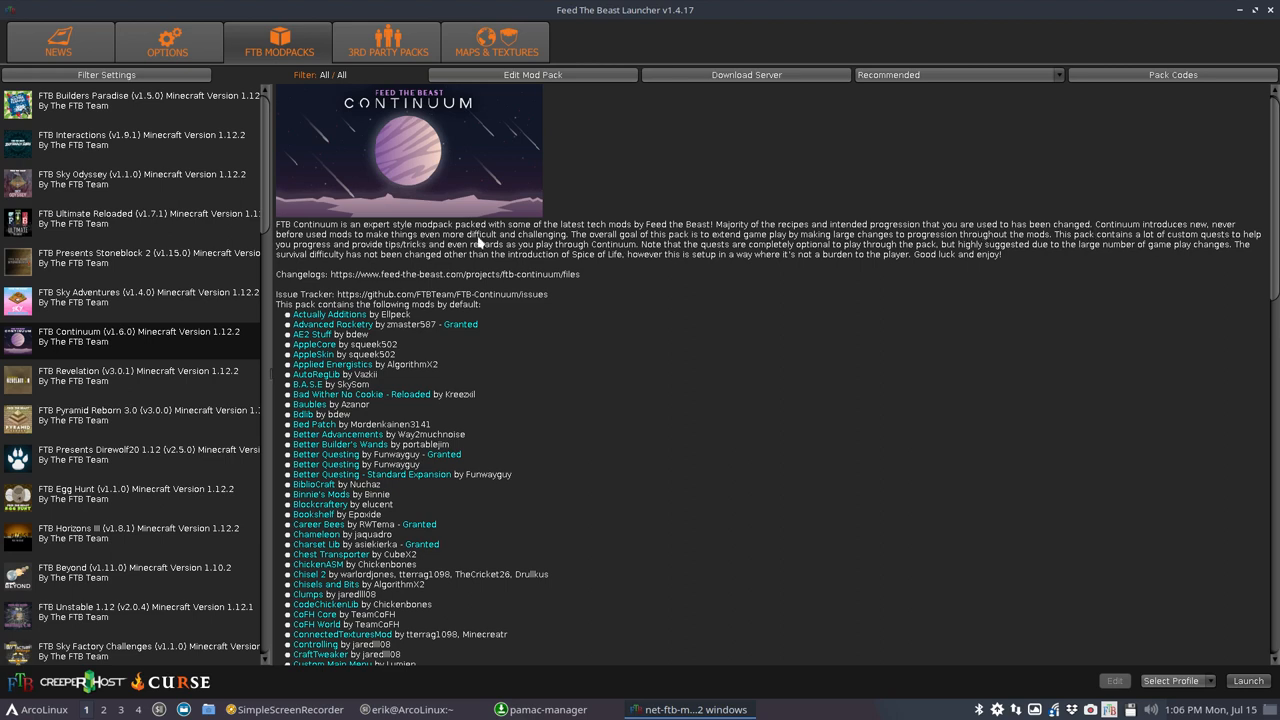
{"action": "mouse_move", "coordinate": [798, 257]}
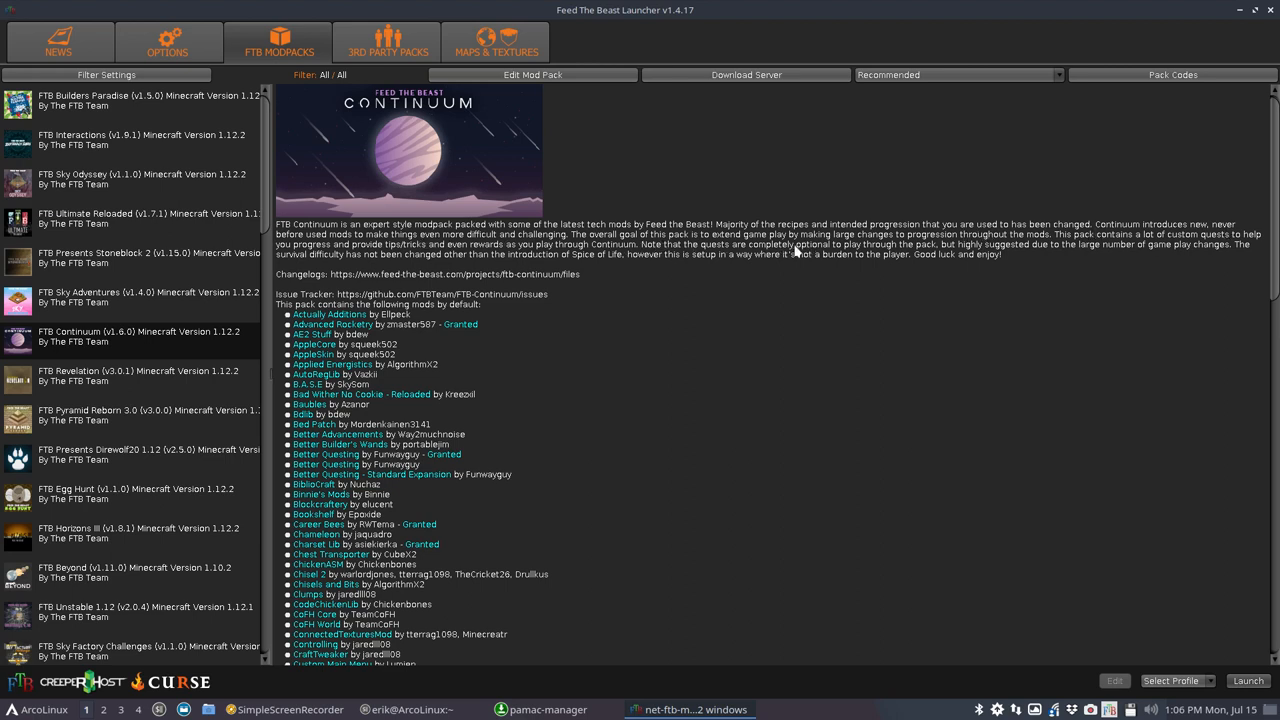
{"action": "mouse_move", "coordinate": [980, 256]}
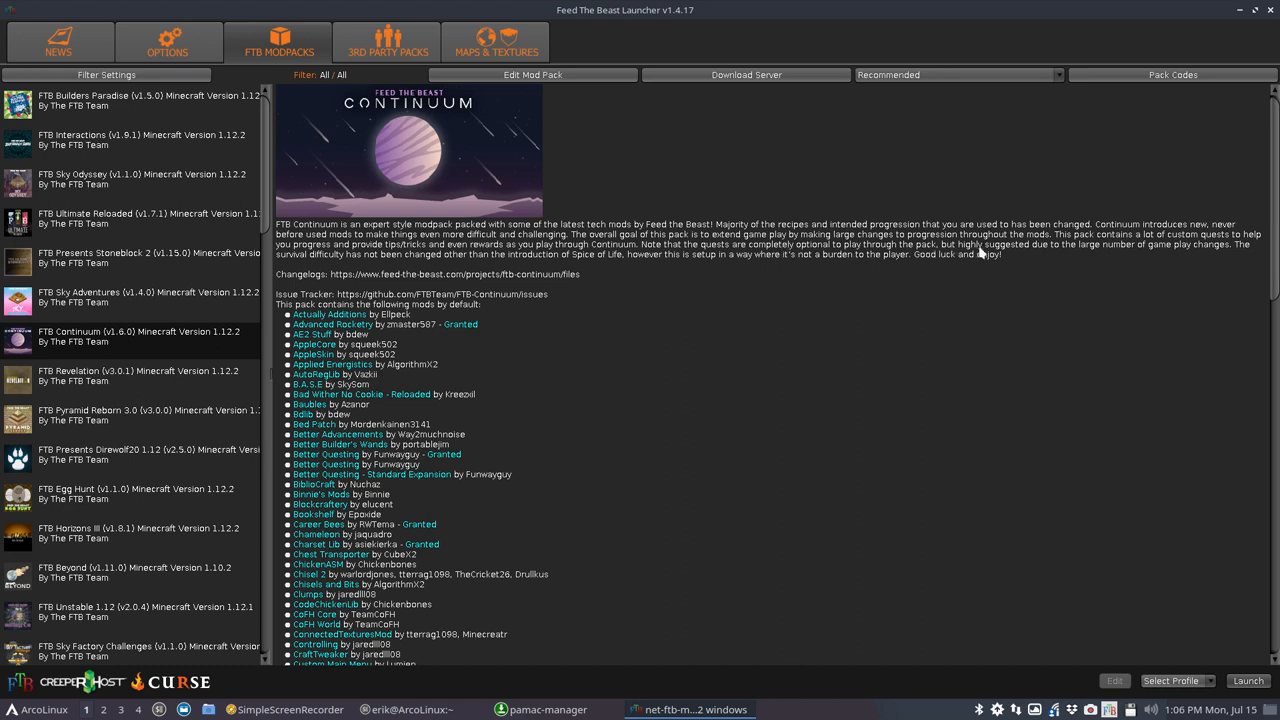
{"action": "mouse_move", "coordinate": [1108, 288]}
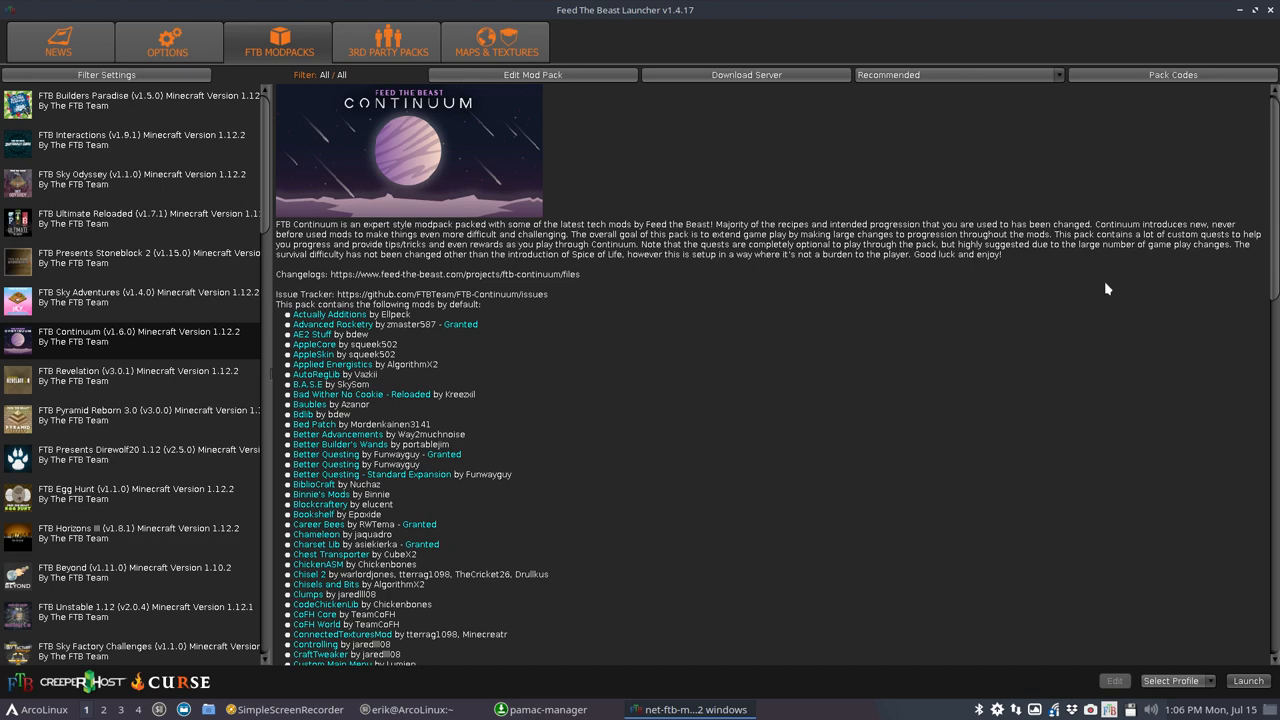
{"action": "mouse_move", "coordinate": [533, 283]}
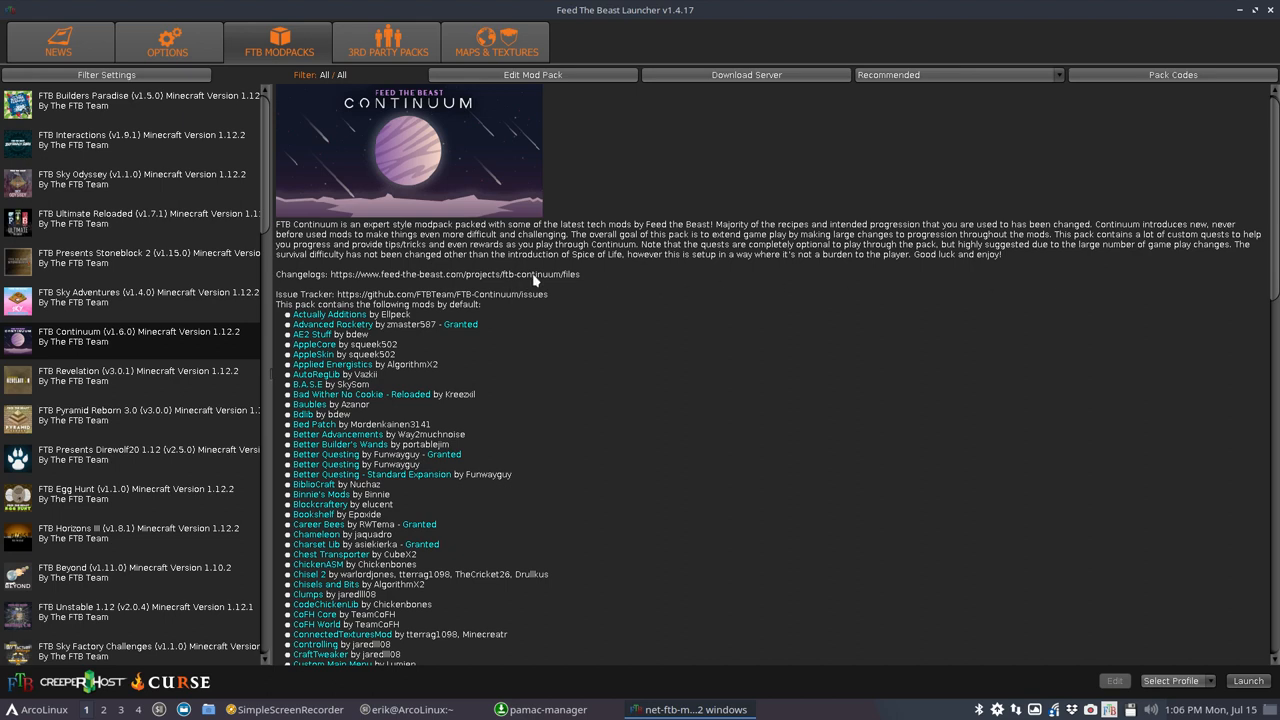
{"action": "left_click", "coordinate": [1177, 681]}
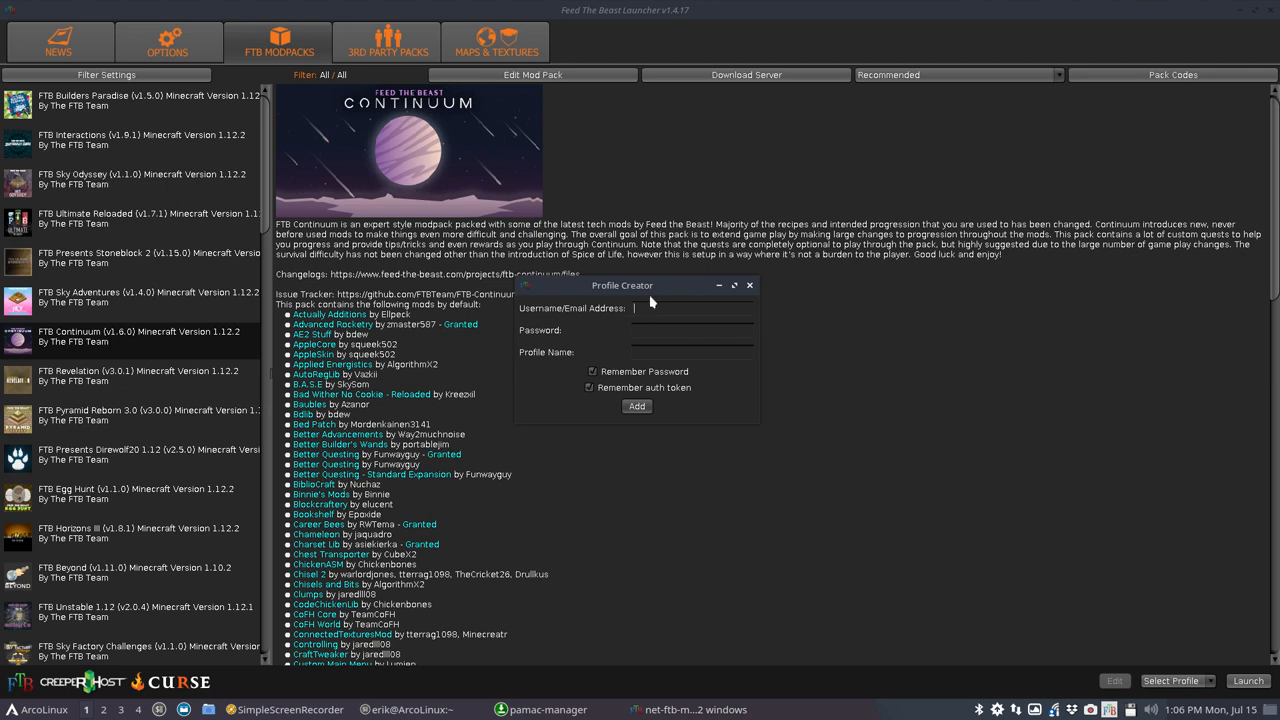
{"action": "left_click_drag", "start_coordinate": [621, 285], "coordinate": [624, 312]}
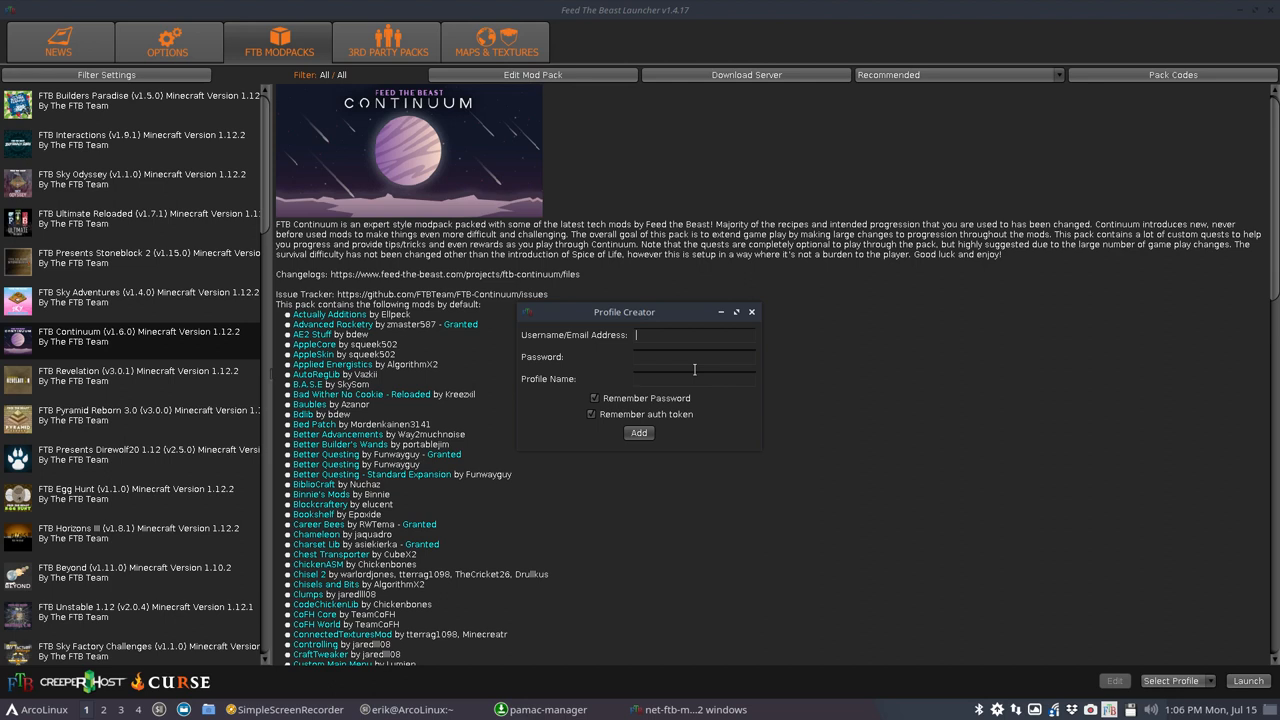
{"action": "left_click", "coordinate": [688, 709]}
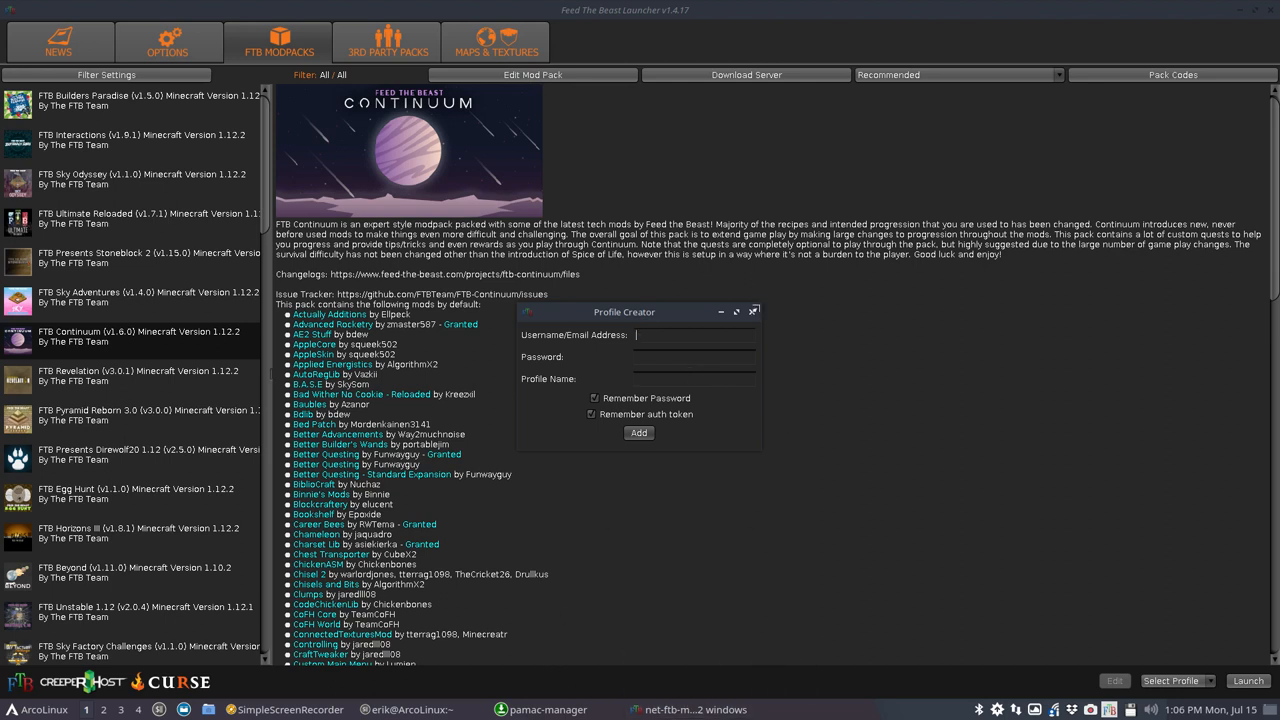
{"action": "left_click", "coordinate": [638, 432]}
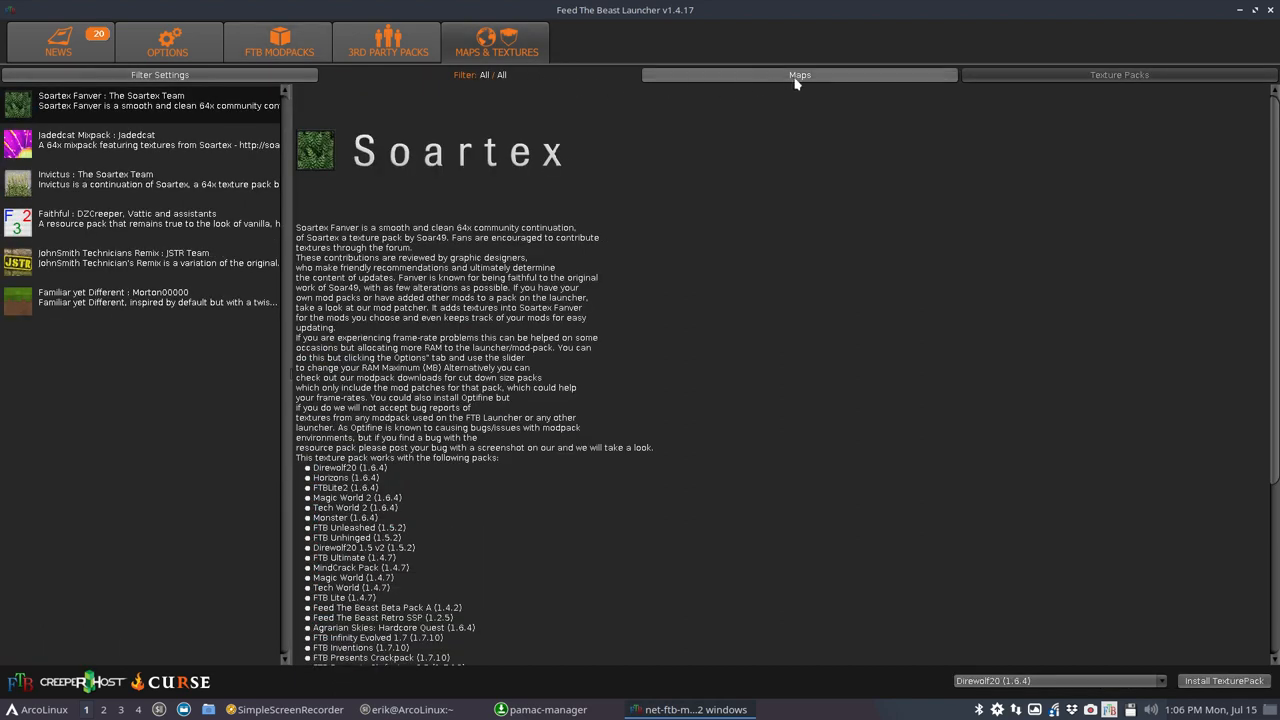
{"action": "left_click", "coordinate": [799, 74]}
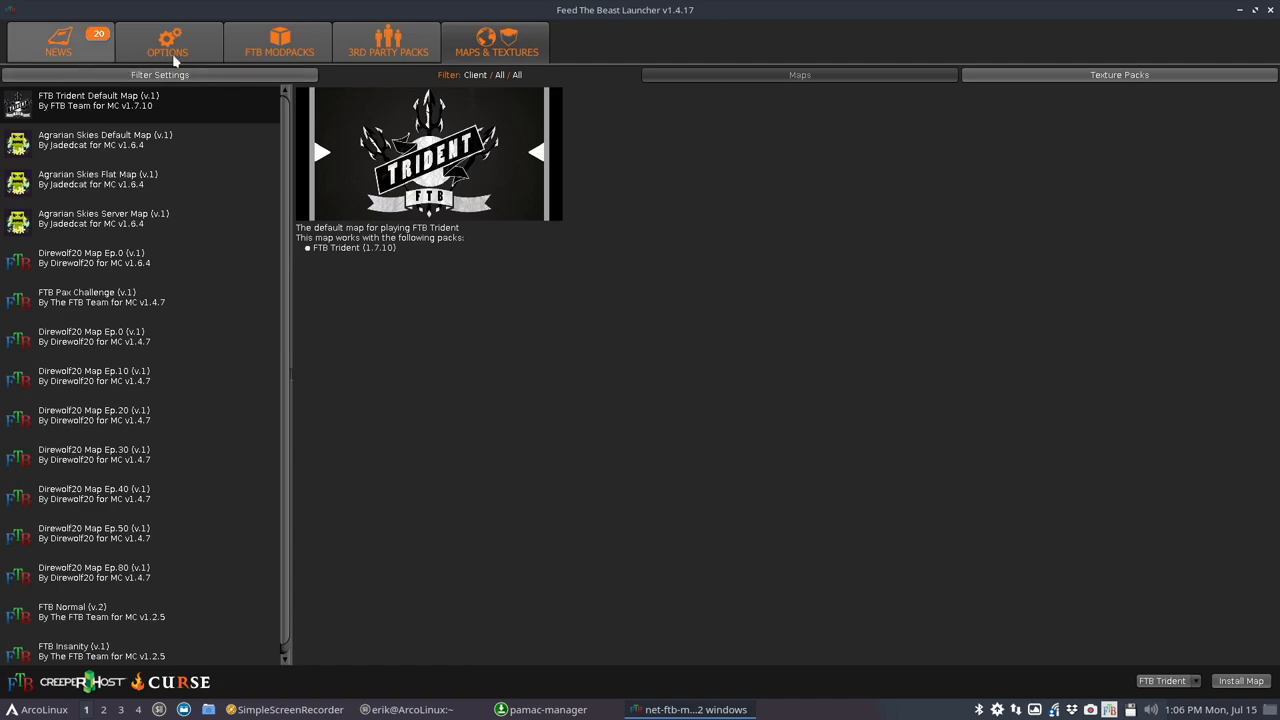
{"action": "left_click", "coordinate": [281, 43]}
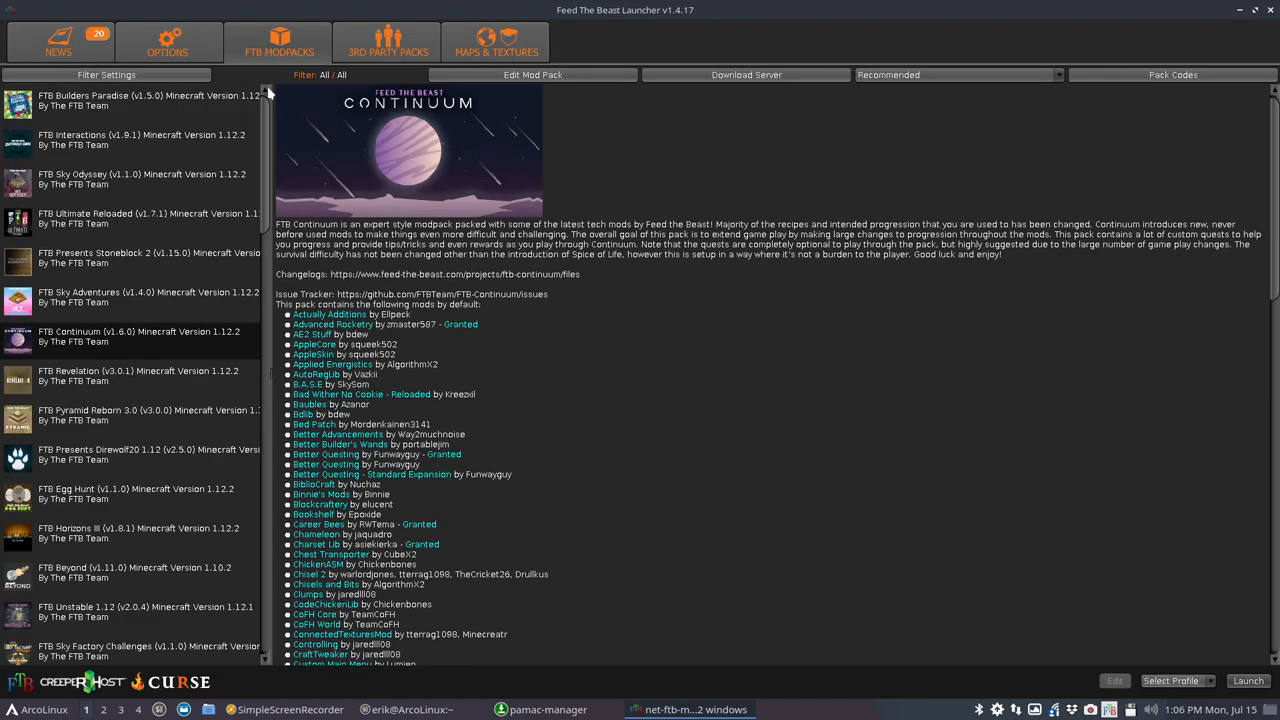
{"action": "mouse_move", "coordinate": [529, 81]}
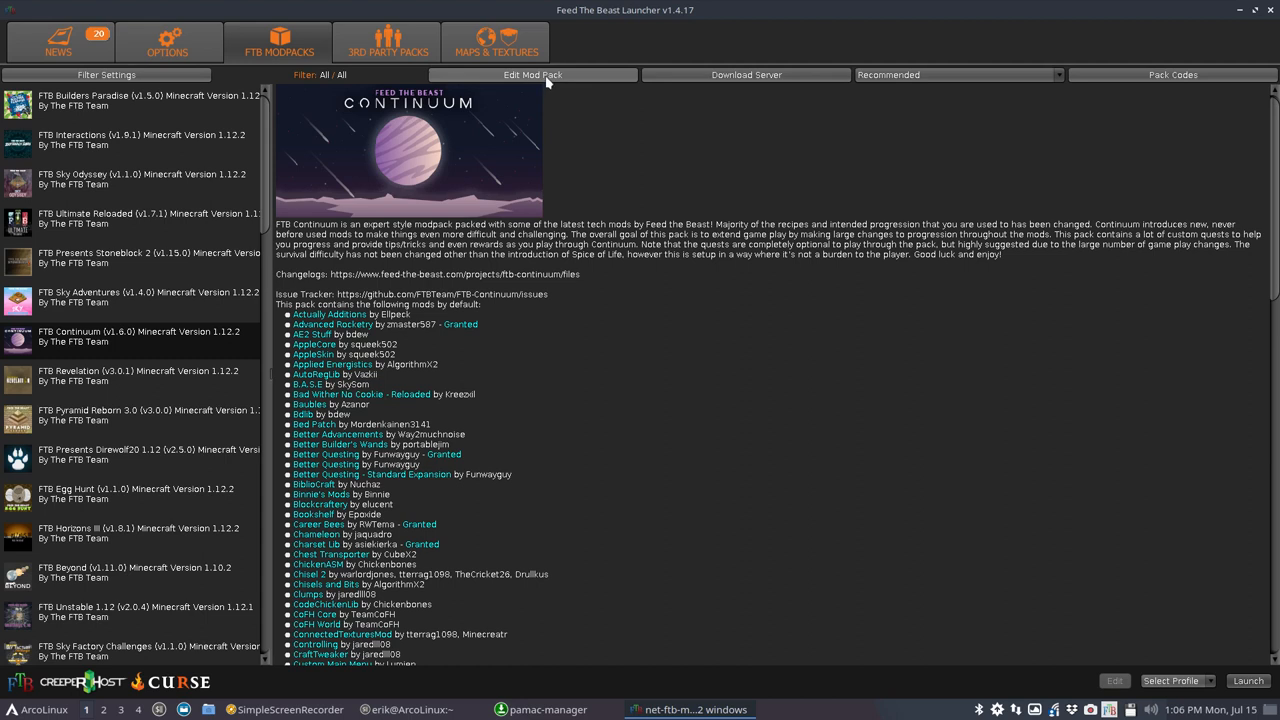
{"action": "left_click", "coordinate": [562, 74]}
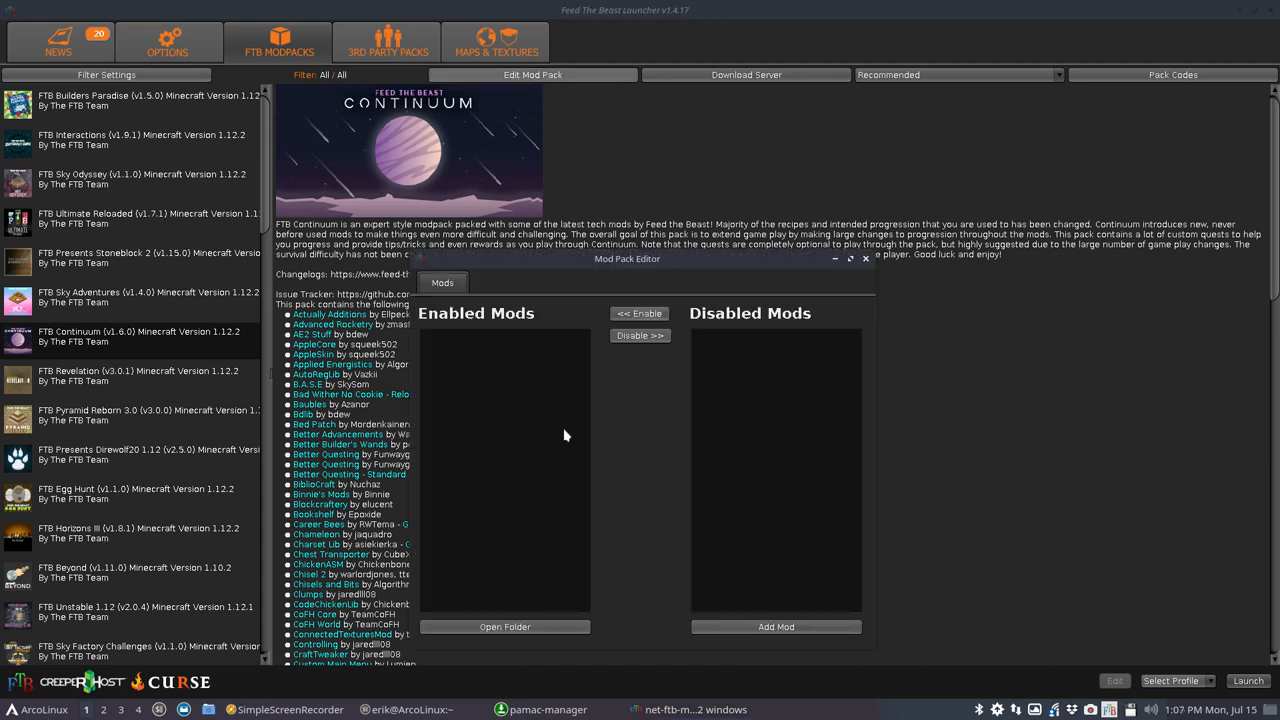
{"action": "mouse_move", "coordinate": [647, 312]}
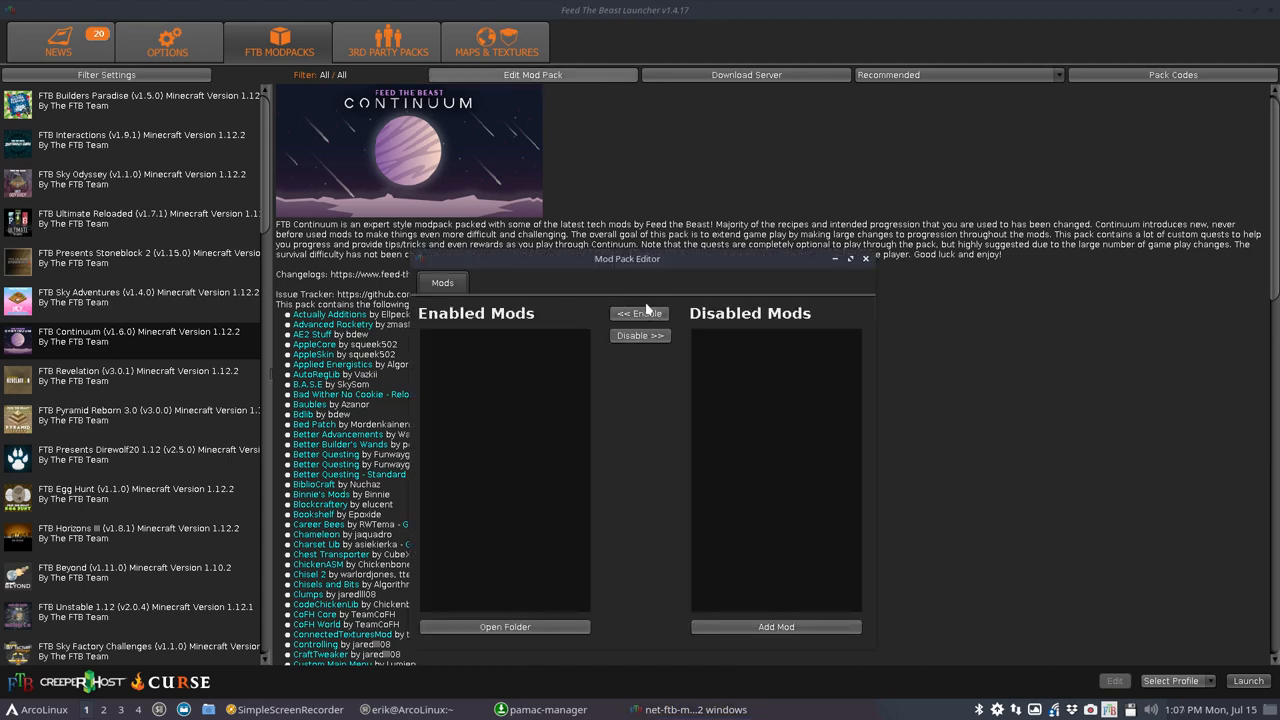
{"action": "mouse_move", "coordinate": [475, 354]}
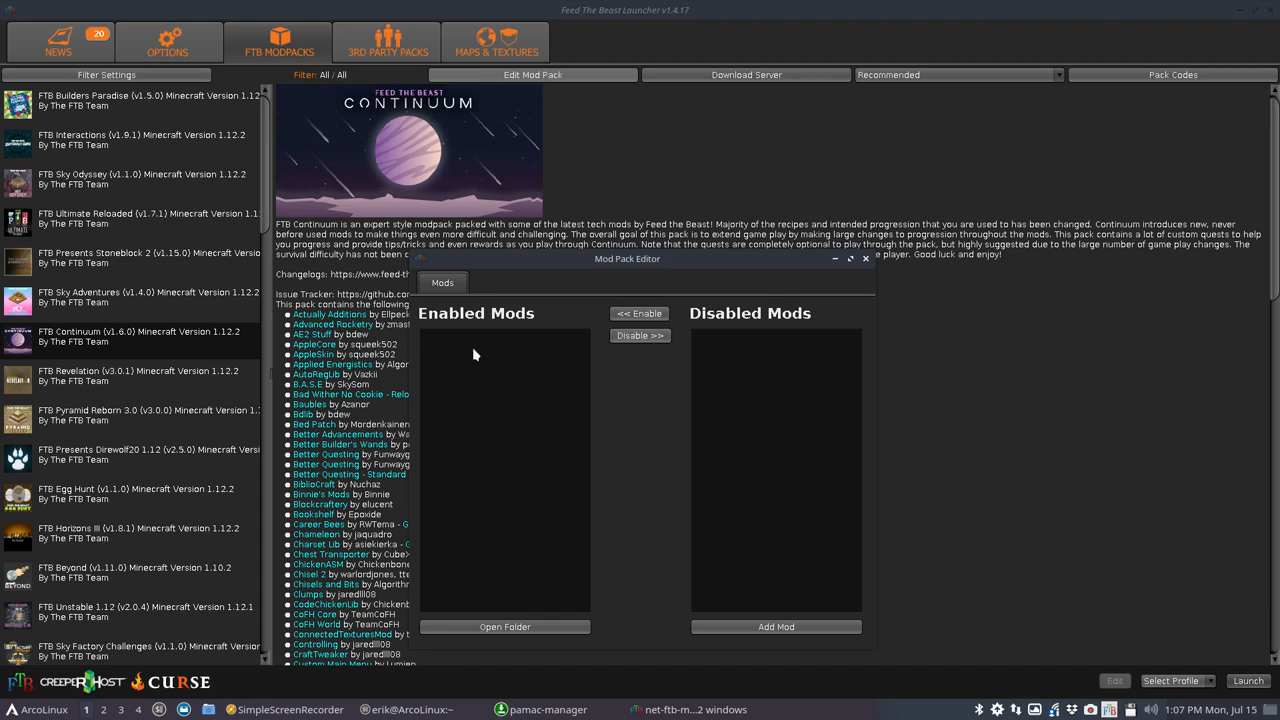
{"action": "mouse_move", "coordinate": [502, 427]}
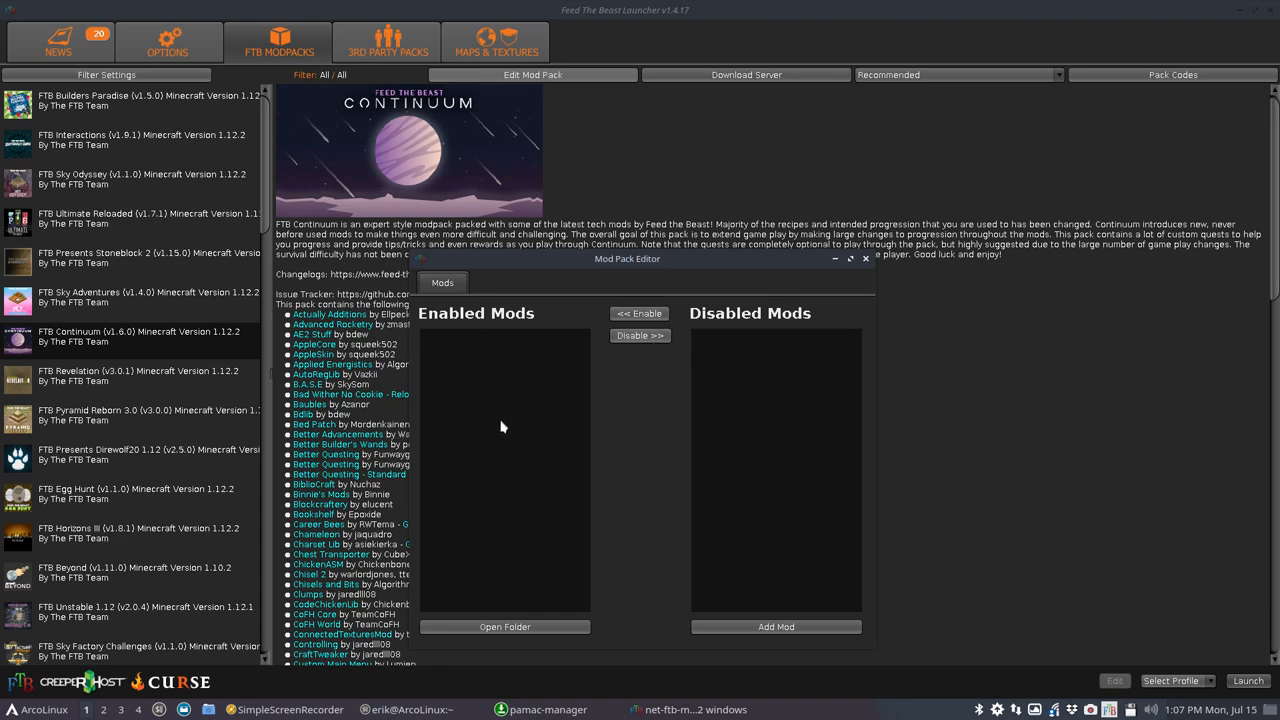
{"action": "mouse_move", "coordinate": [701, 372]}
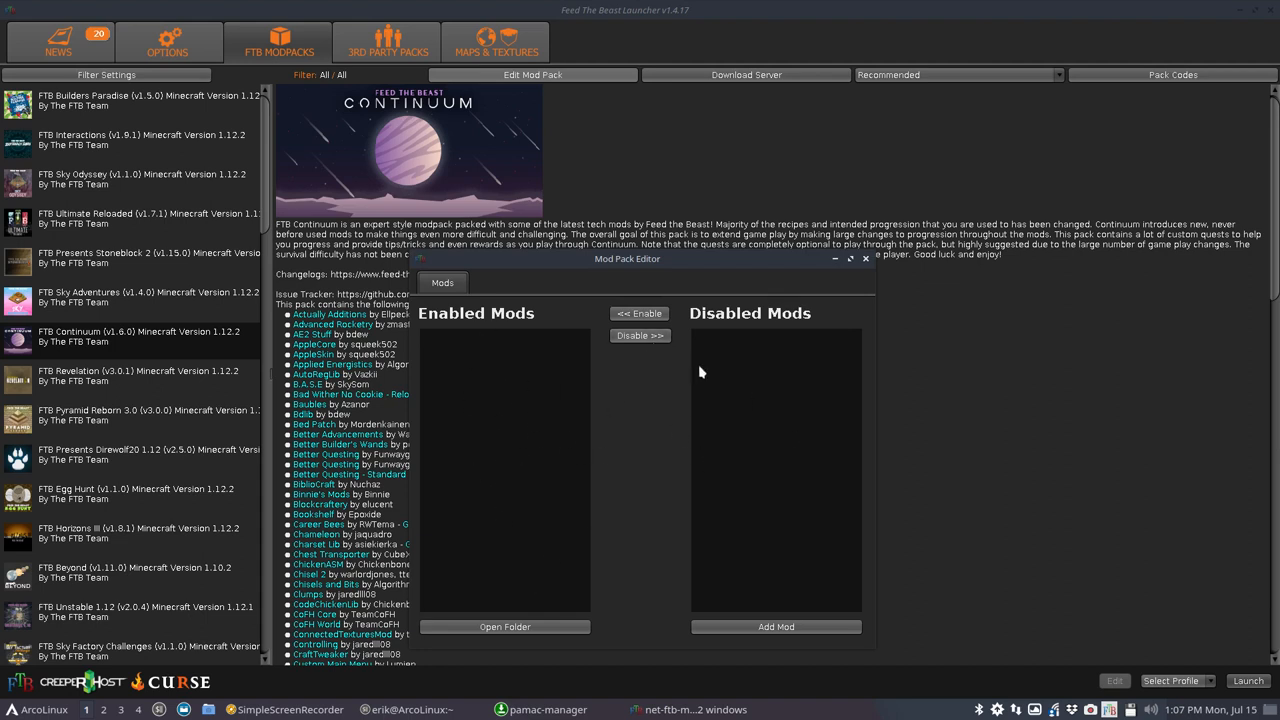
{"action": "mouse_move", "coordinate": [572, 401]}
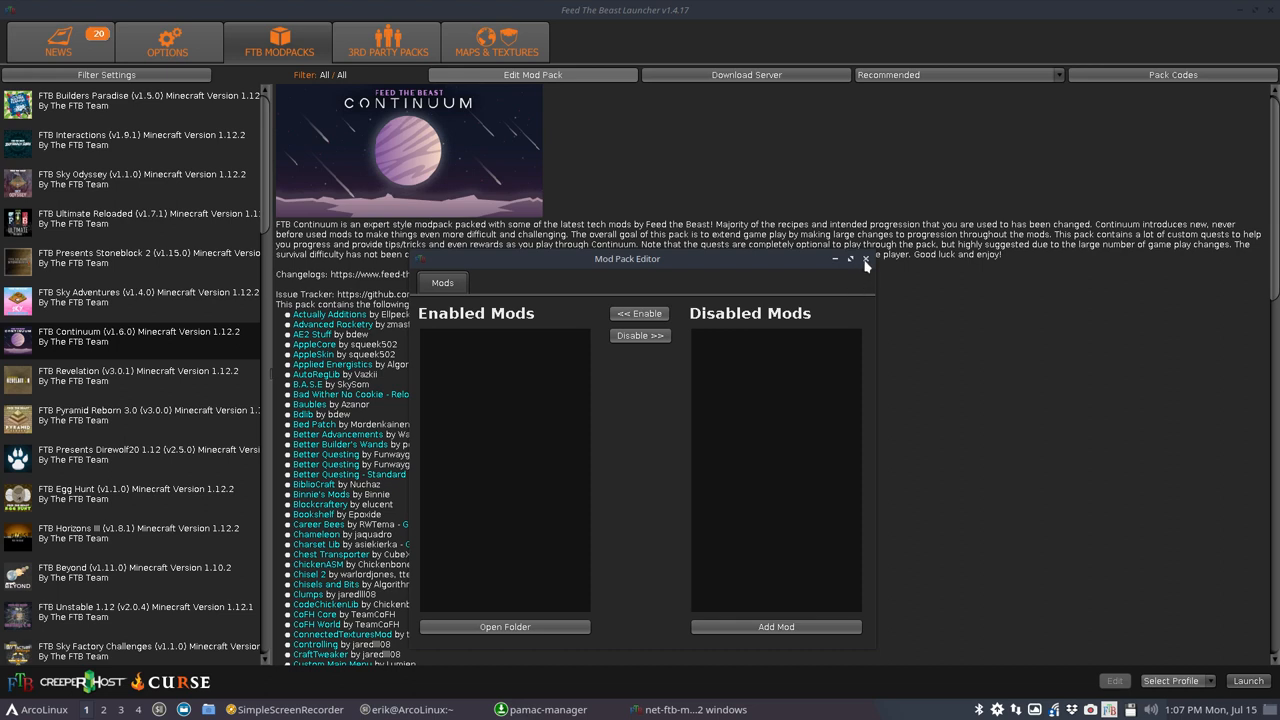
{"action": "left_click", "coordinate": [862, 260]}
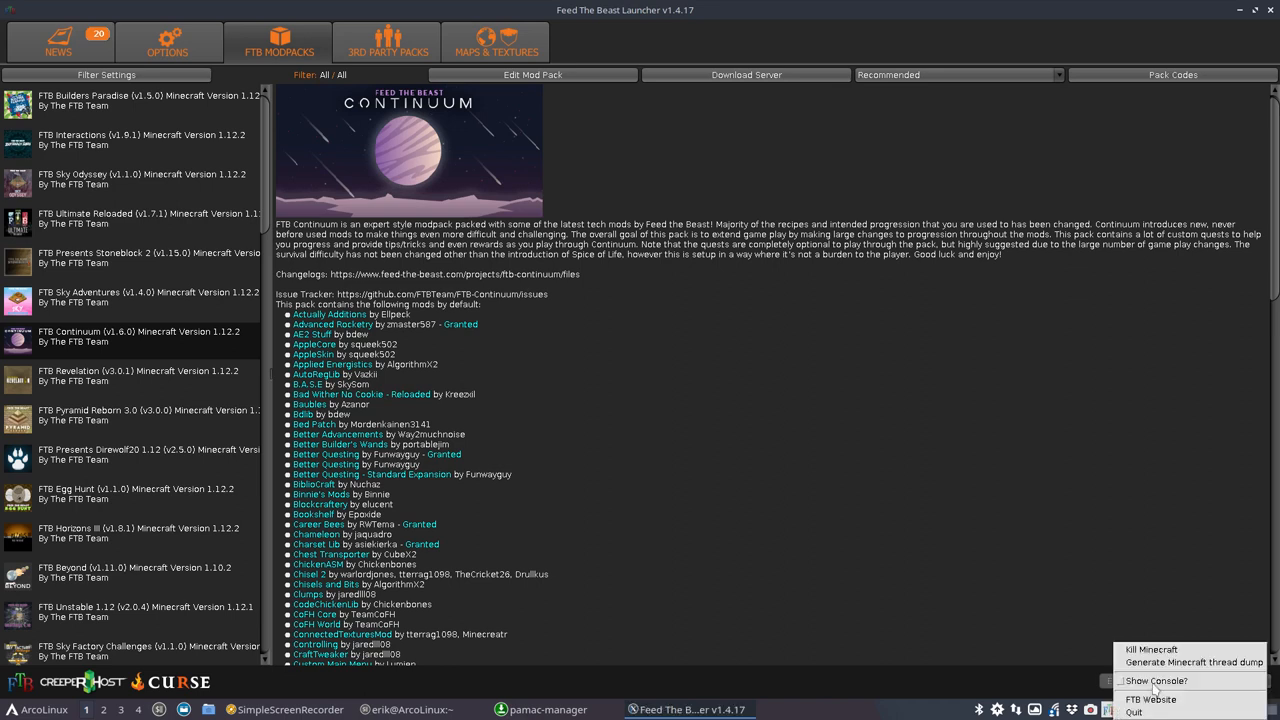
Step: Choose Show Console from the FTB tray icon menu
{"action": "left_click", "coordinate": [1152, 681]}
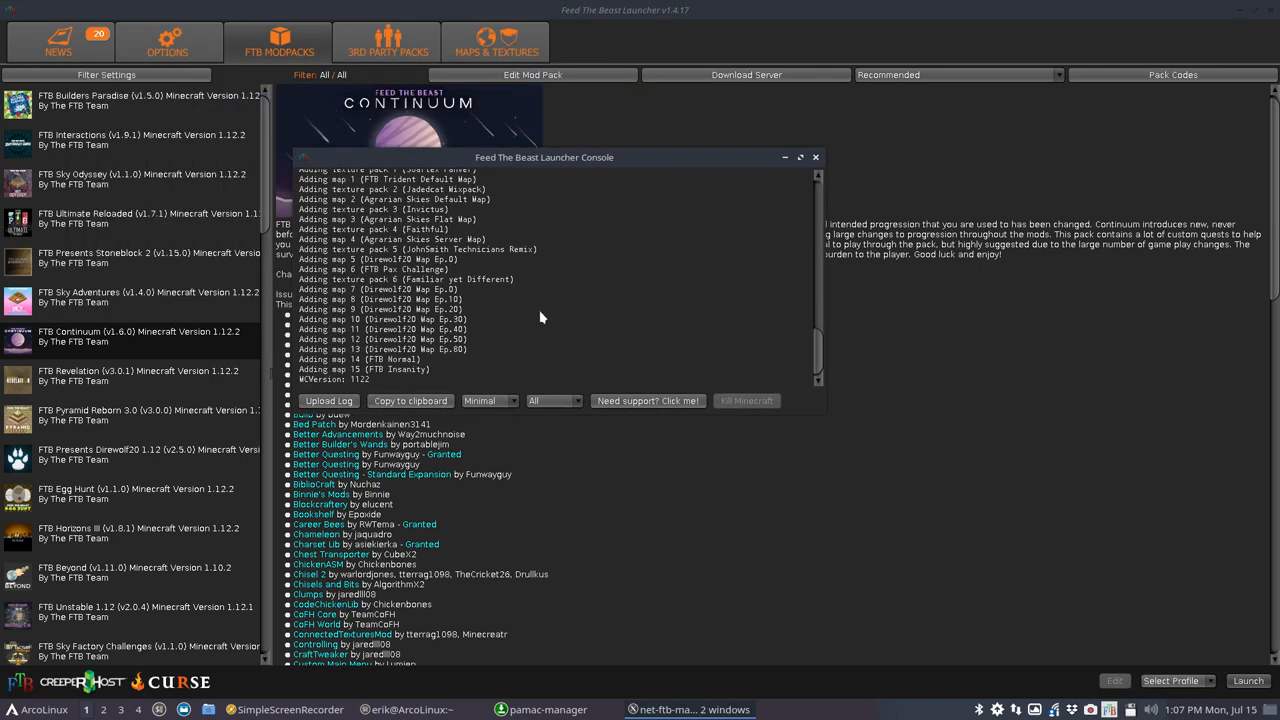
{"action": "mouse_move", "coordinate": [680, 406]}
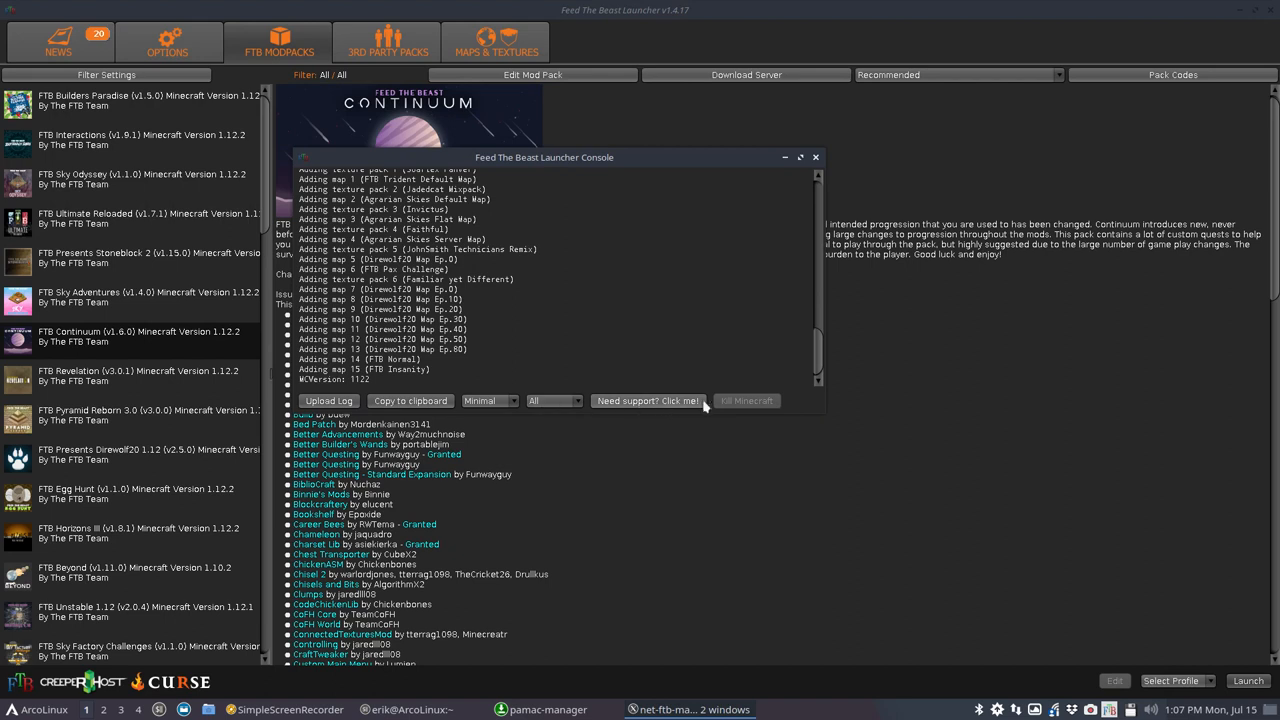
{"action": "mouse_move", "coordinate": [785, 158]}
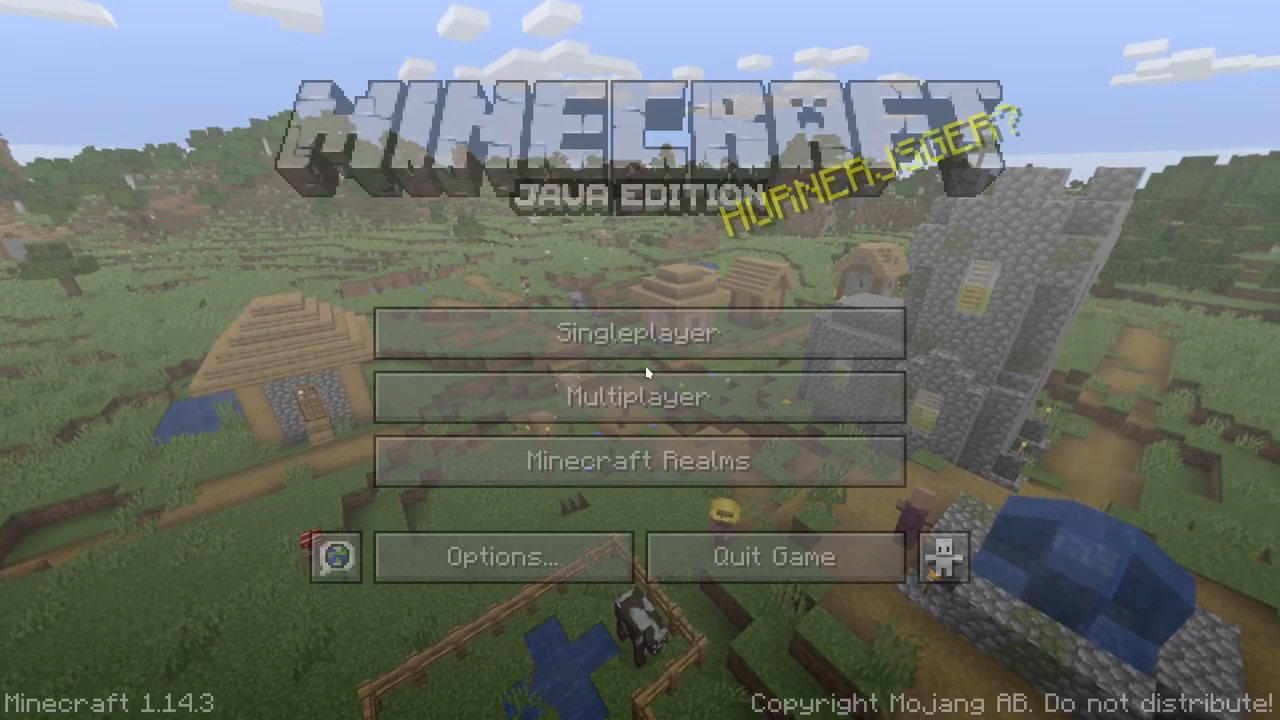
Step: Add a 127.0.0.1 server entry, join it, then pause to leave the world
{"action": "left_click", "coordinate": [636, 396]}
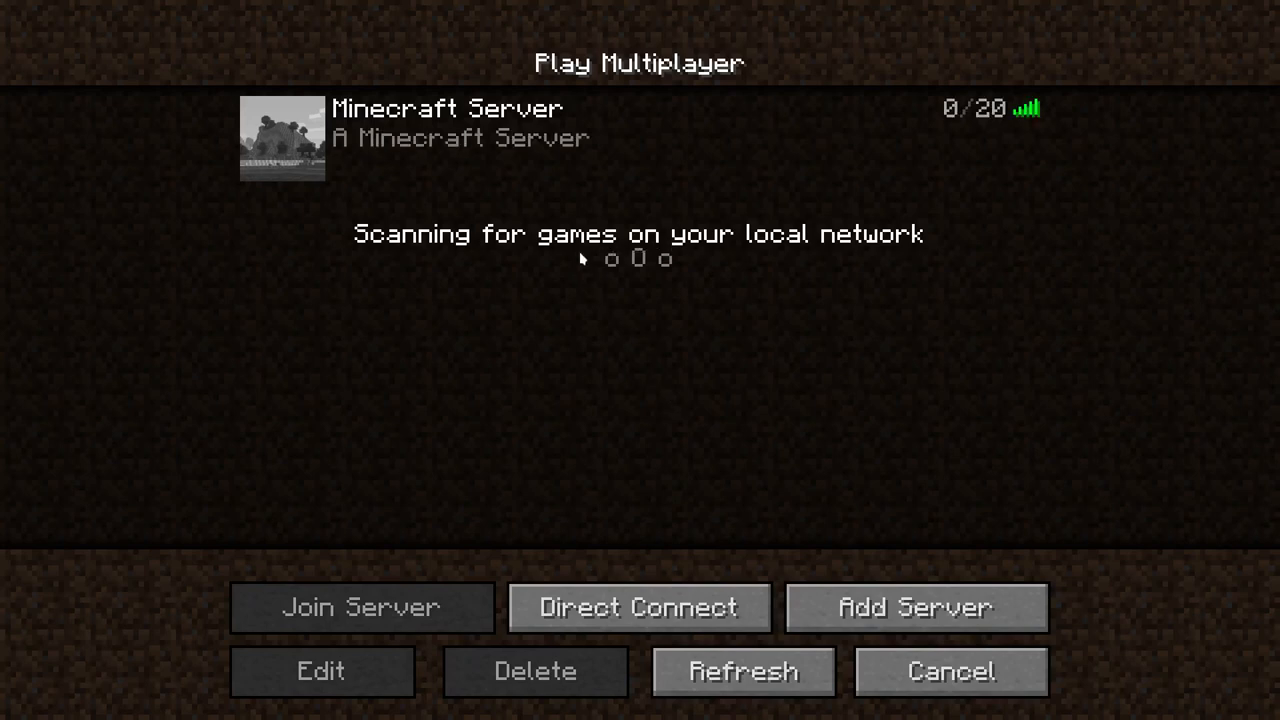
{"action": "mouse_move", "coordinate": [909, 465]}
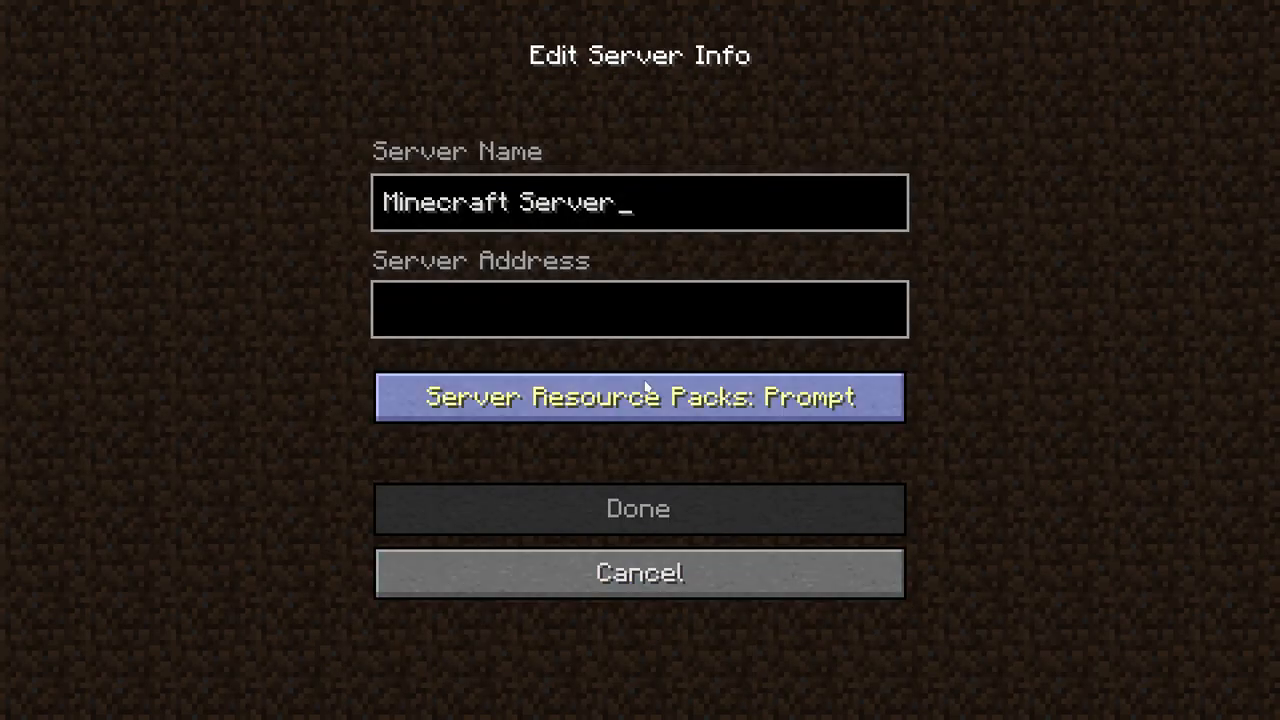
{"action": "type", "text": "127"}
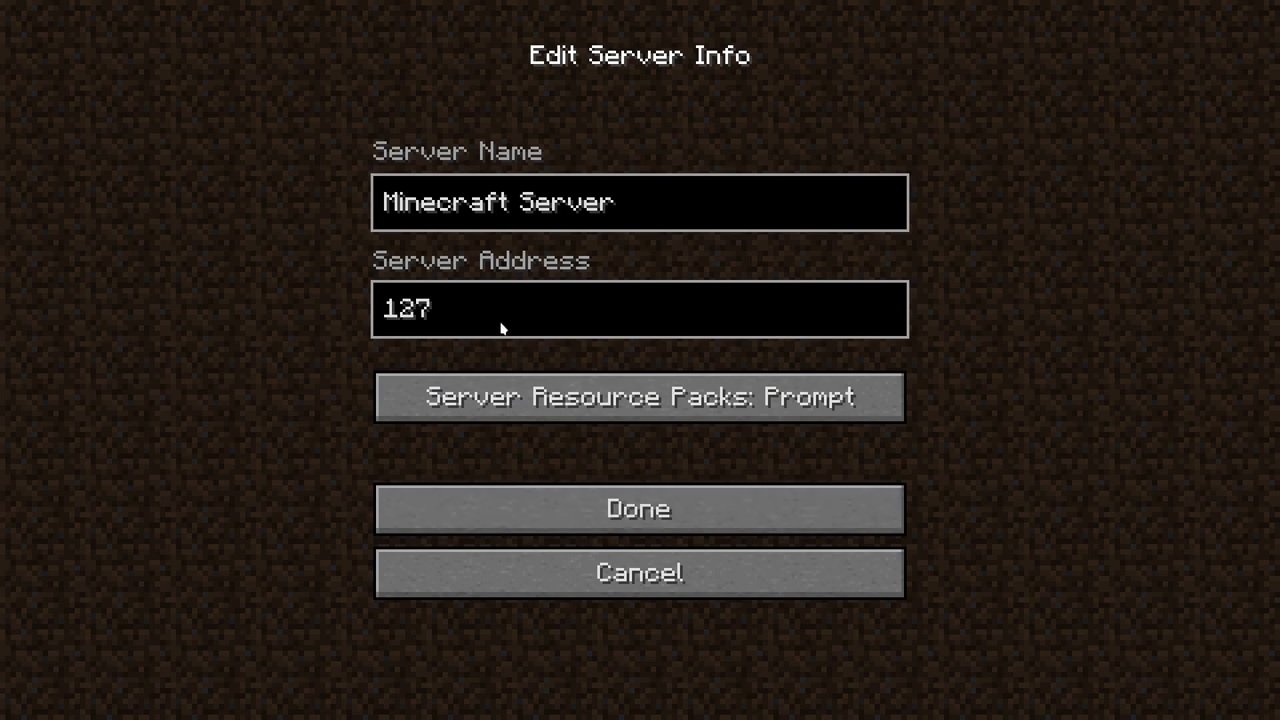
{"action": "type", "text": ".0.0.1"}
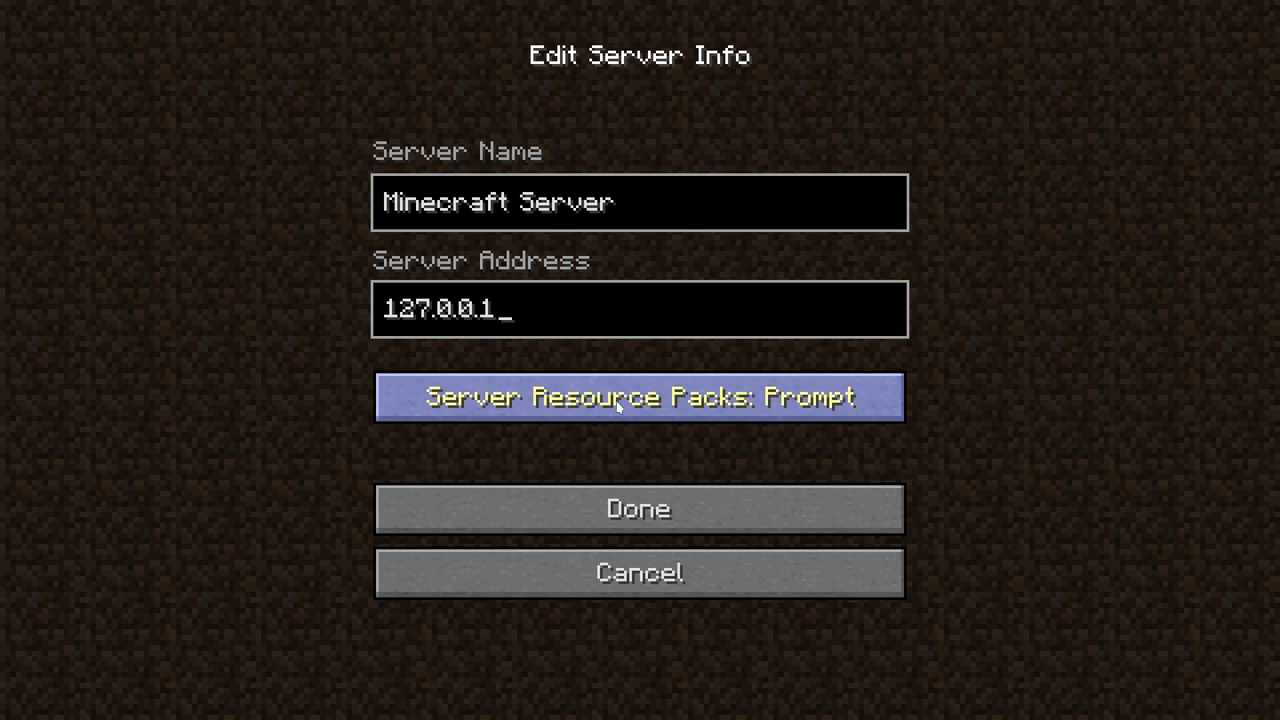
{"action": "left_click", "coordinate": [638, 397]}
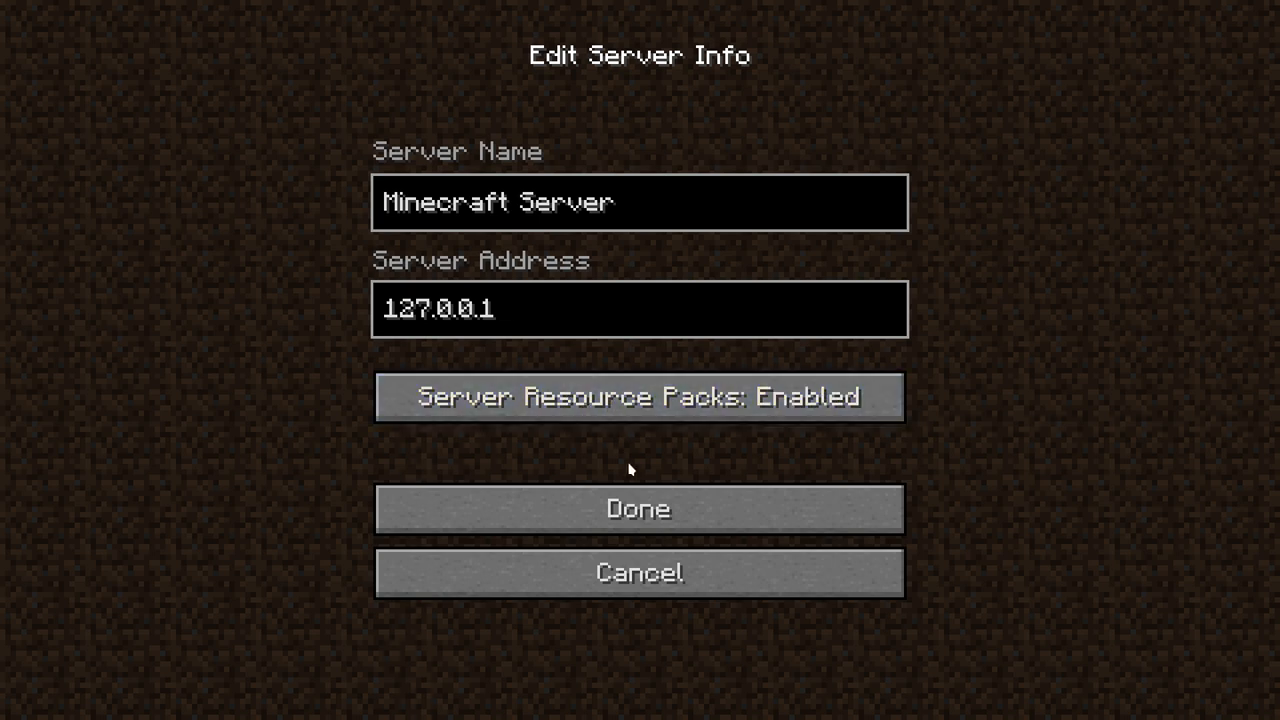
{"action": "left_click", "coordinate": [638, 509]}
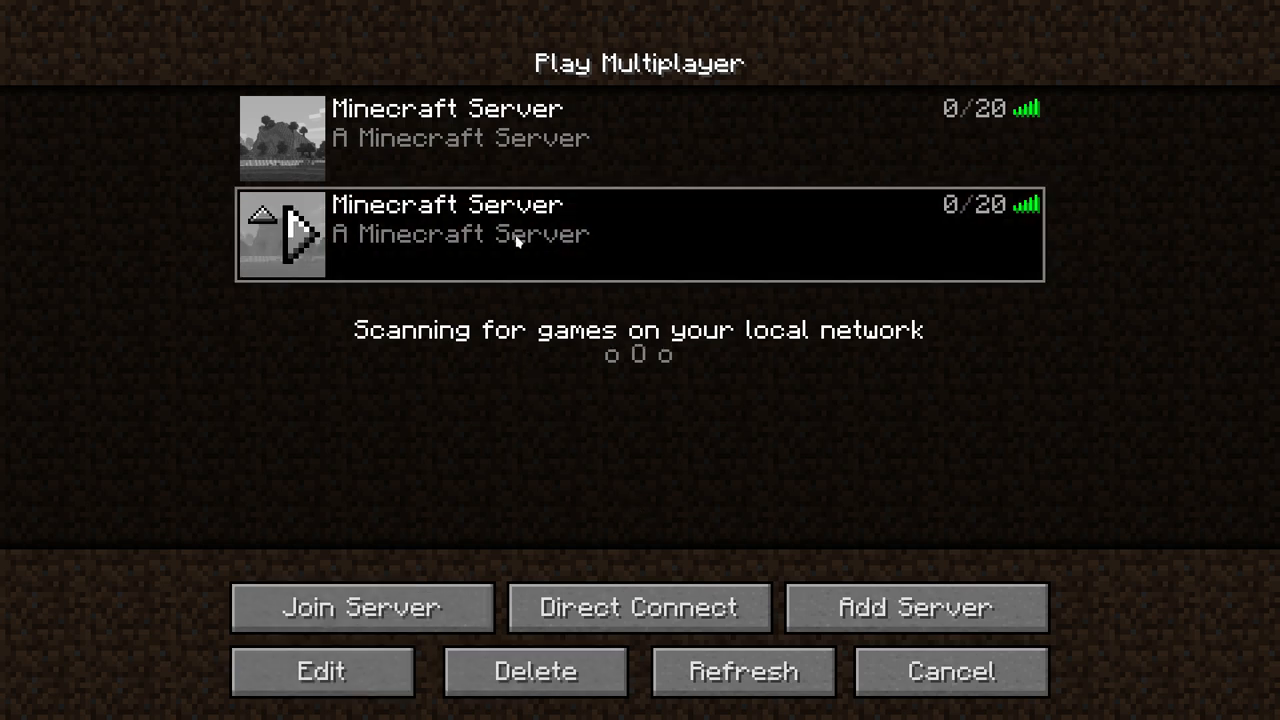
{"action": "left_click", "coordinate": [362, 607]}
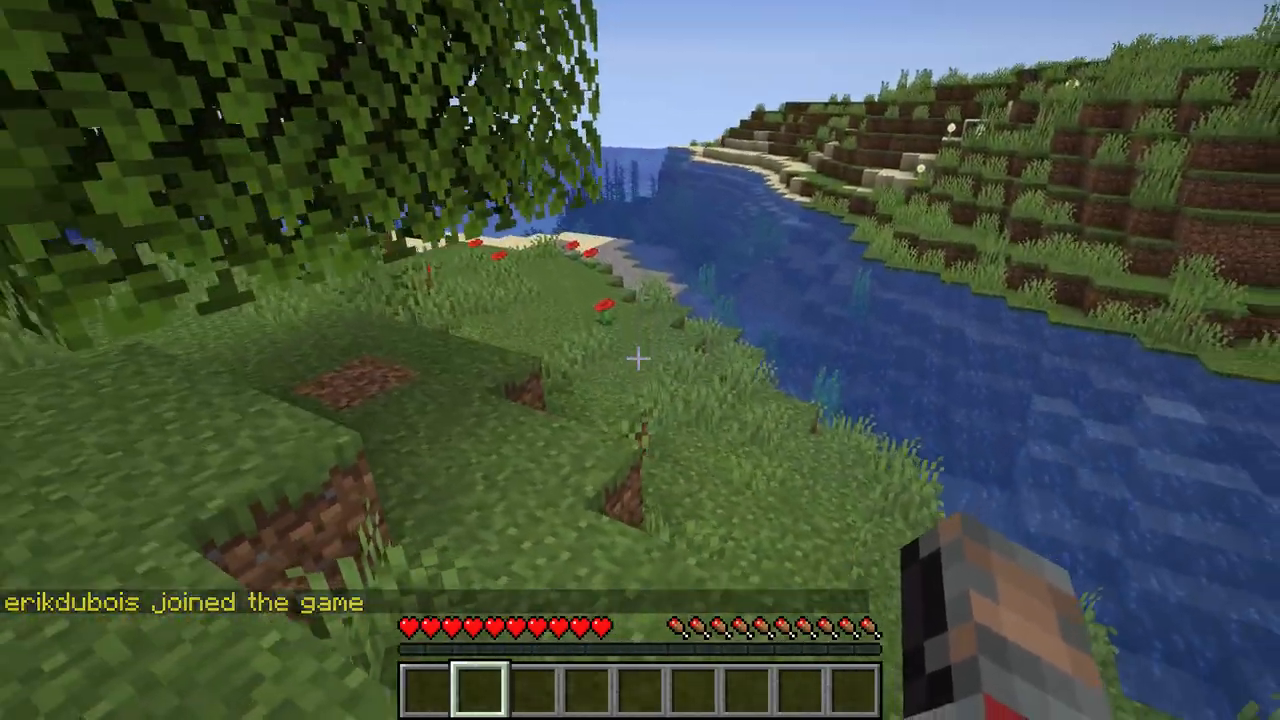
{"action": "mouse_move", "coordinate": [640, 360]}
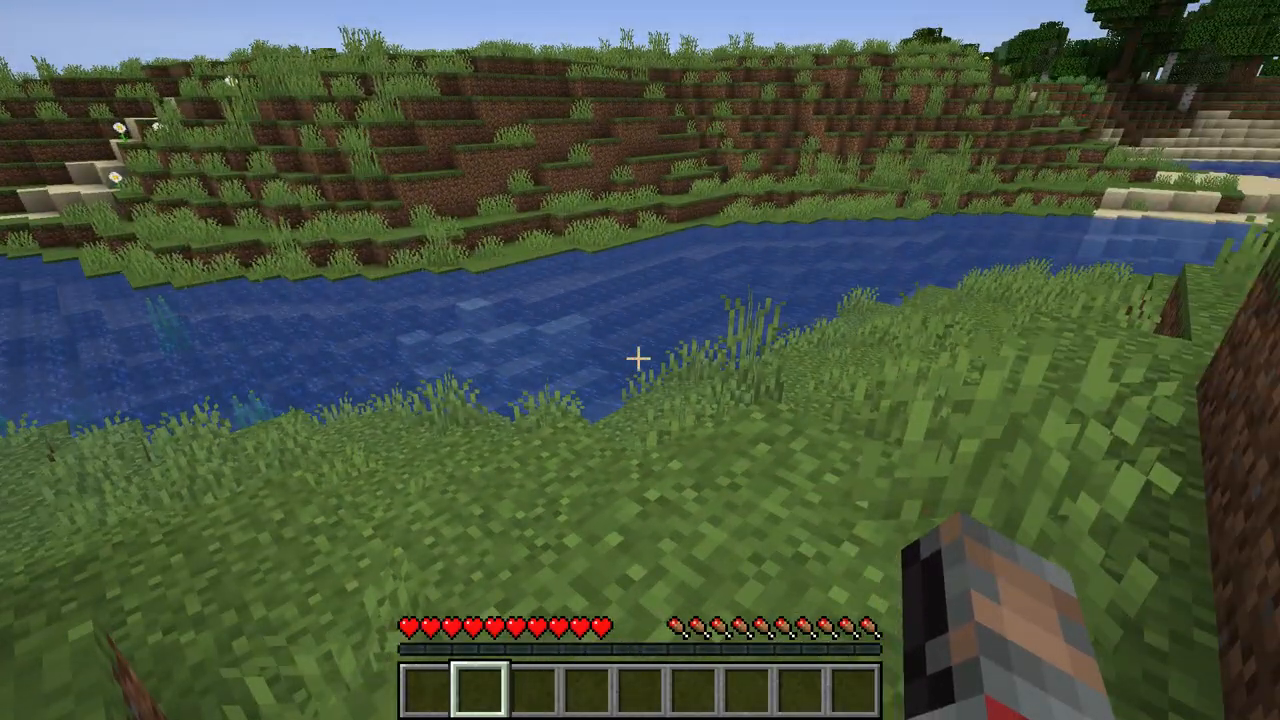
{"action": "key", "text": "Escape"}
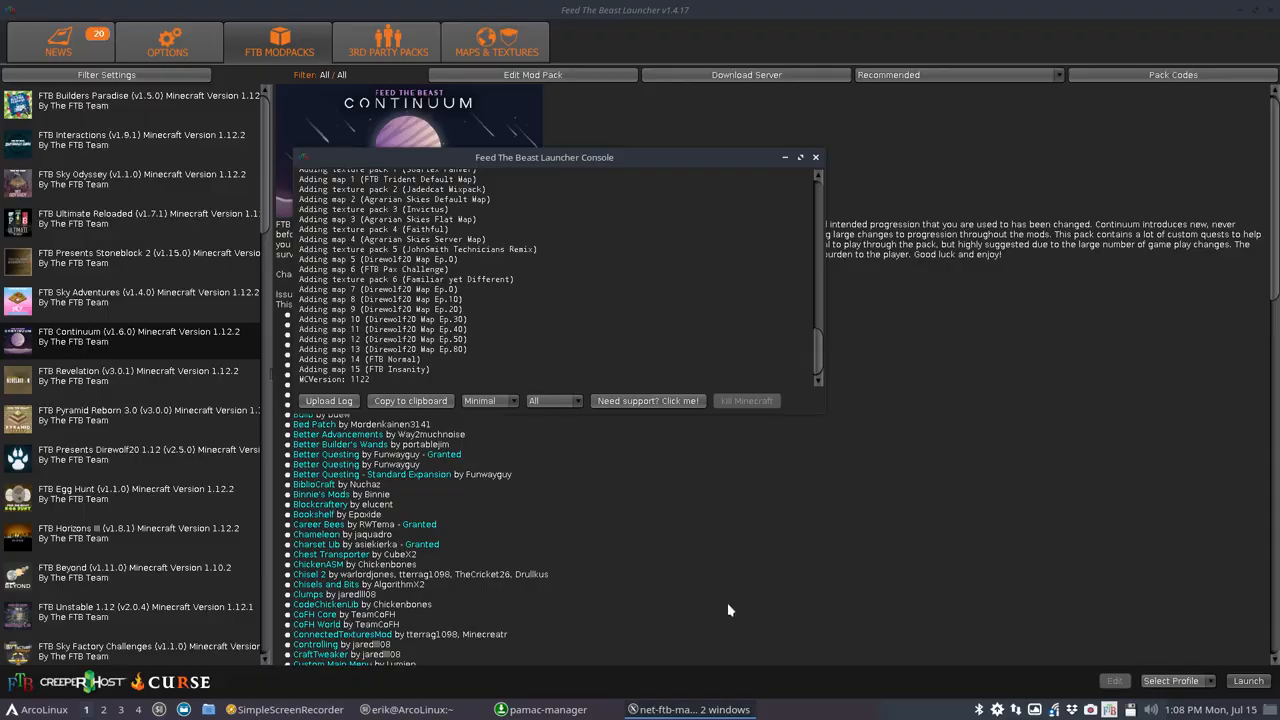
Step: Close the console, select Space Astronomy under 3rd Party Packs, and launch it
{"action": "left_click", "coordinate": [816, 157]}
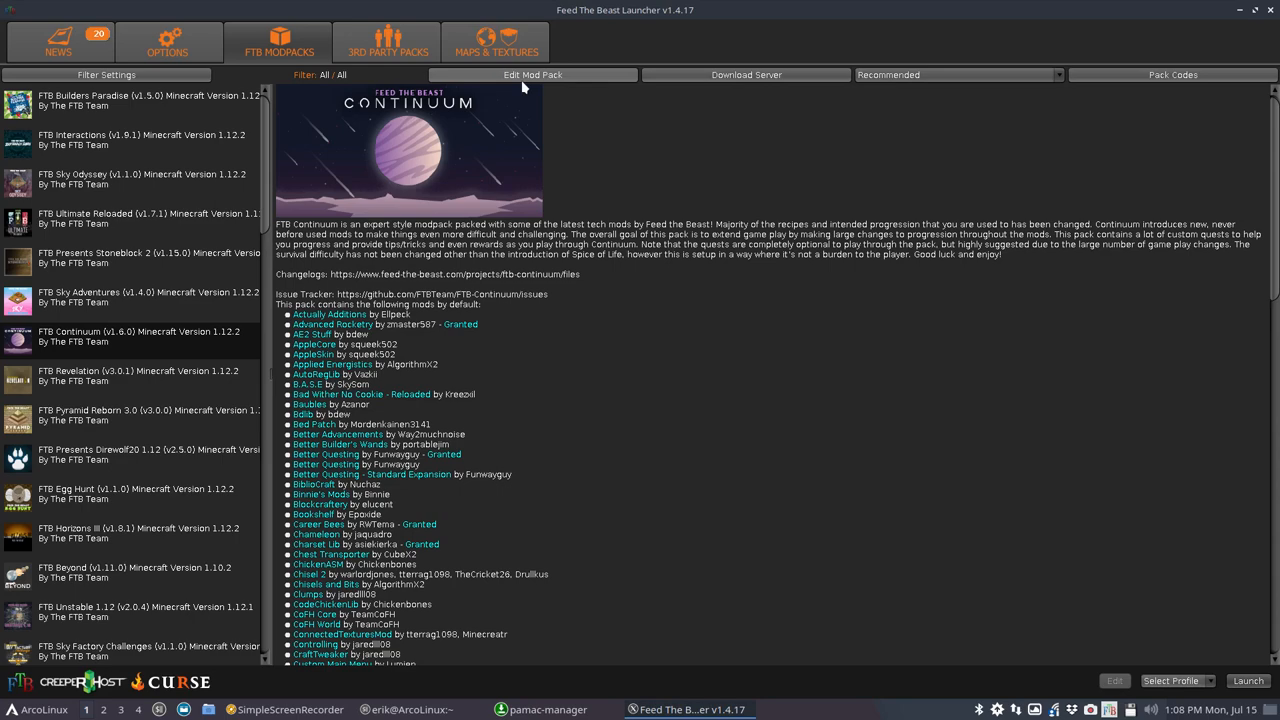
{"action": "left_click", "coordinate": [403, 44]}
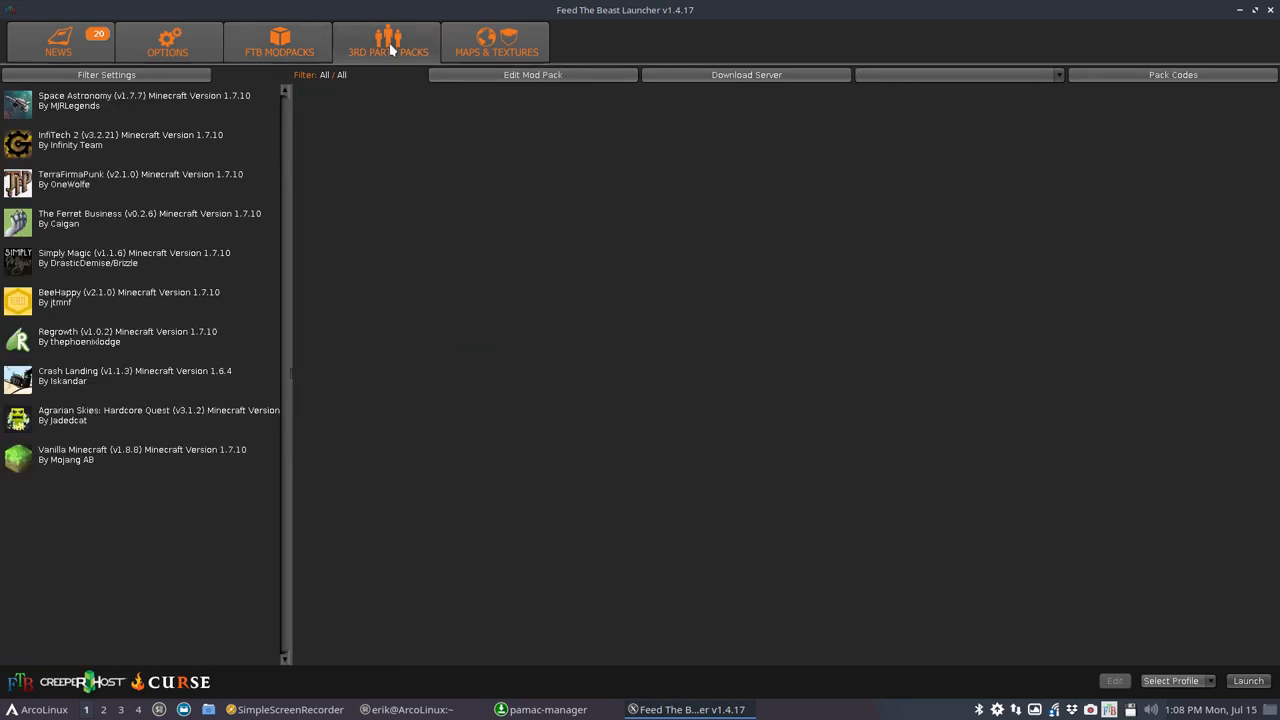
{"action": "left_click", "coordinate": [140, 100]}
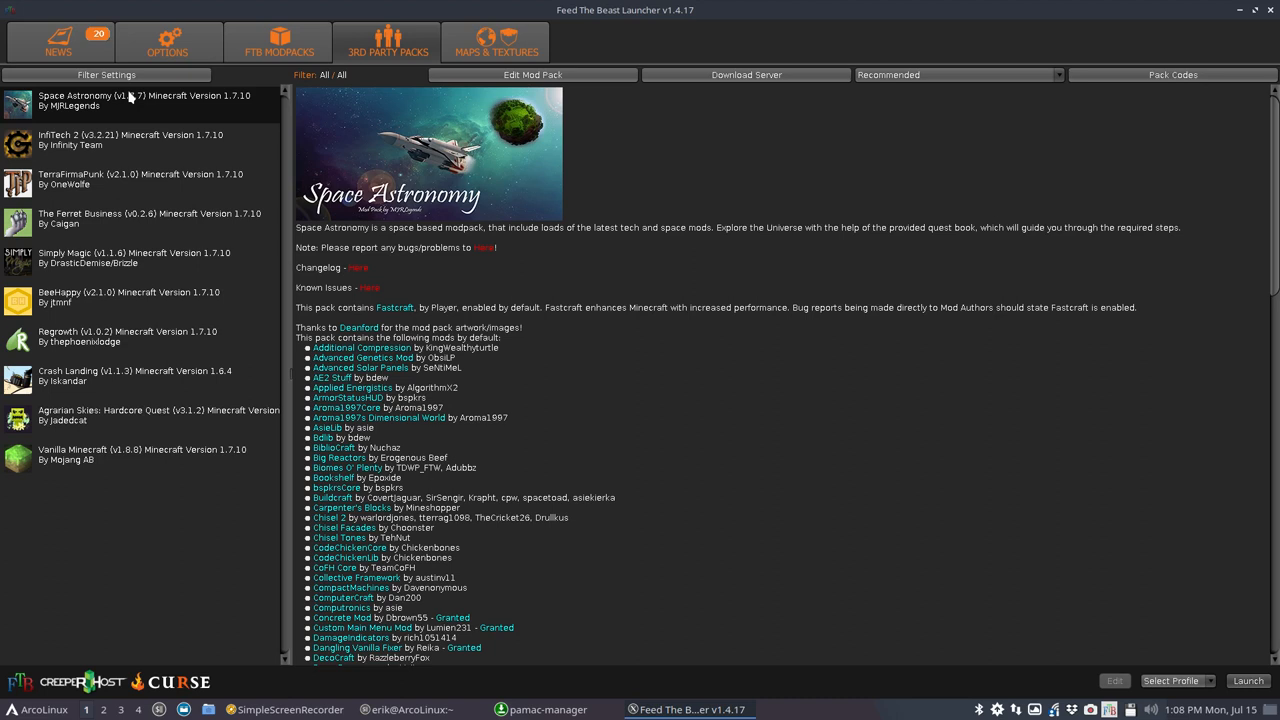
{"action": "mouse_move", "coordinate": [744, 231]}
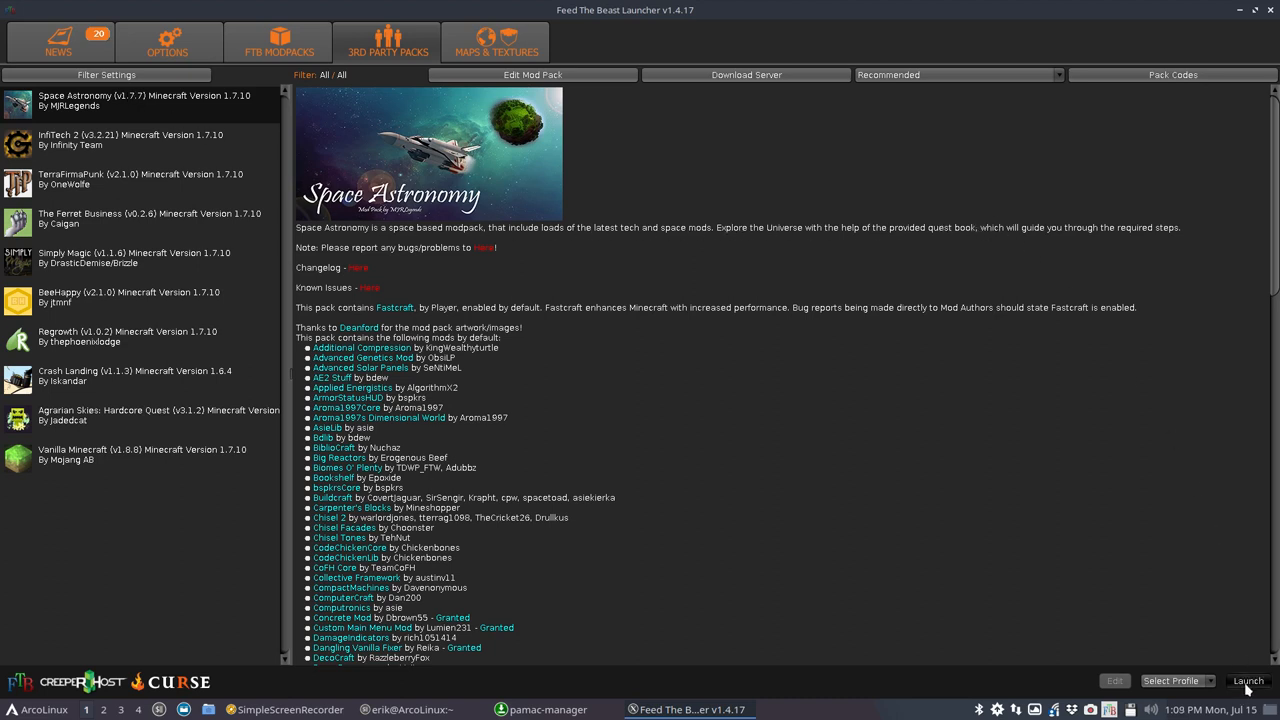
{"action": "left_click", "coordinate": [1207, 681]}
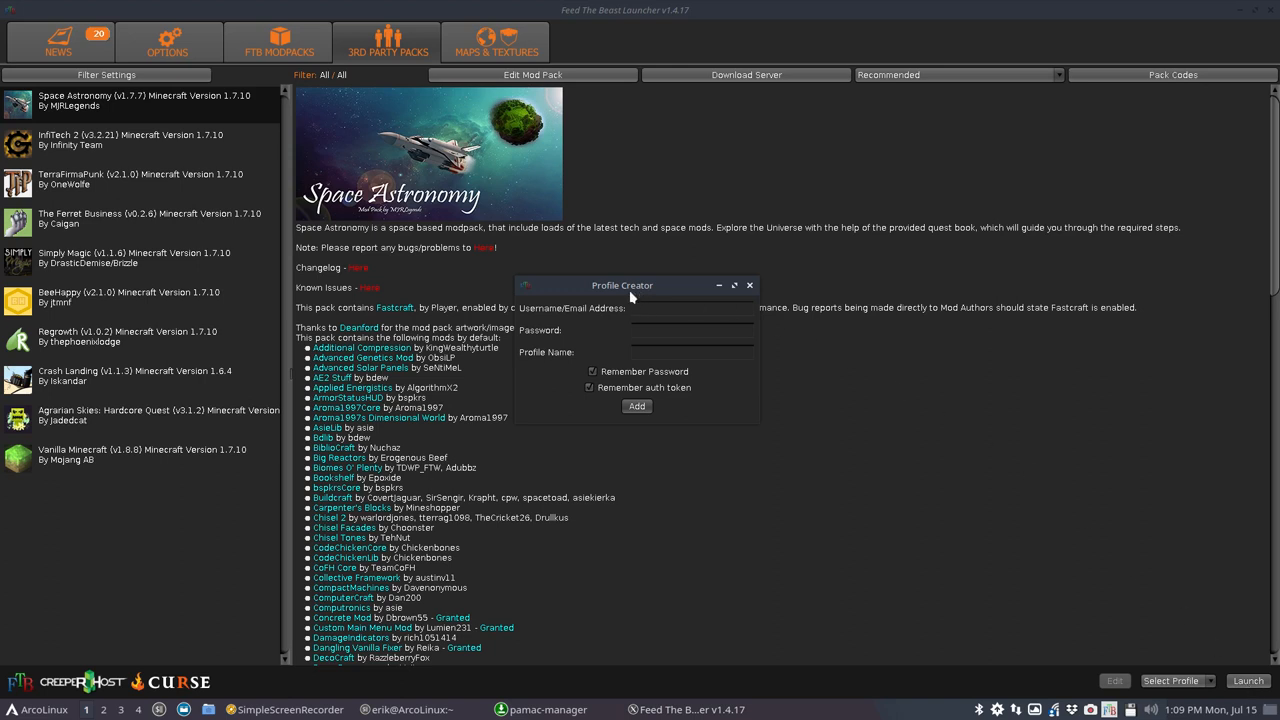
{"action": "left_click_drag", "start_coordinate": [622, 285], "coordinate": [619, 282]}
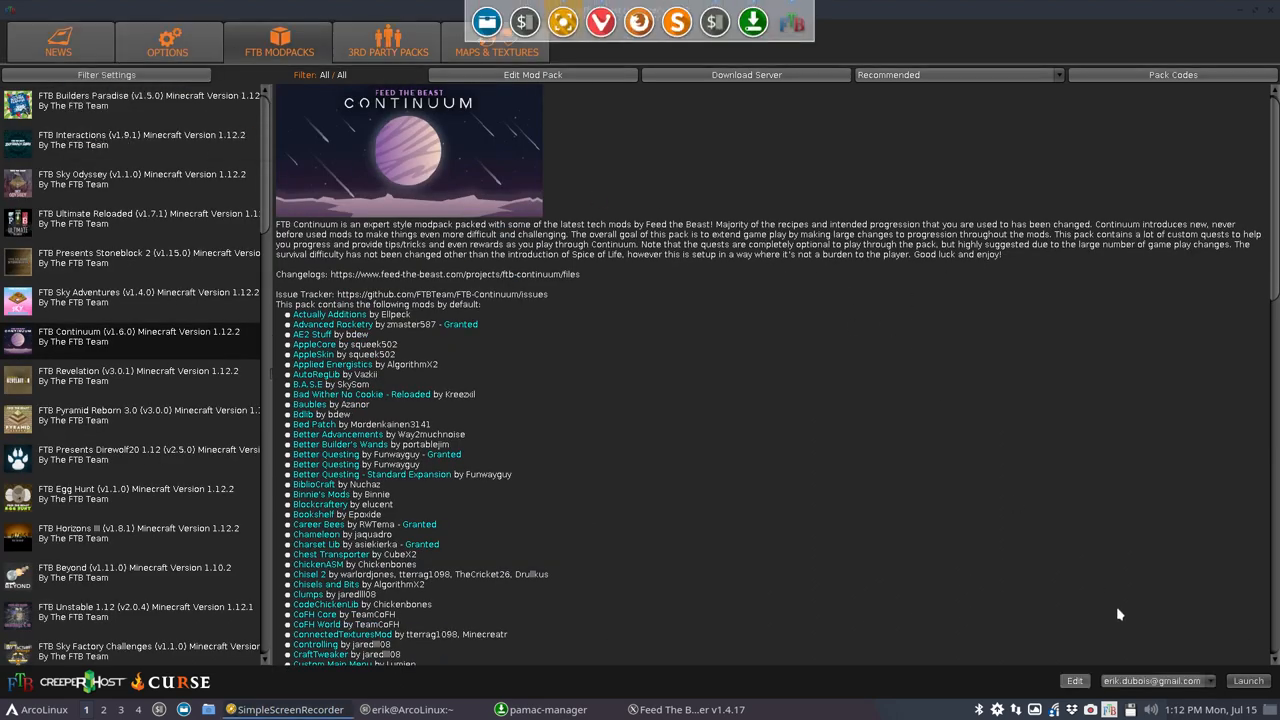
Step: Launch the FTB Continuum pack so its file download begins
{"action": "left_click", "coordinate": [1253, 681]}
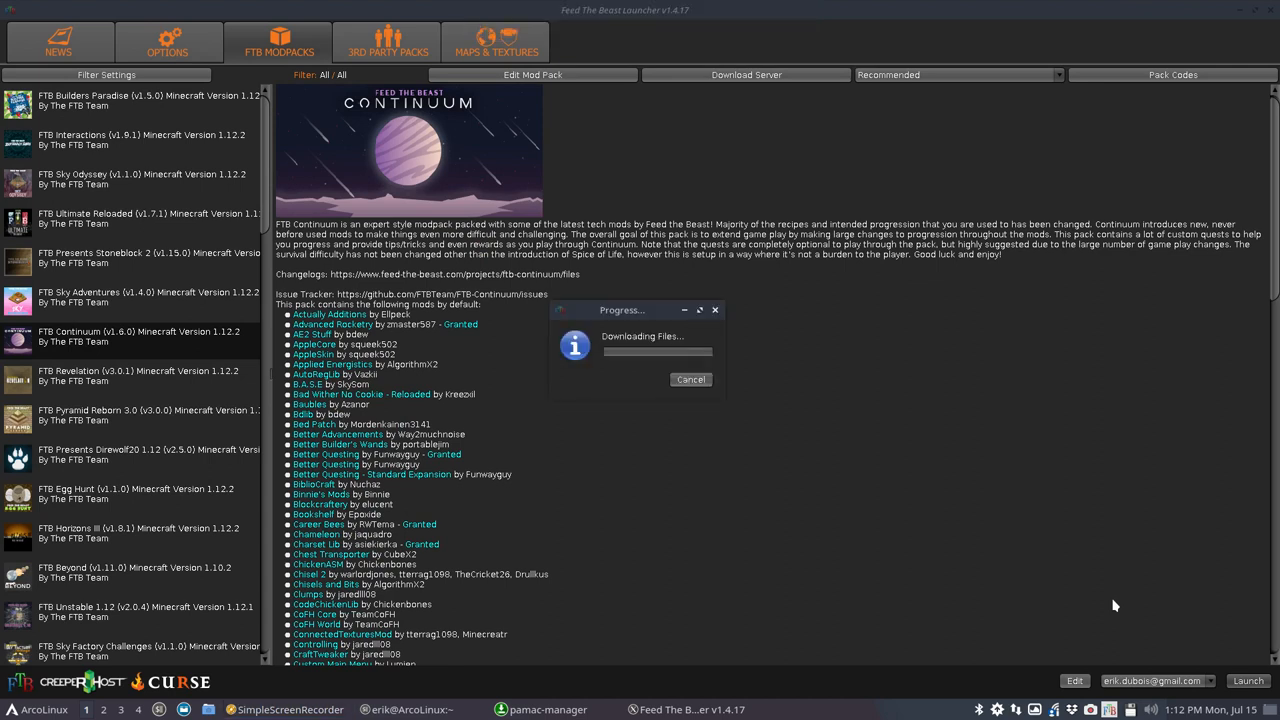
{"action": "mouse_move", "coordinate": [1190, 675]}
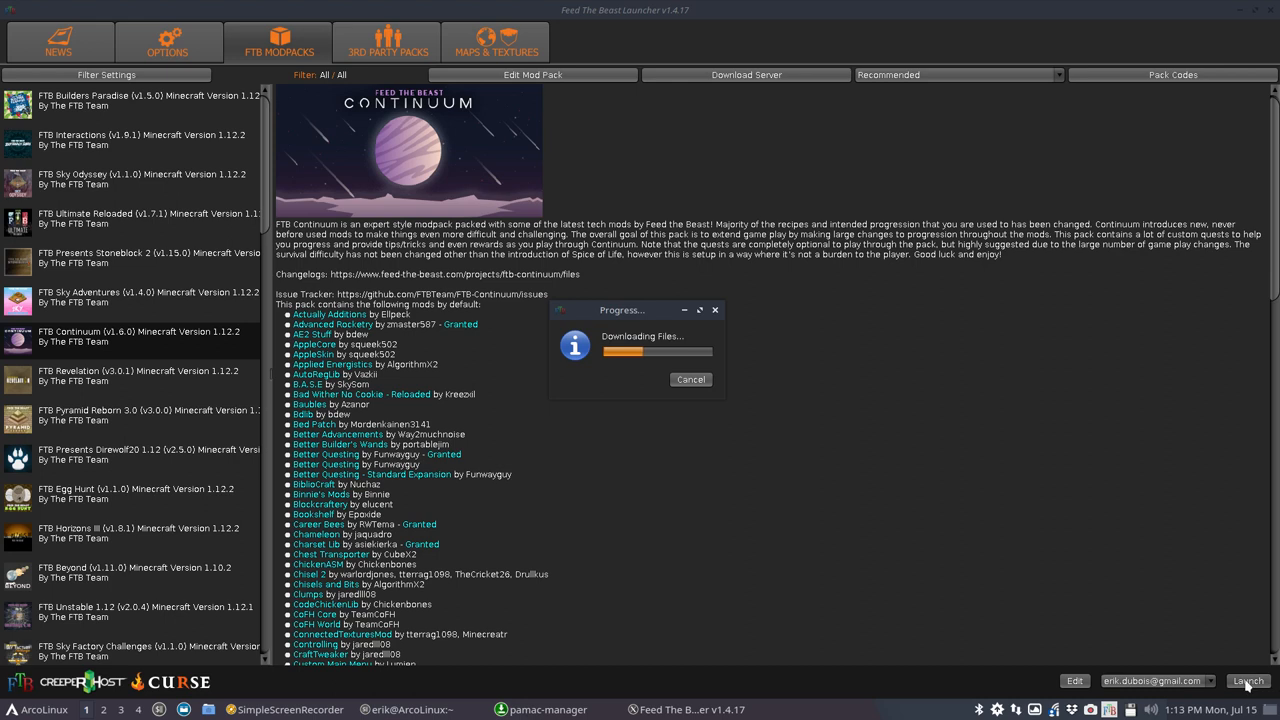
{"action": "mouse_move", "coordinate": [988, 537]}
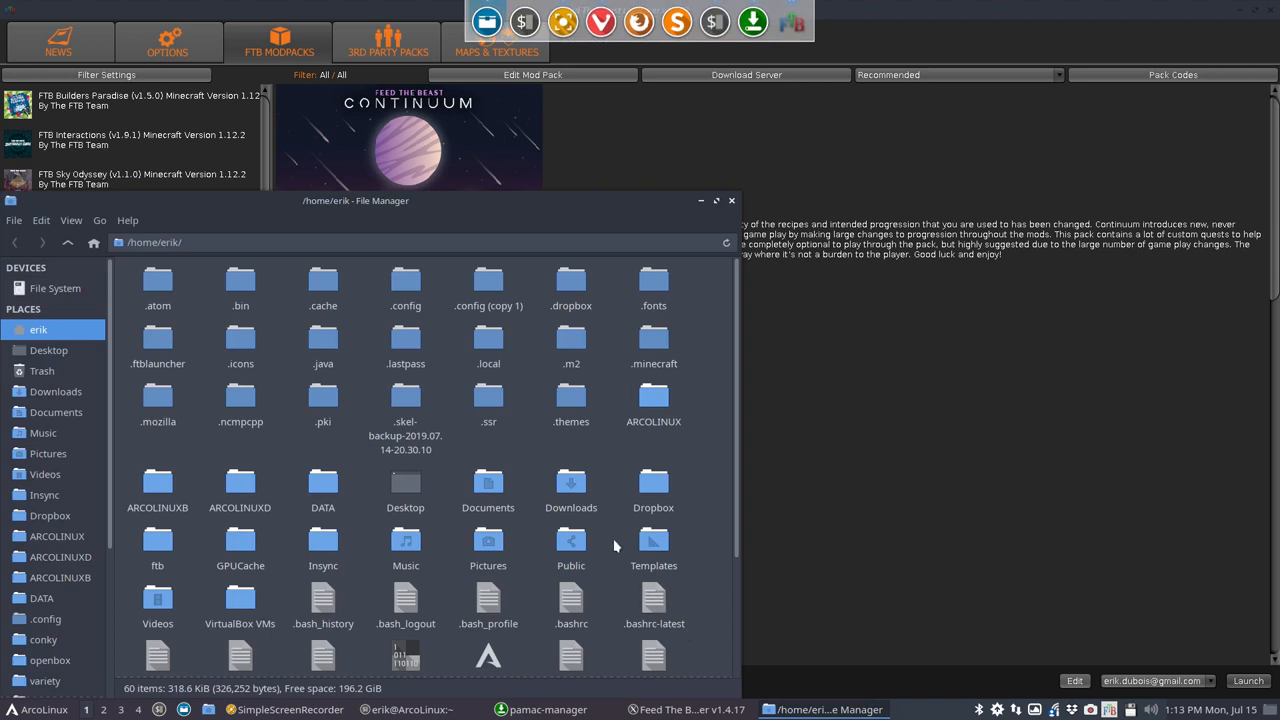
Step: Browse into ftb, FTBContinuum and minecraft, then go back up one folder
{"action": "double_click", "coordinate": [157, 543]}
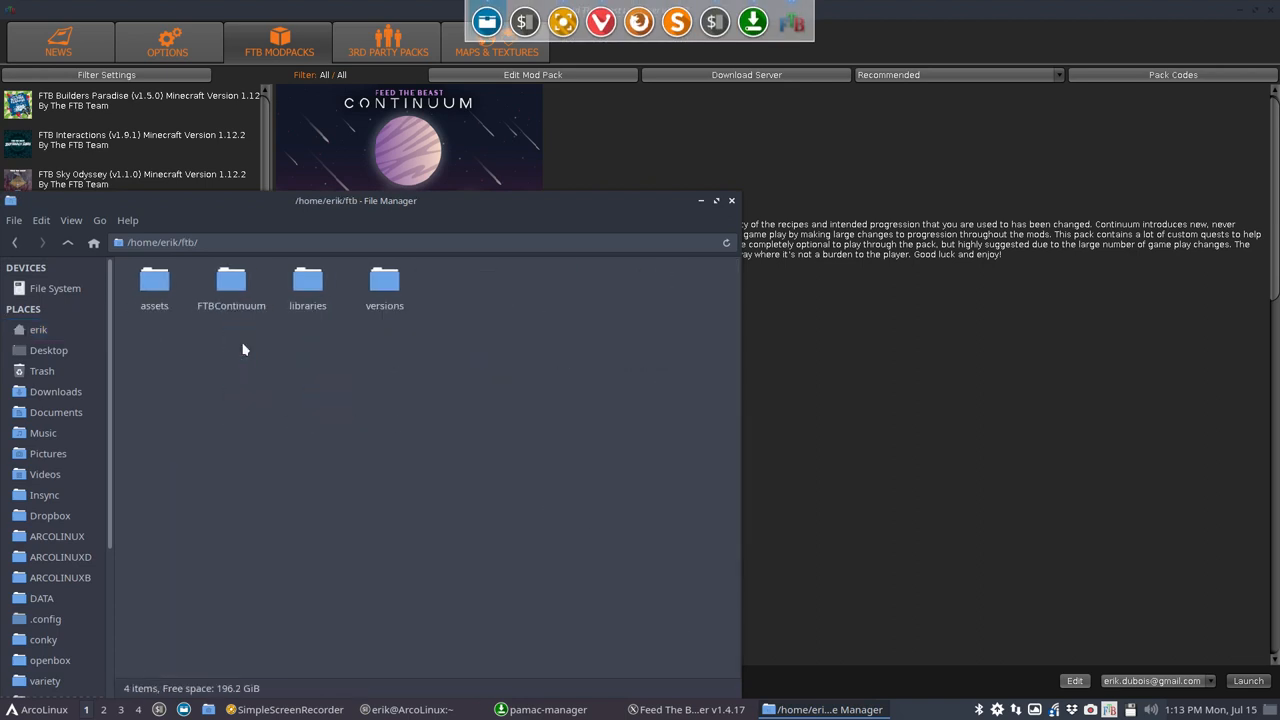
{"action": "double_click", "coordinate": [231, 283]}
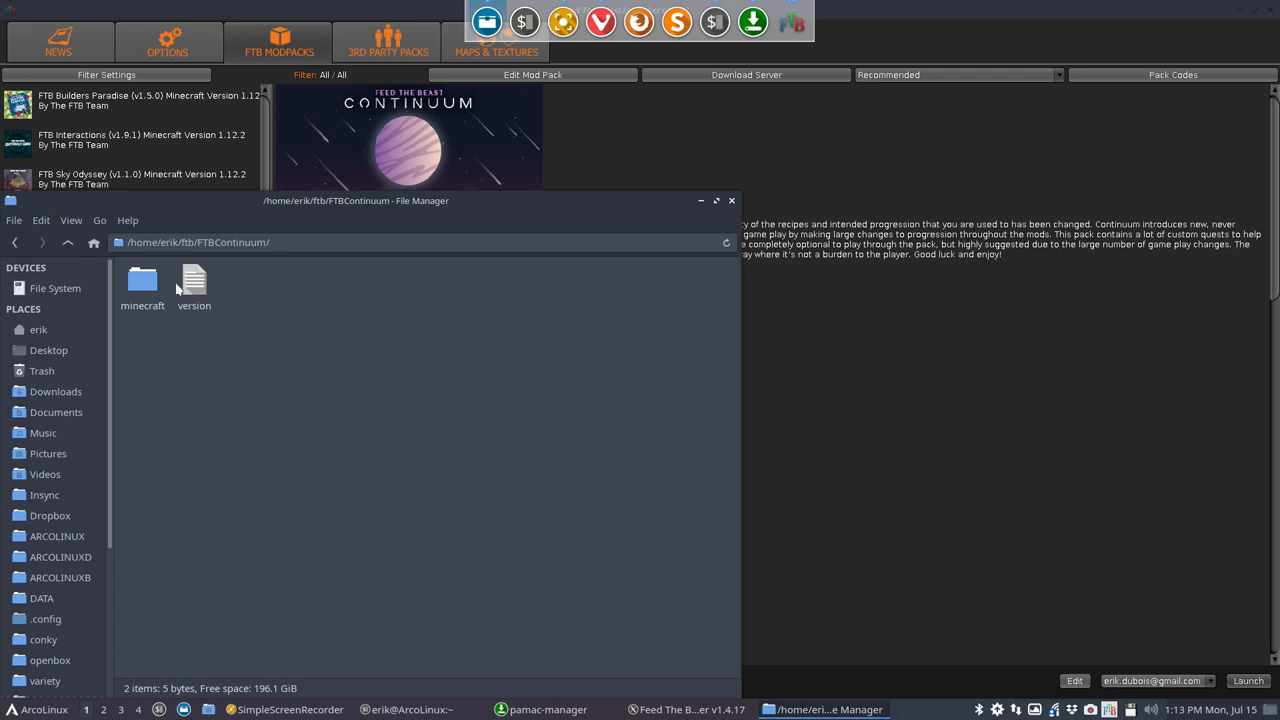
{"action": "double_click", "coordinate": [142, 283]}
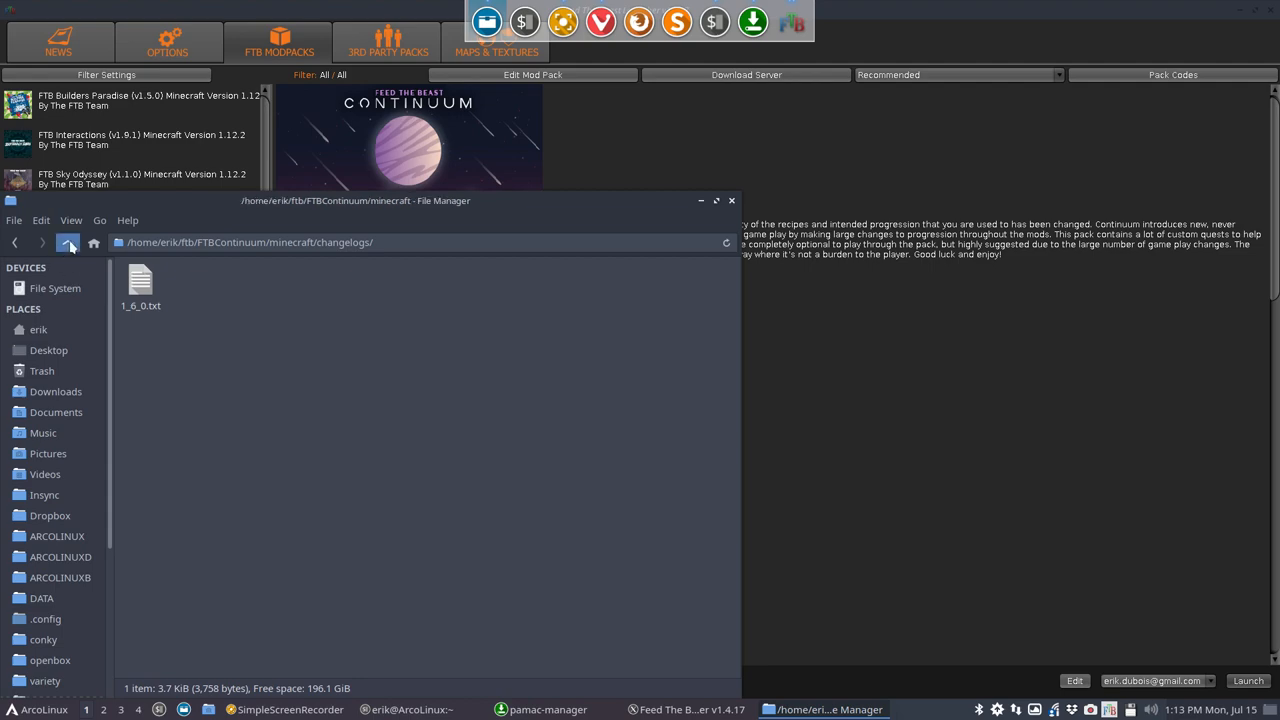
{"action": "left_click", "coordinate": [67, 242]}
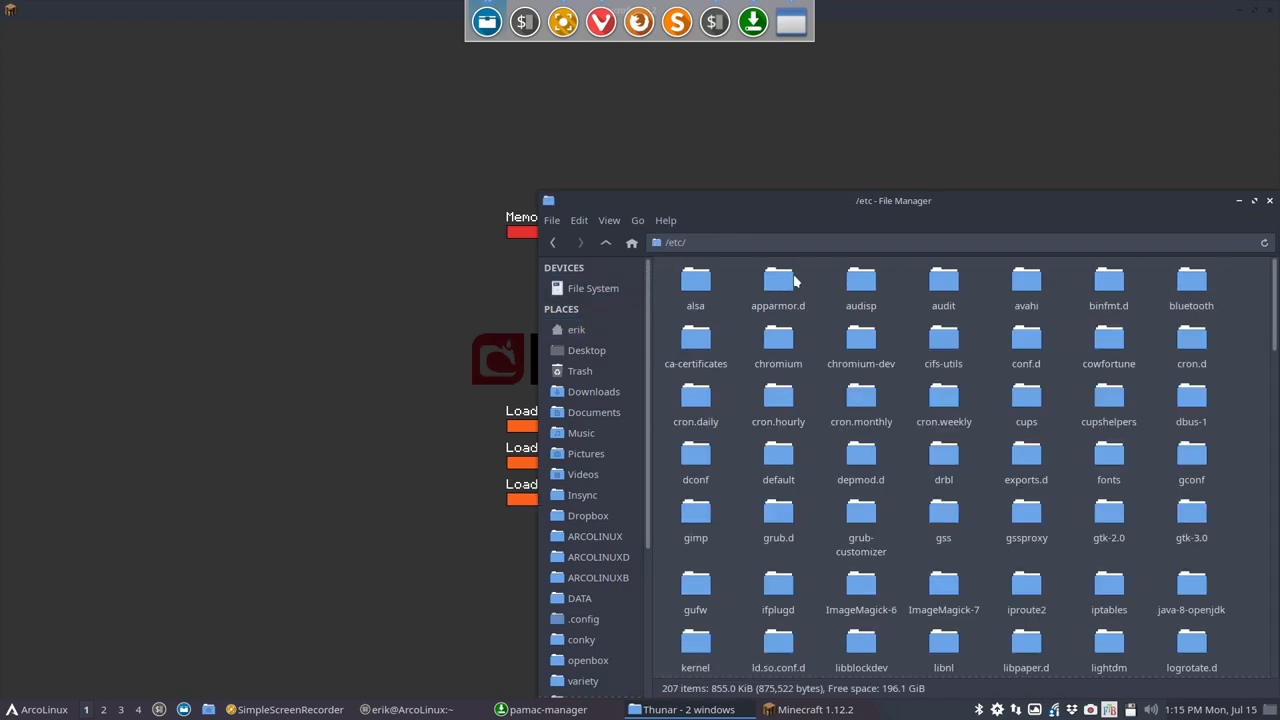
Step: Open conf.d, select the minecraft and spigot config files, then bring Minecraft forward
{"action": "double_click", "coordinate": [1026, 343]}
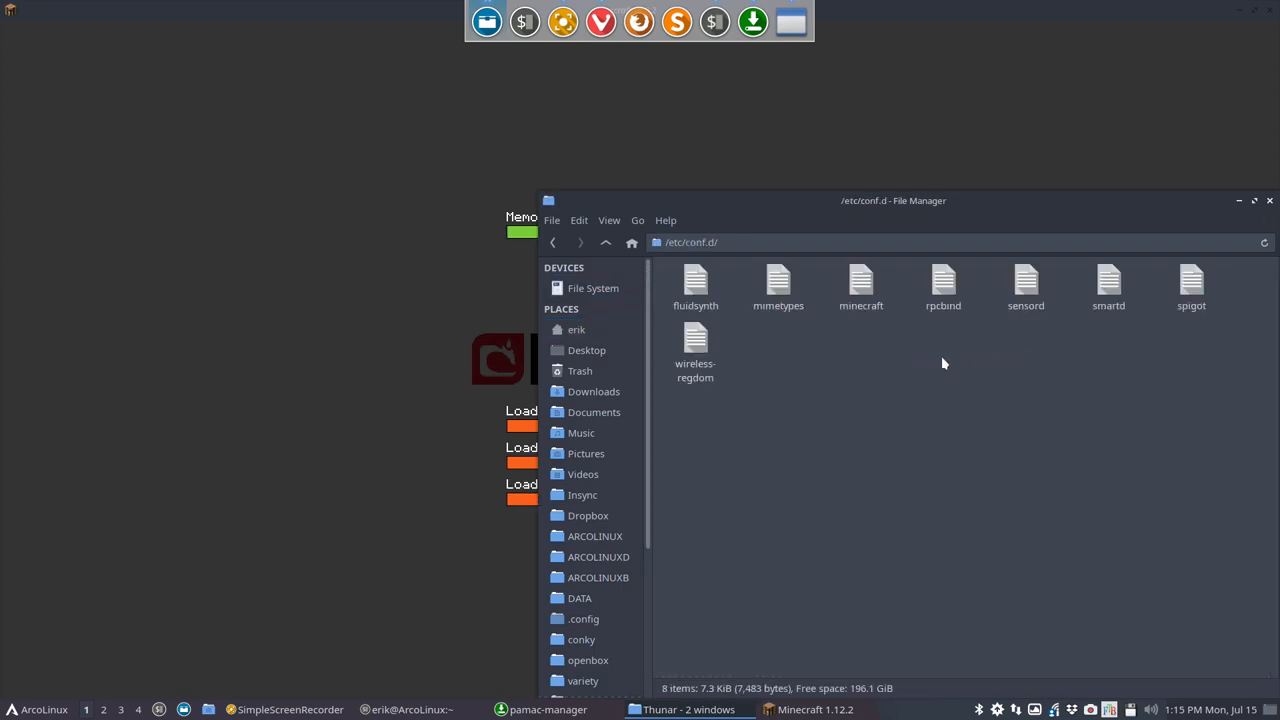
{"action": "left_click", "coordinate": [861, 285]}
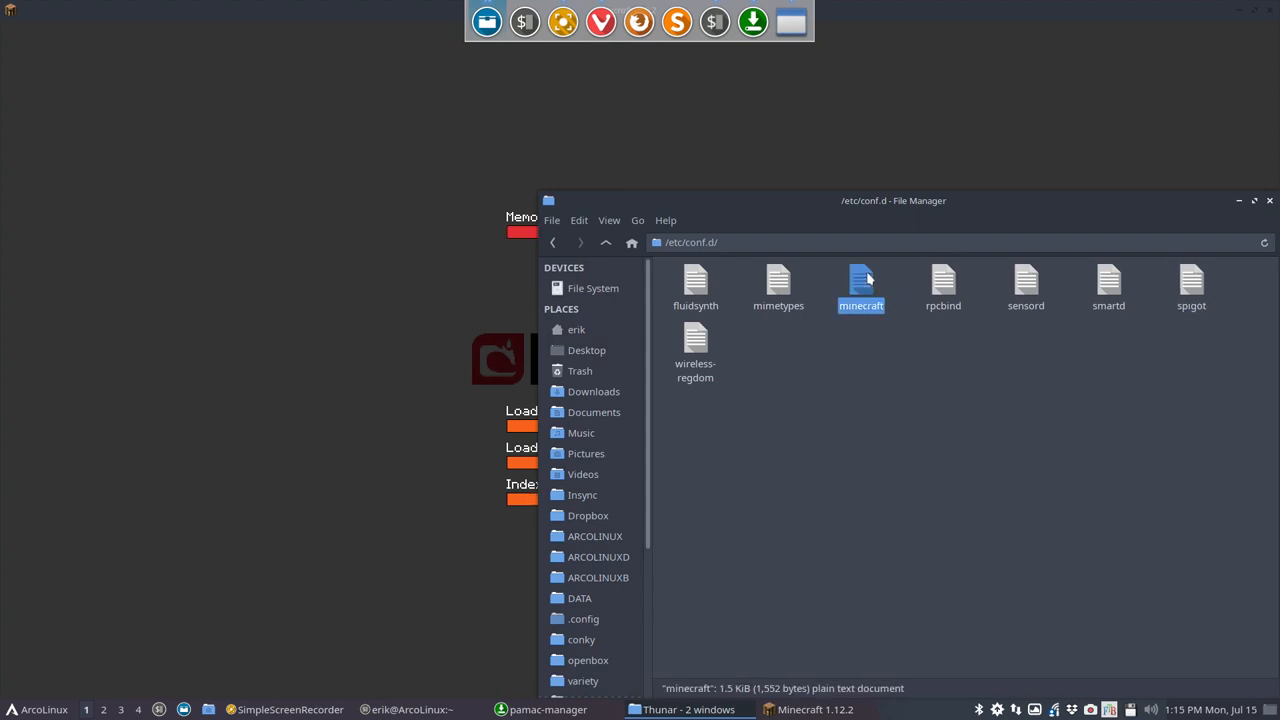
{"action": "left_click", "coordinate": [1188, 283]}
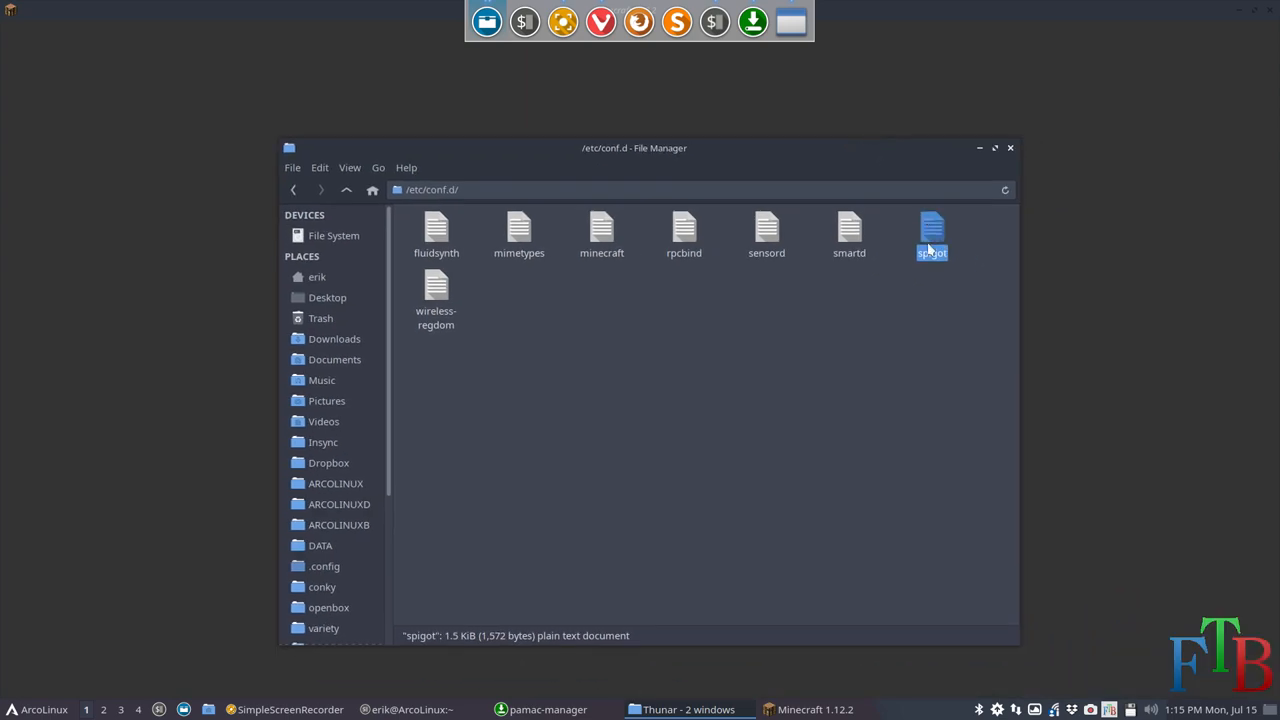
{"action": "left_click", "coordinate": [601, 230]}
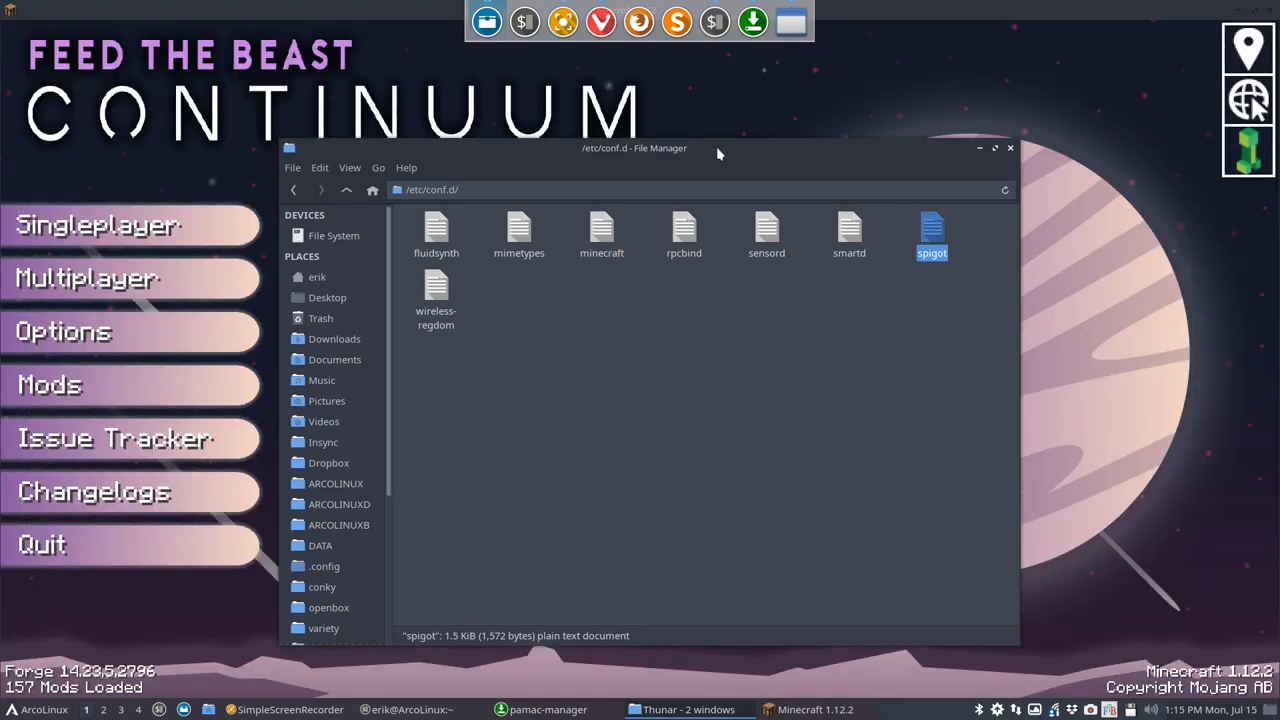
{"action": "left_click", "coordinate": [601, 230]}
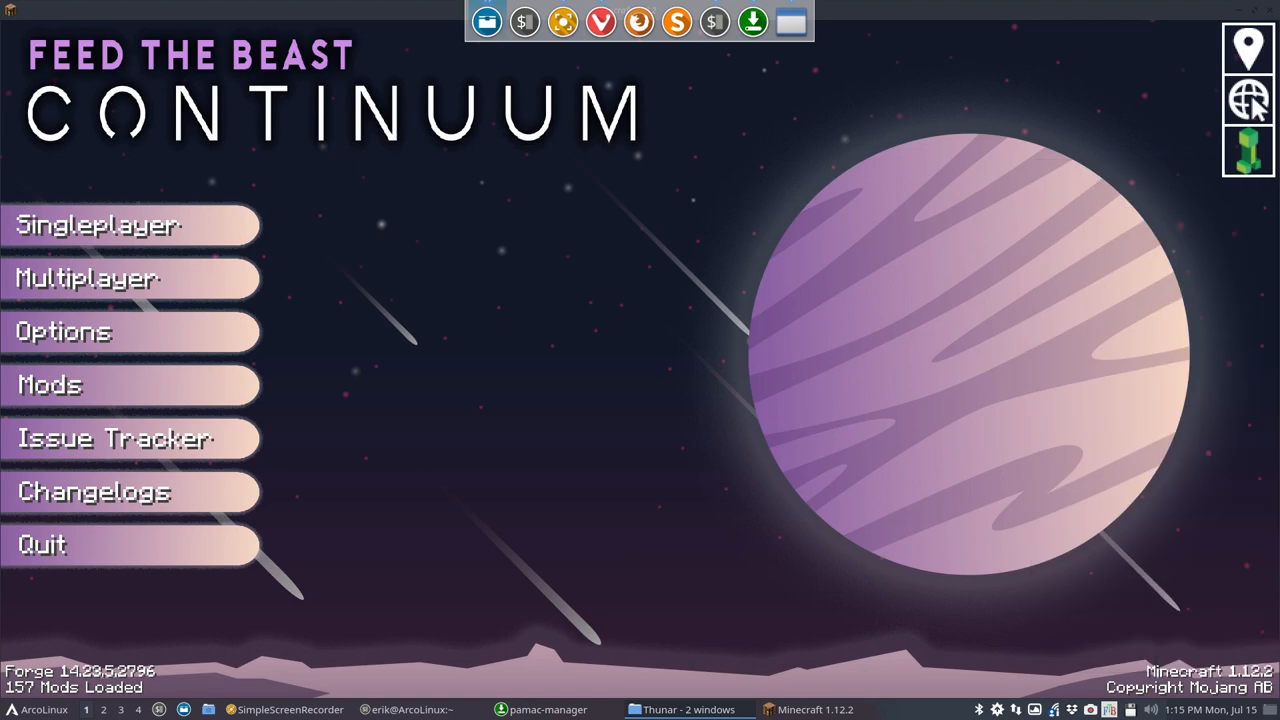
{"action": "mouse_move", "coordinate": [463, 278]}
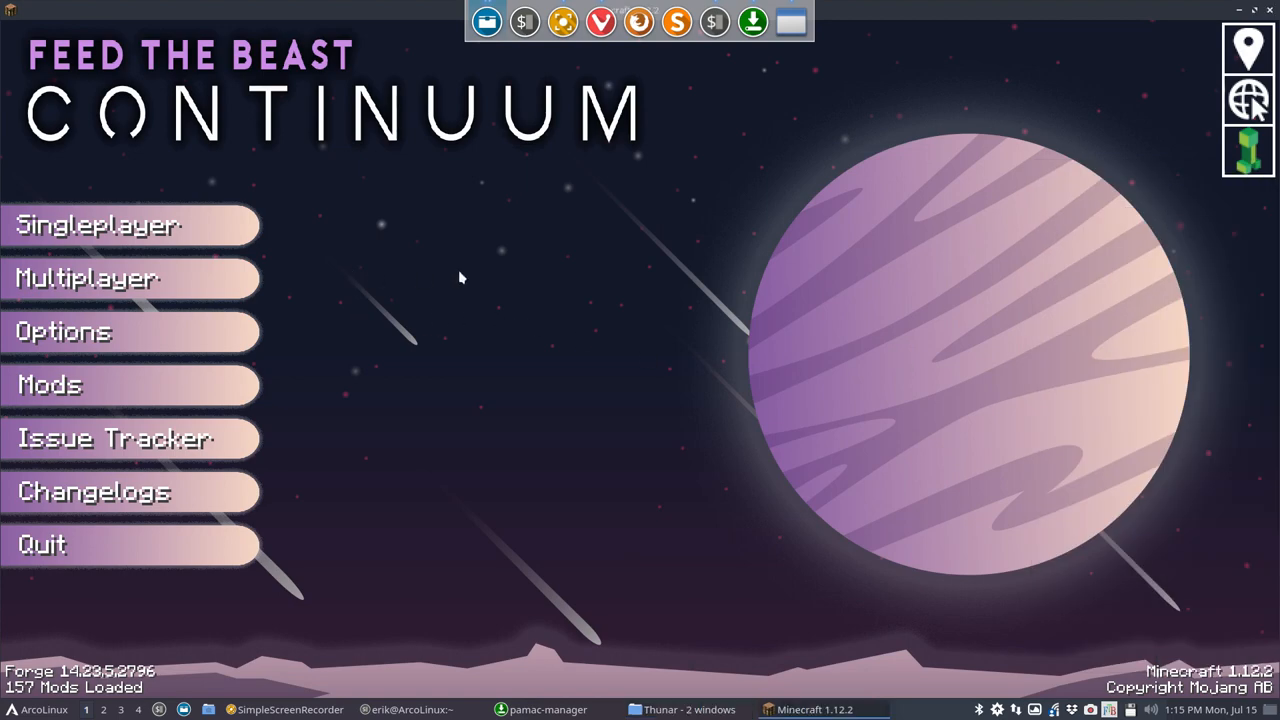
Step: Turn Fullscreen ON in Video Settings and back out to the title screen
{"action": "left_click", "coordinate": [64, 331]}
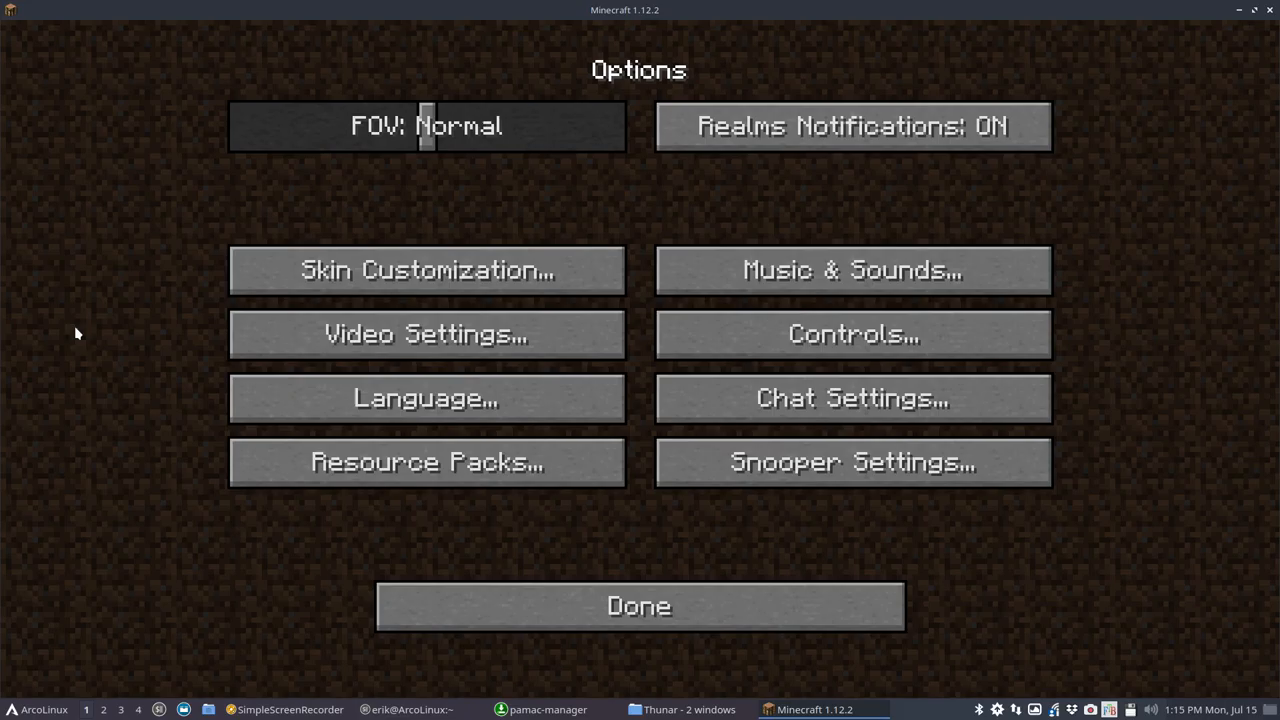
{"action": "left_click", "coordinate": [427, 333]}
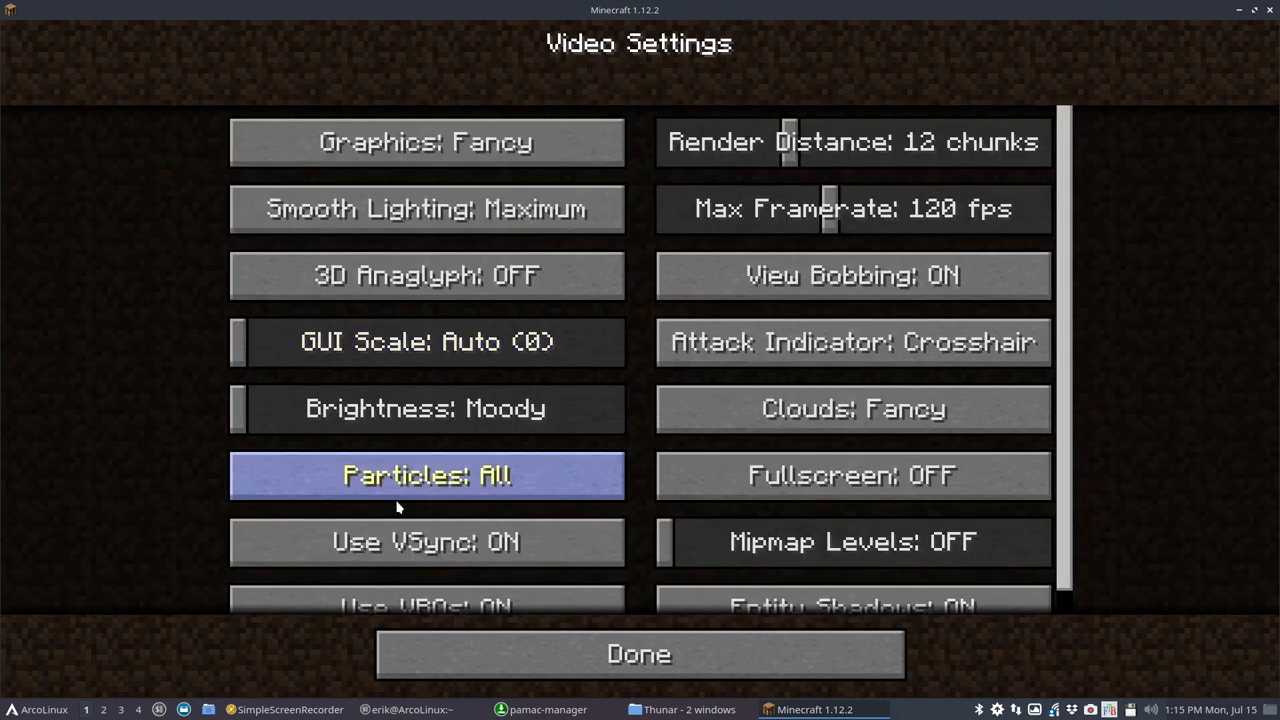
{"action": "scroll", "scroll_direction": "down", "scroll_amount": 3}
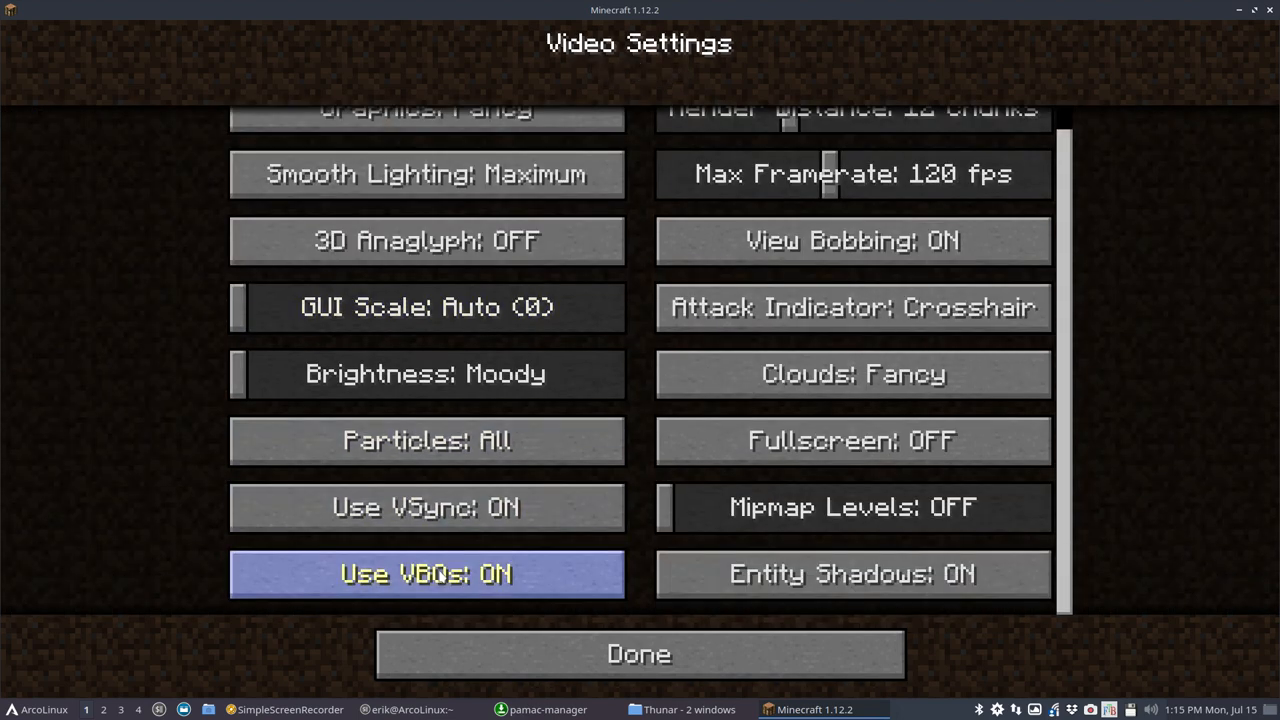
{"action": "left_click", "coordinate": [852, 440]}
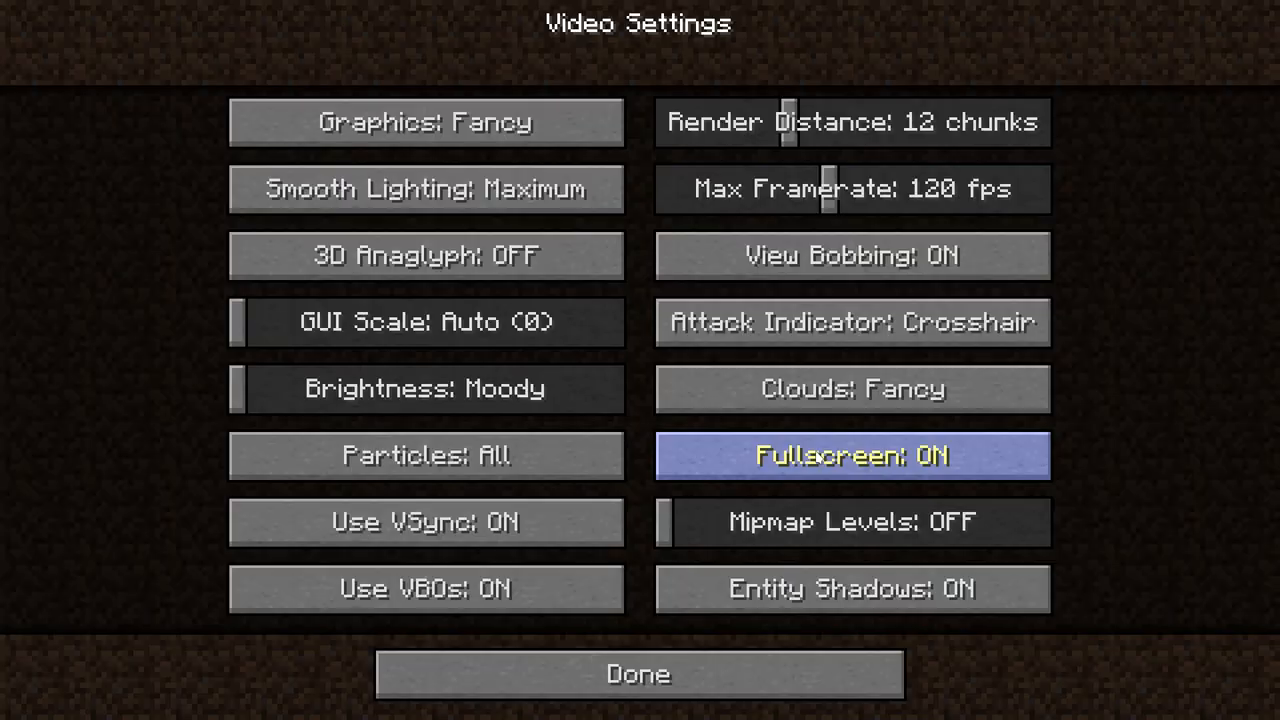
{"action": "left_click", "coordinate": [637, 675]}
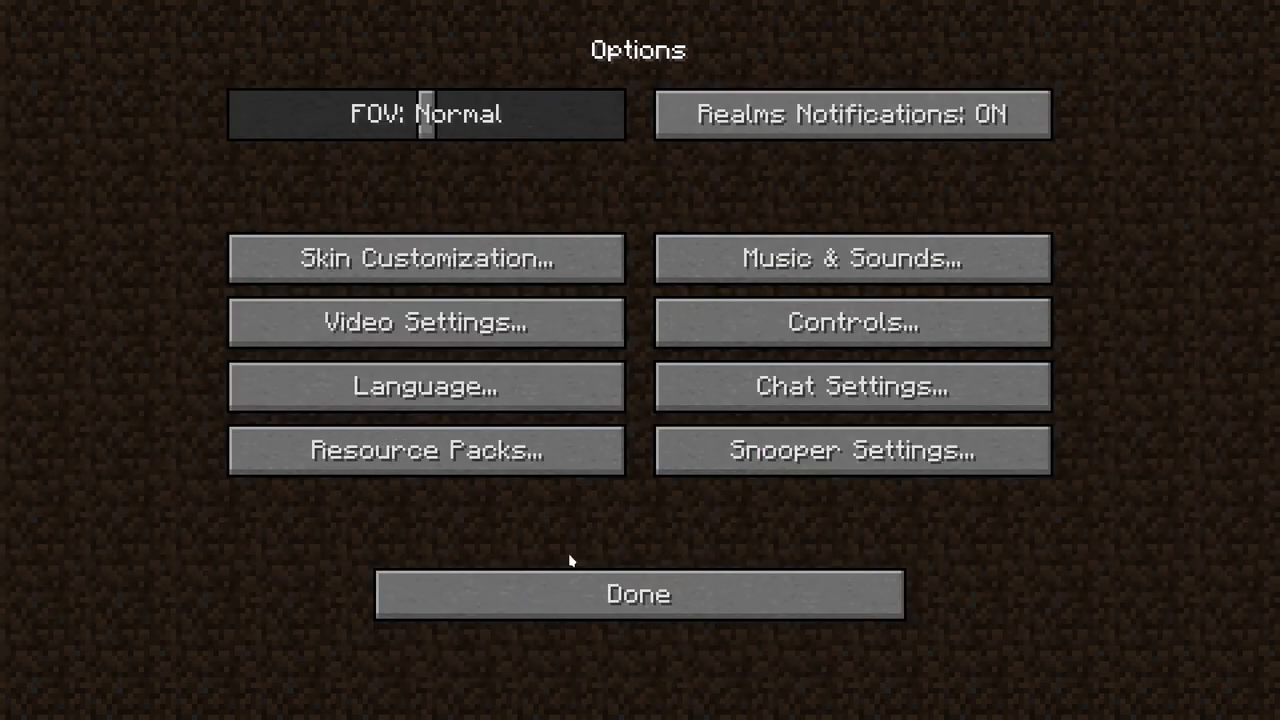
{"action": "left_click", "coordinate": [636, 594]}
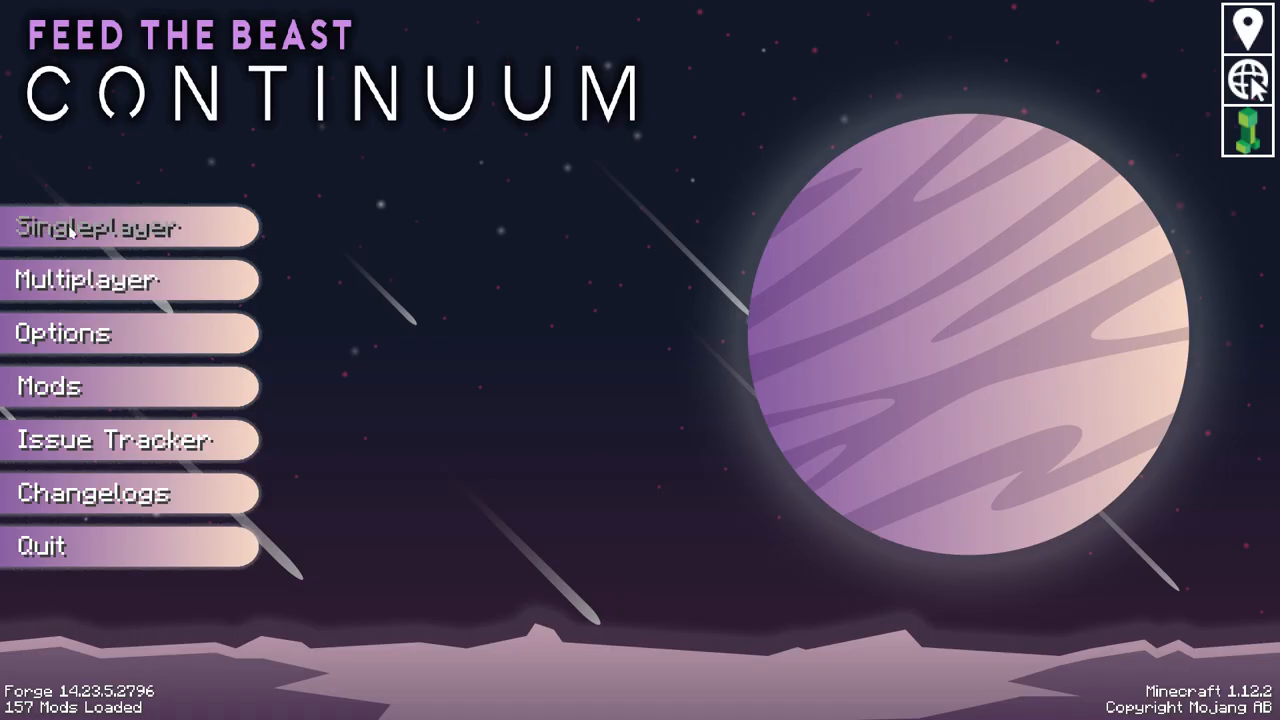
Step: Create a new singleplayer world named 'scyfy' with Creative game mode
{"action": "left_click", "coordinate": [100, 227]}
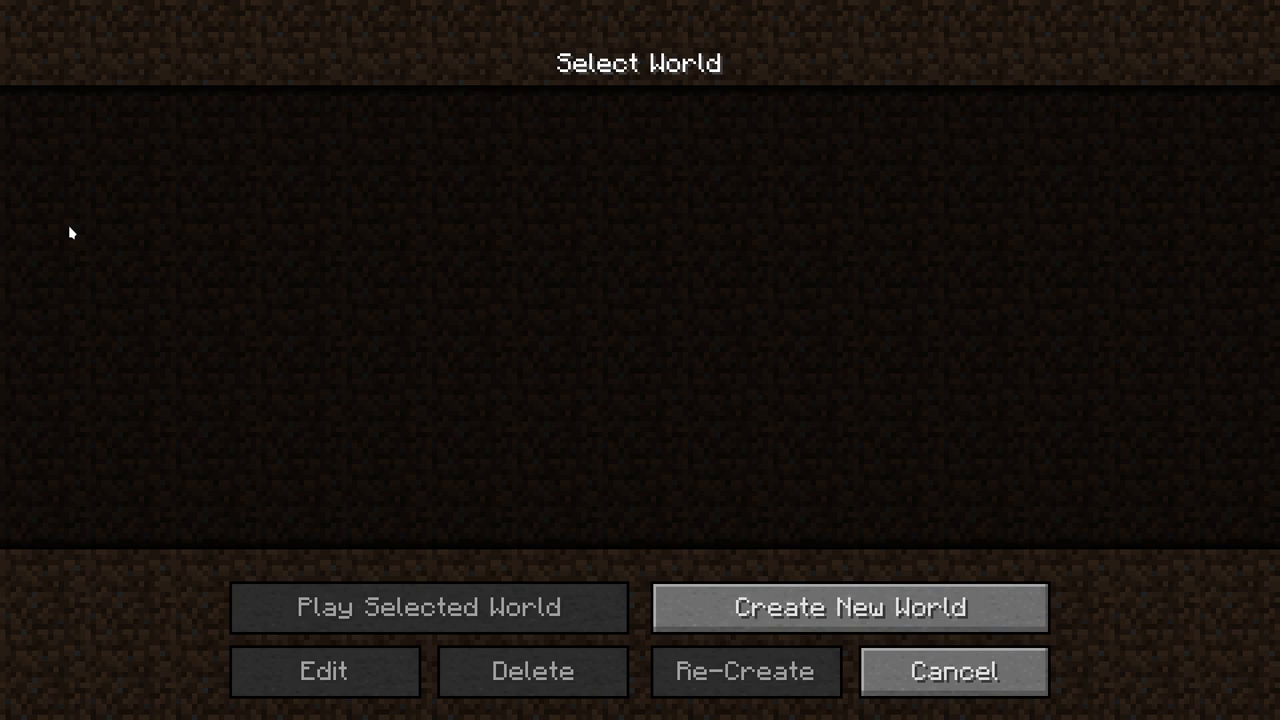
{"action": "left_click", "coordinate": [849, 607]}
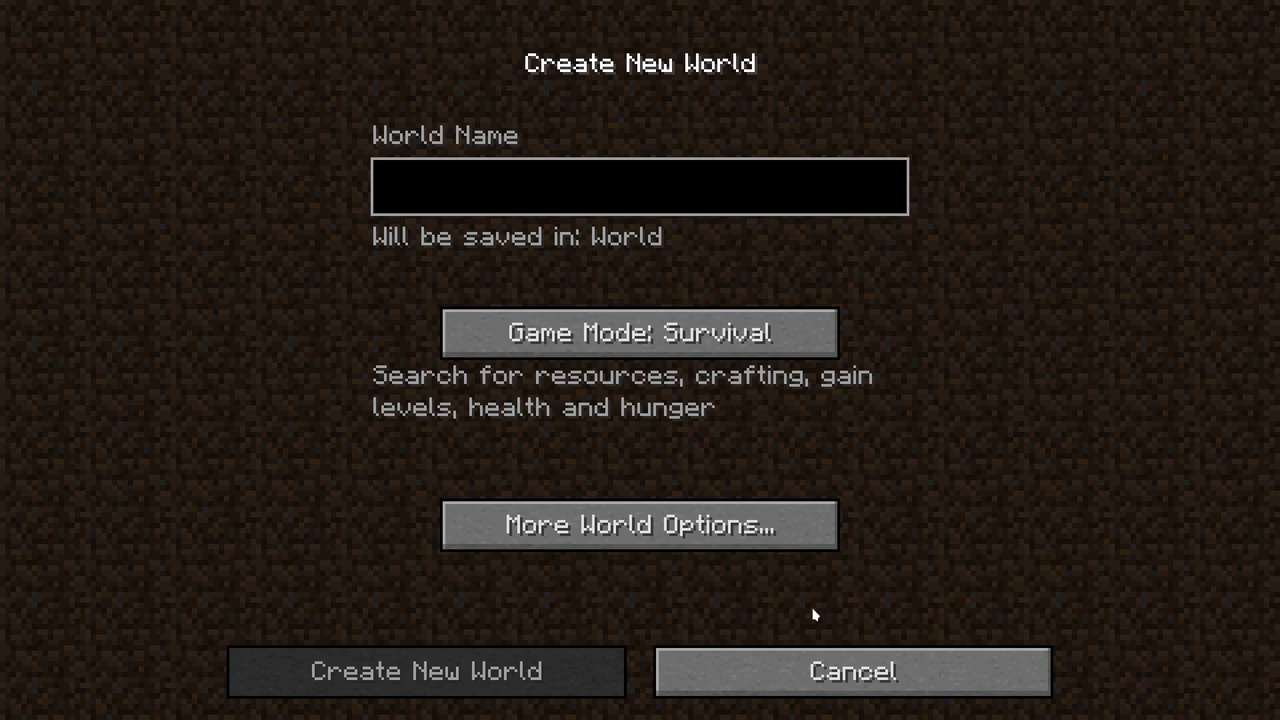
{"action": "left_click", "coordinate": [638, 186]}
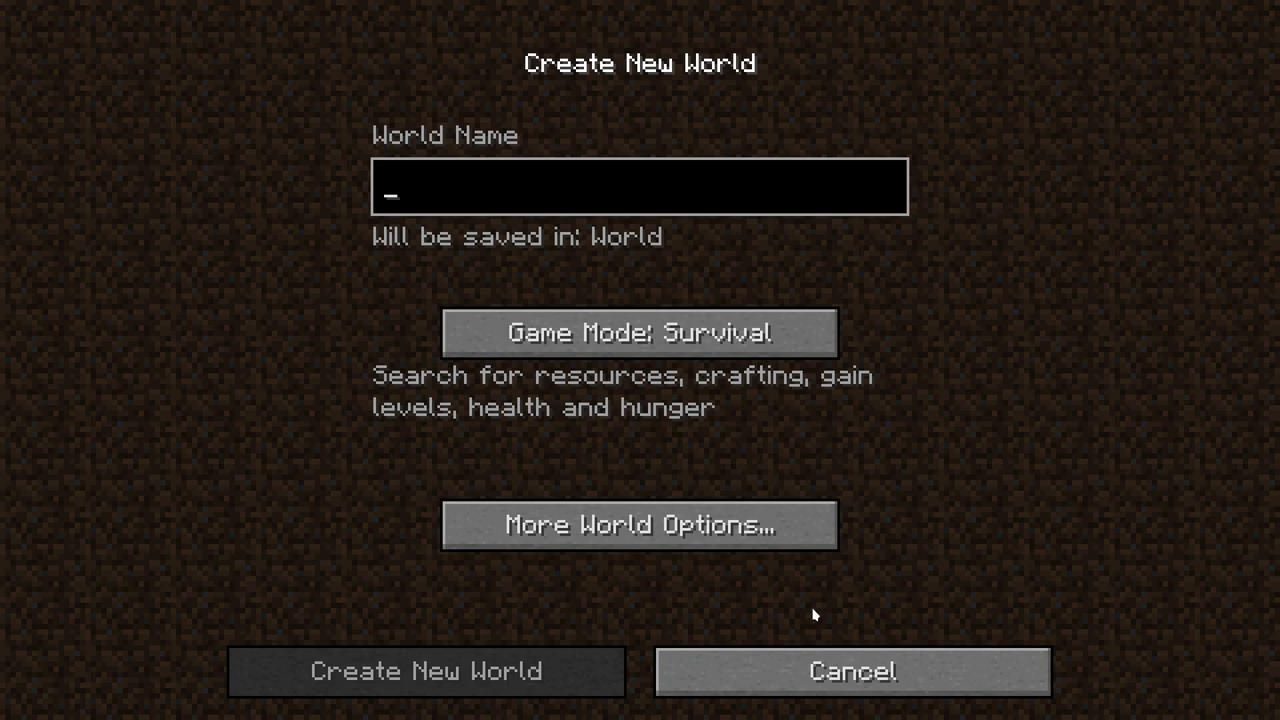
{"action": "type", "text": "s"}
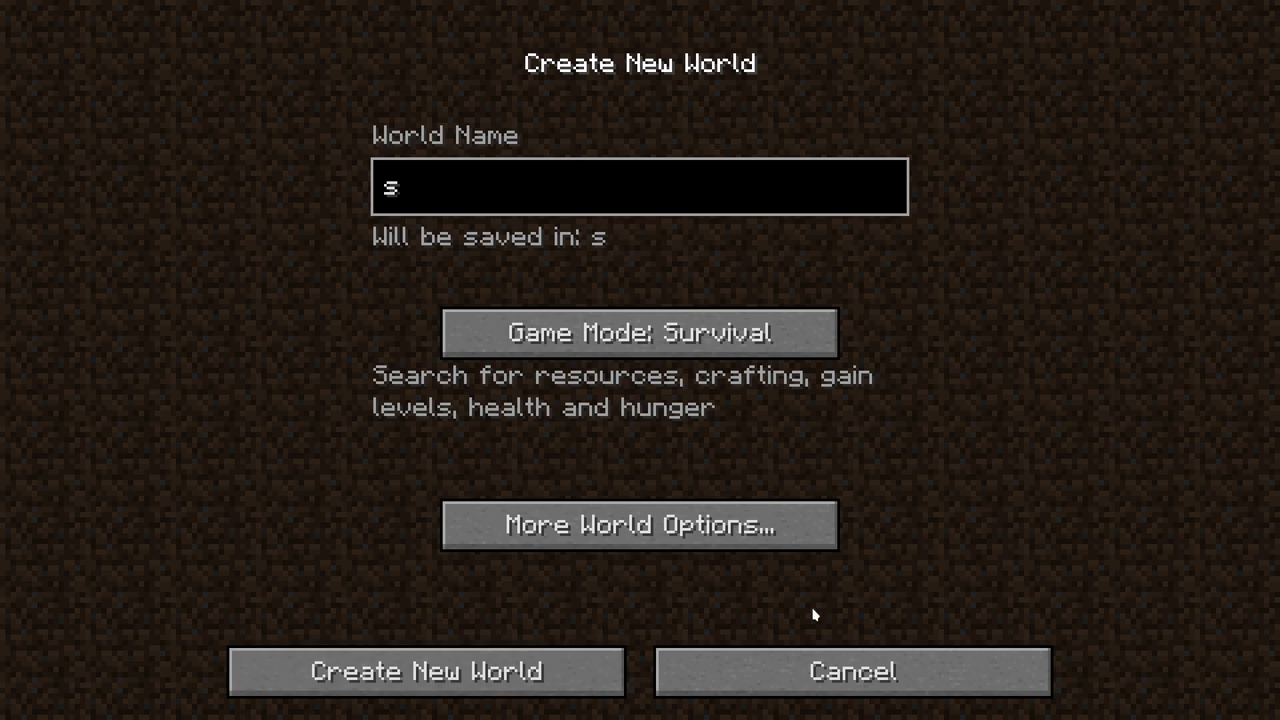
{"action": "type", "text": "cyfy"}
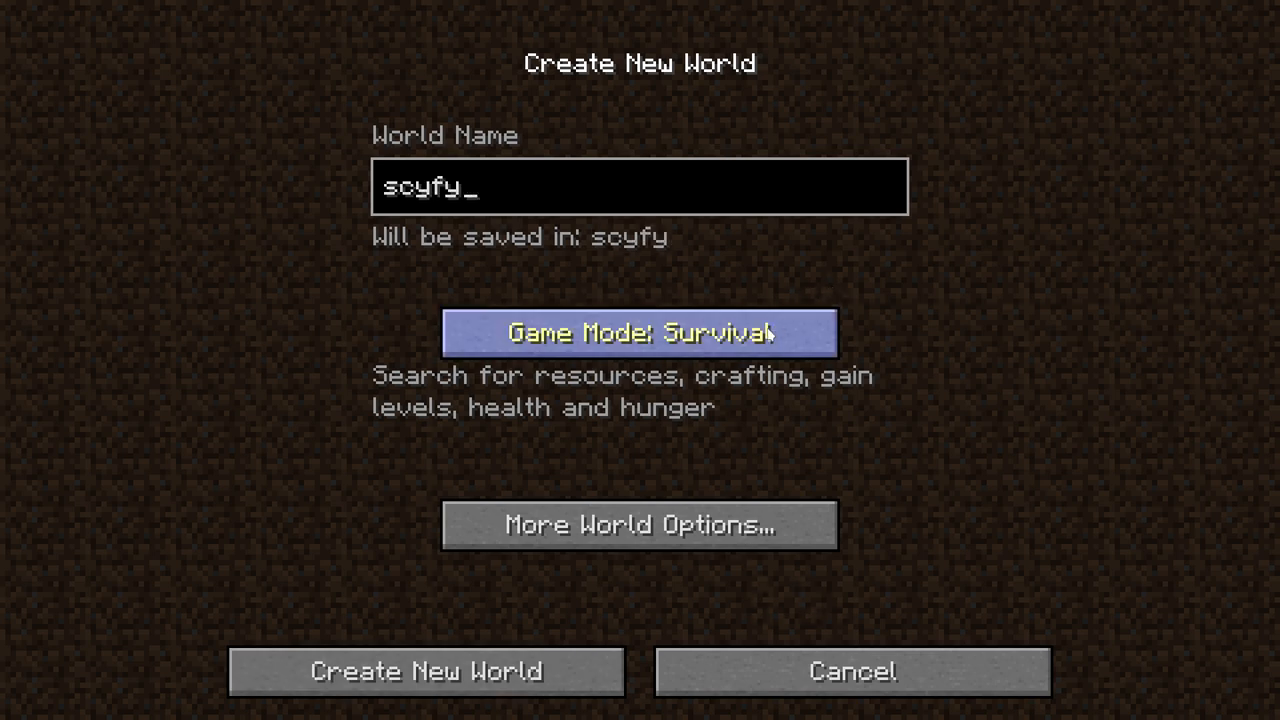
{"action": "left_click", "coordinate": [639, 332]}
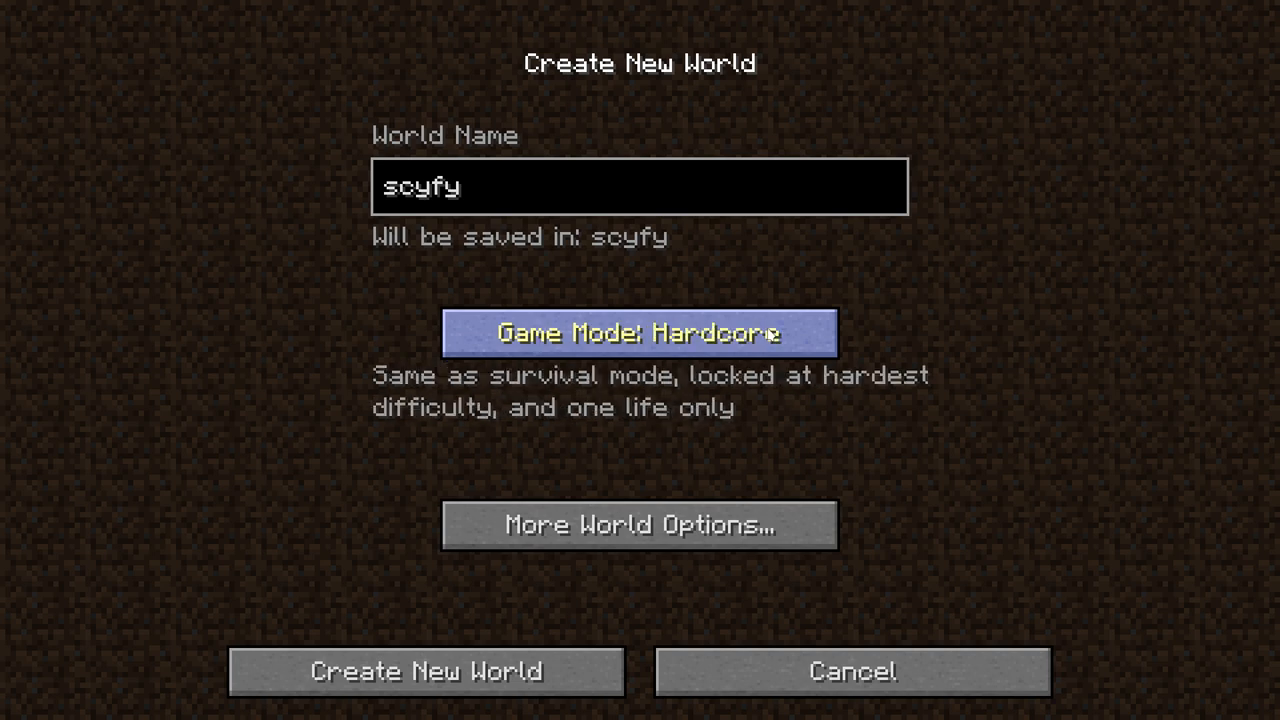
{"action": "left_click", "coordinate": [639, 332]}
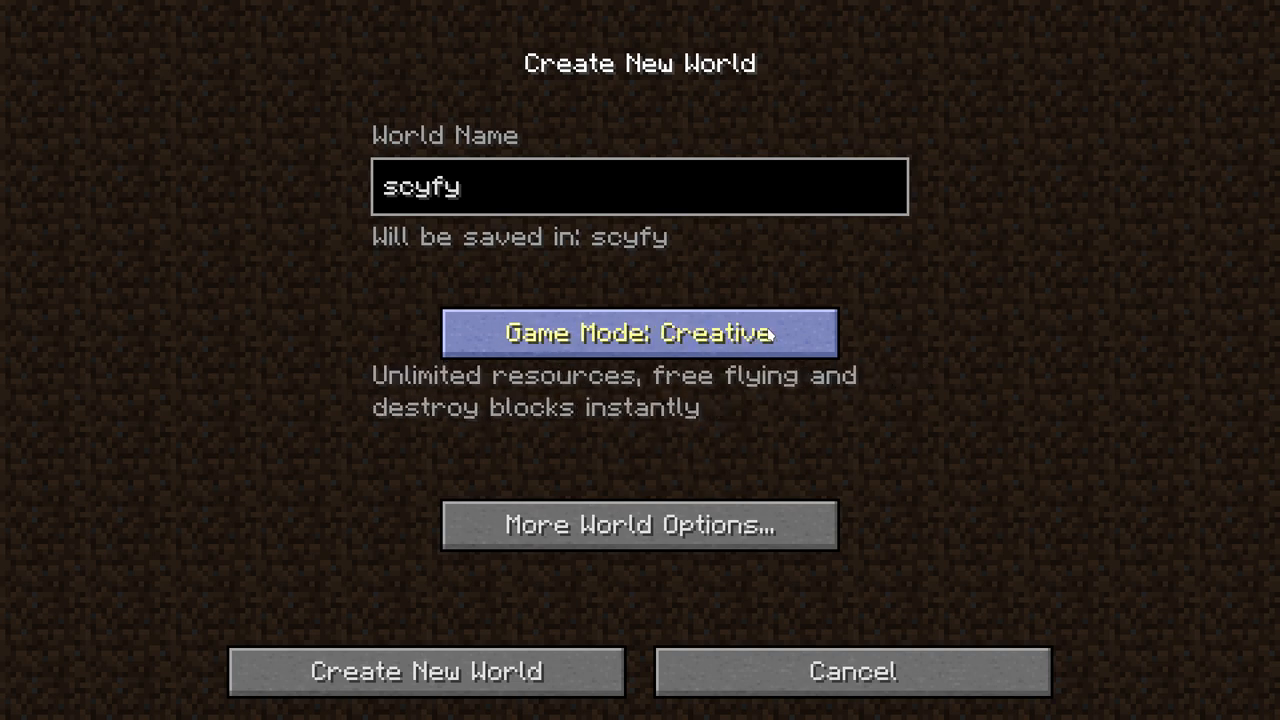
{"action": "left_click", "coordinate": [639, 333]}
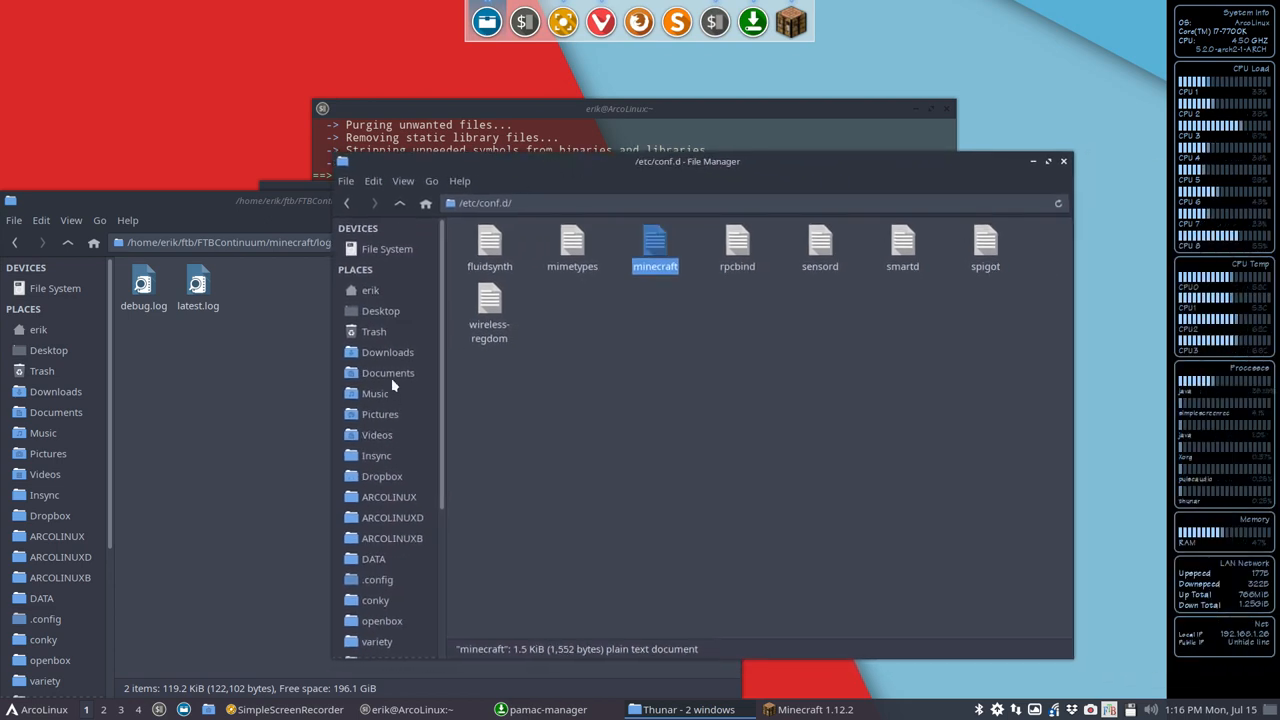
Step: Go to Home and navigate into ftb/FTBContinuum/minecraft in Thunar
{"action": "left_click", "coordinate": [387, 372]}
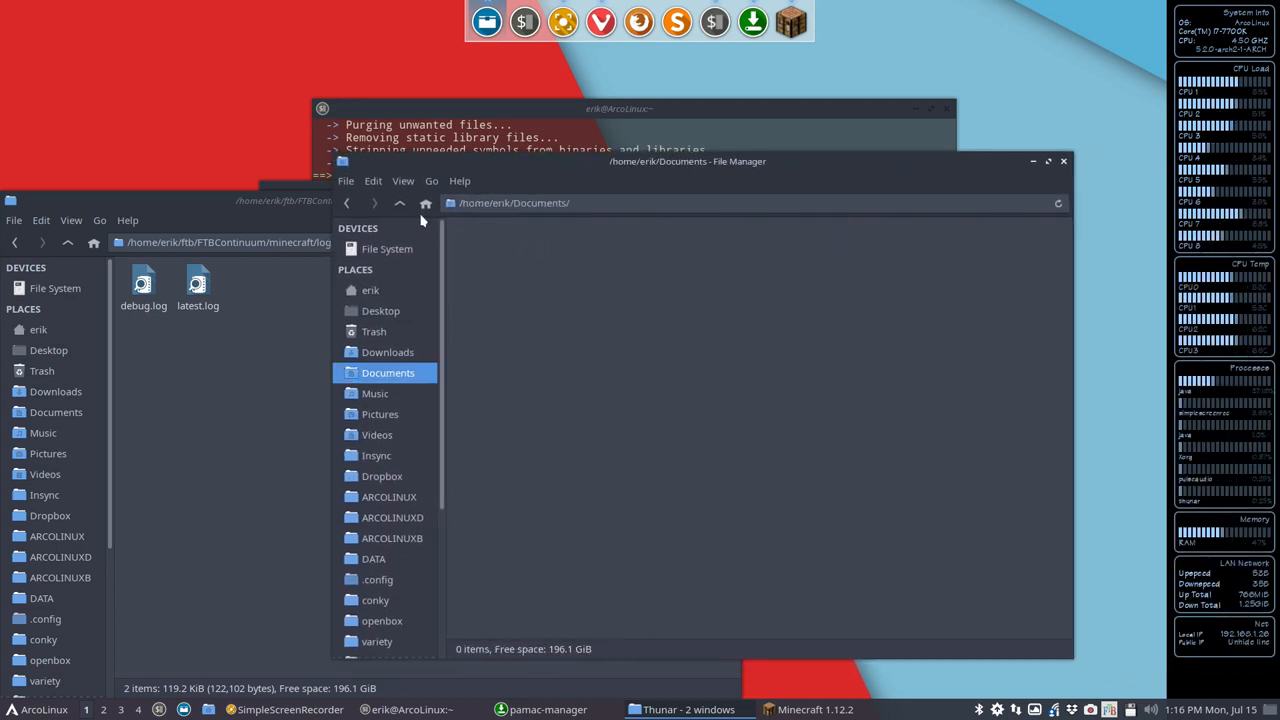
{"action": "left_click", "coordinate": [370, 290]}
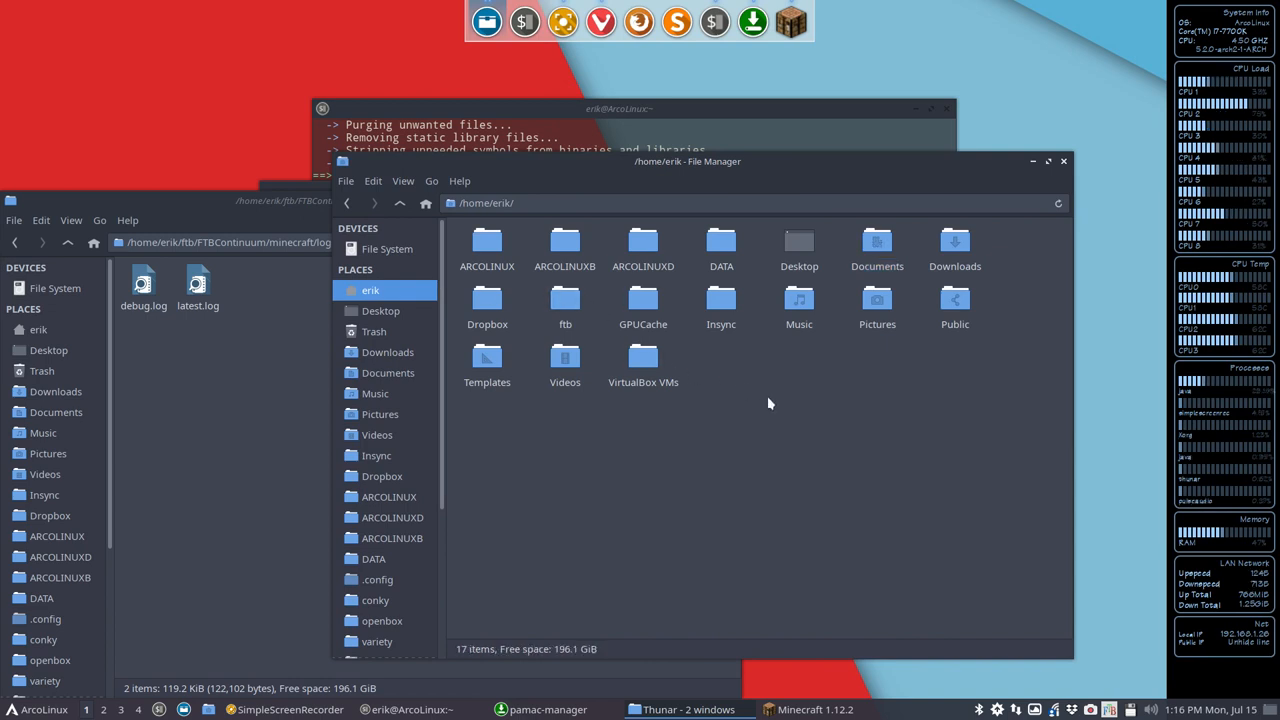
{"action": "mouse_move", "coordinate": [564, 303]}
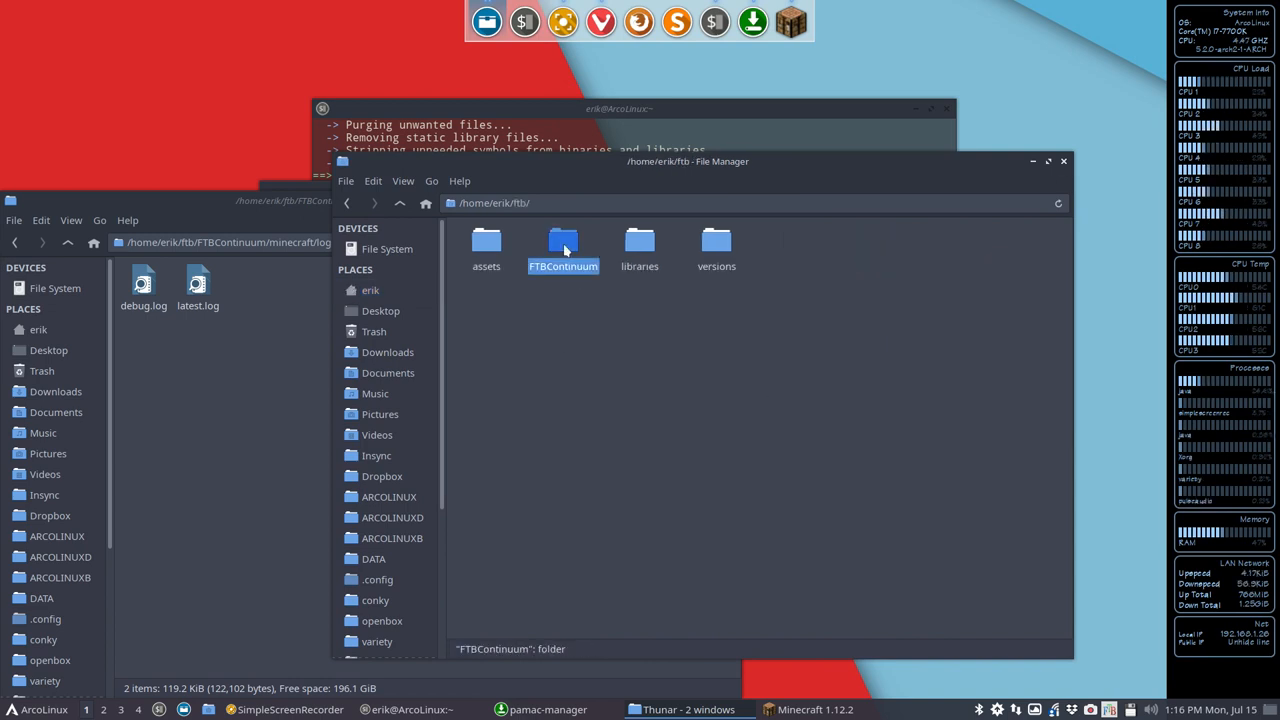
{"action": "double_click", "coordinate": [563, 243]}
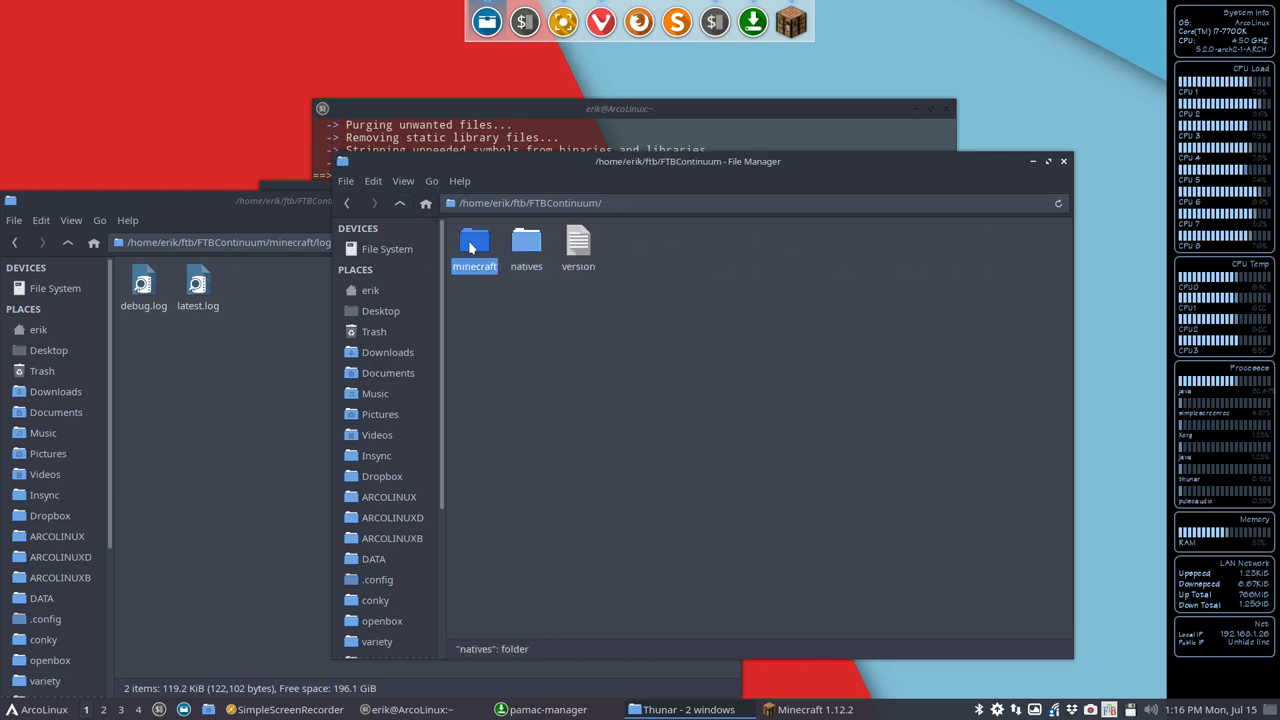
{"action": "double_click", "coordinate": [473, 242]}
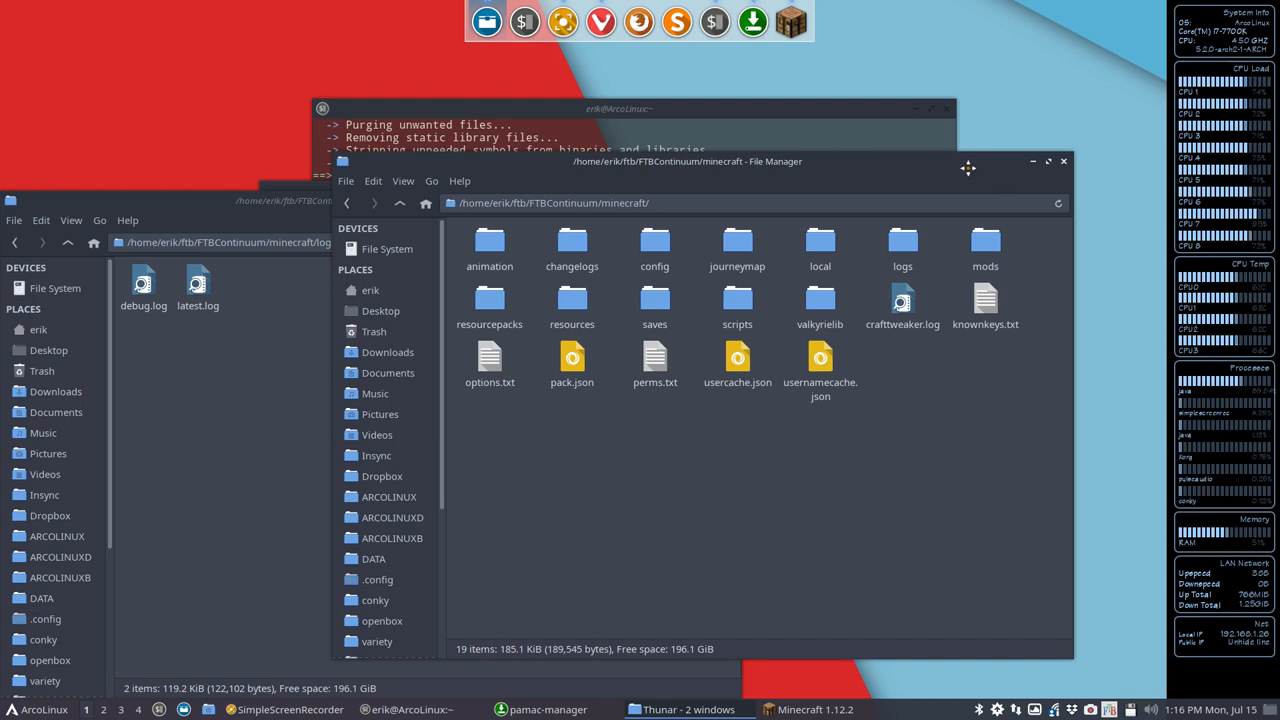
{"action": "left_click", "coordinate": [814, 709]}
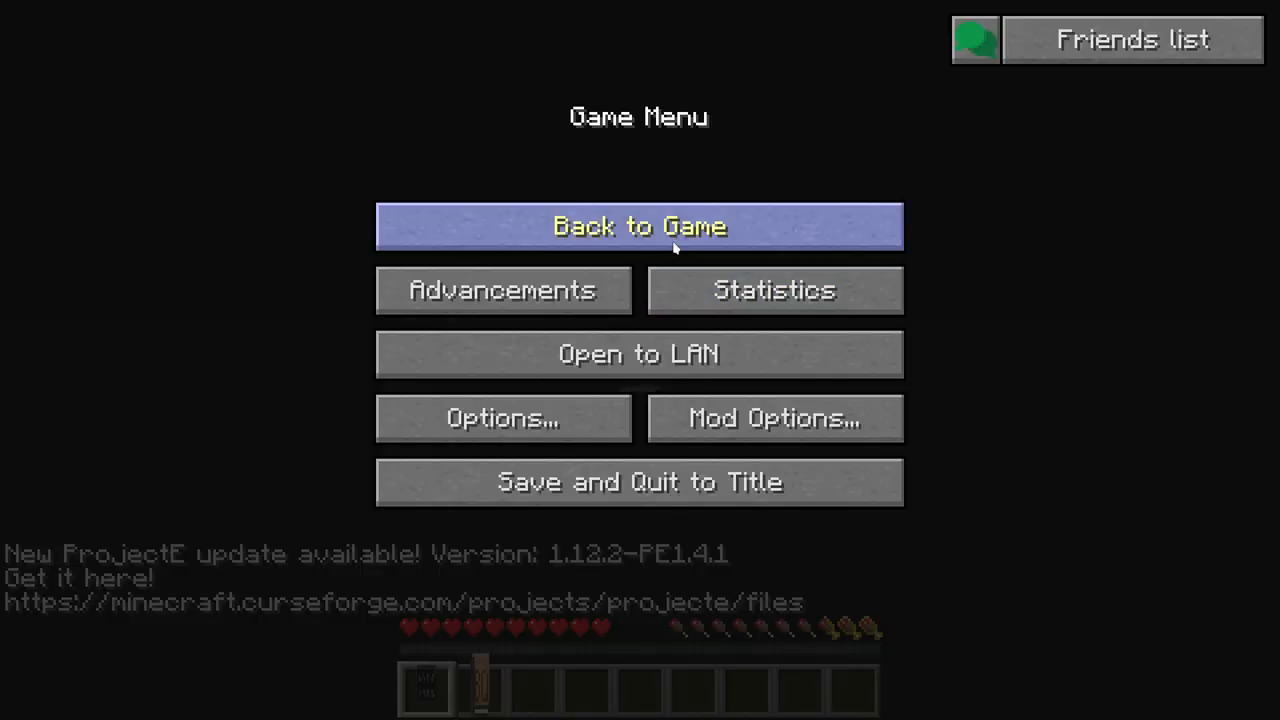
Step: Resume play, walk through the swamp, and open the inventory
{"action": "left_click", "coordinate": [639, 225]}
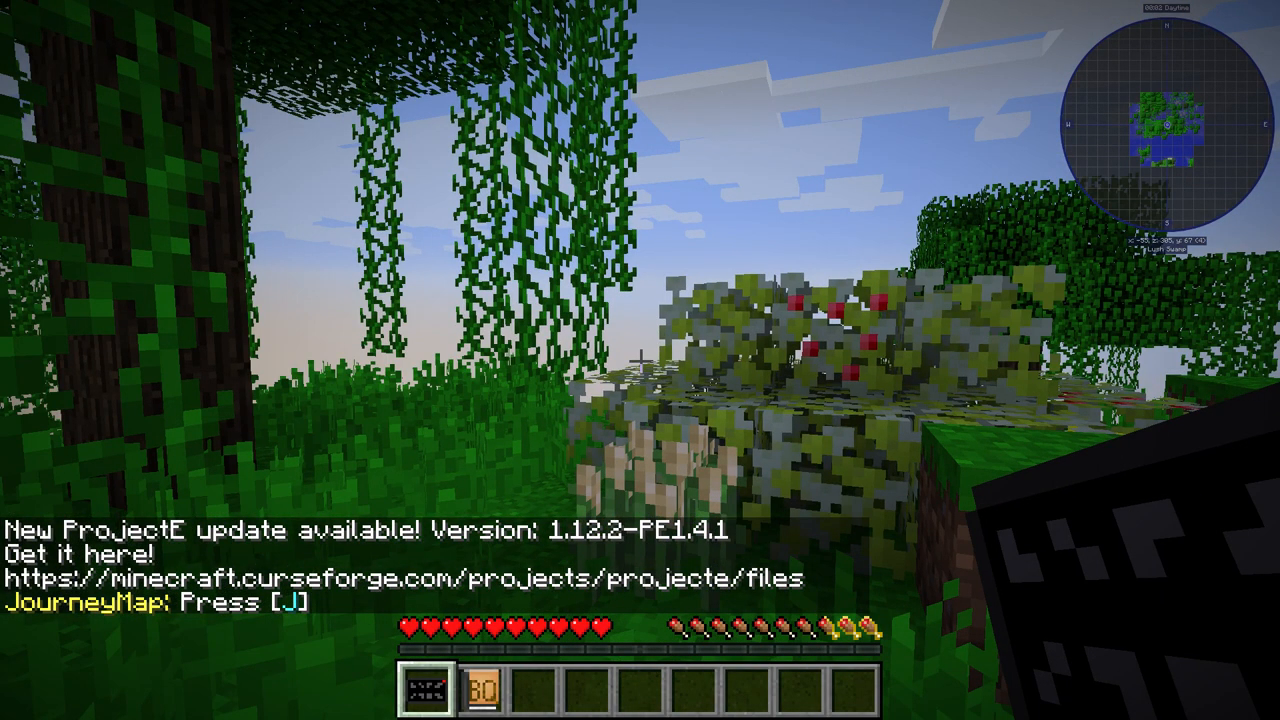
{"action": "mouse_move", "coordinate": [640, 360]}
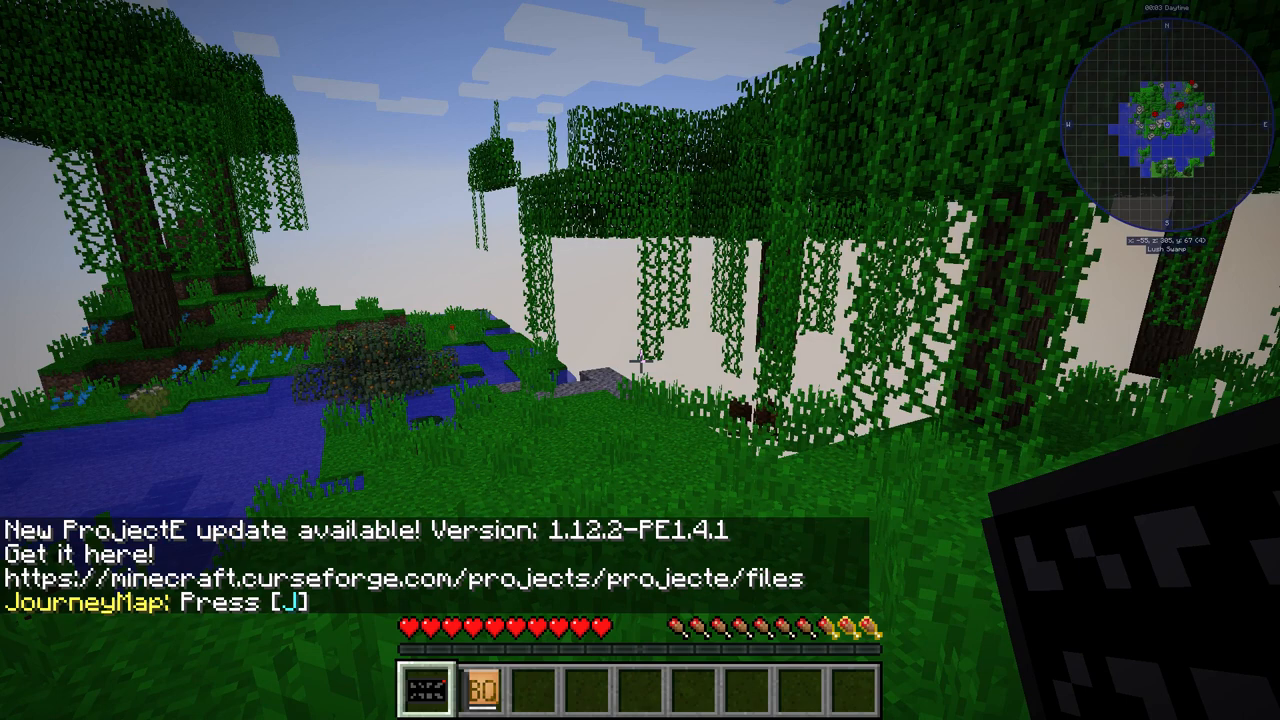
{"action": "mouse_move", "coordinate": [640, 360]}
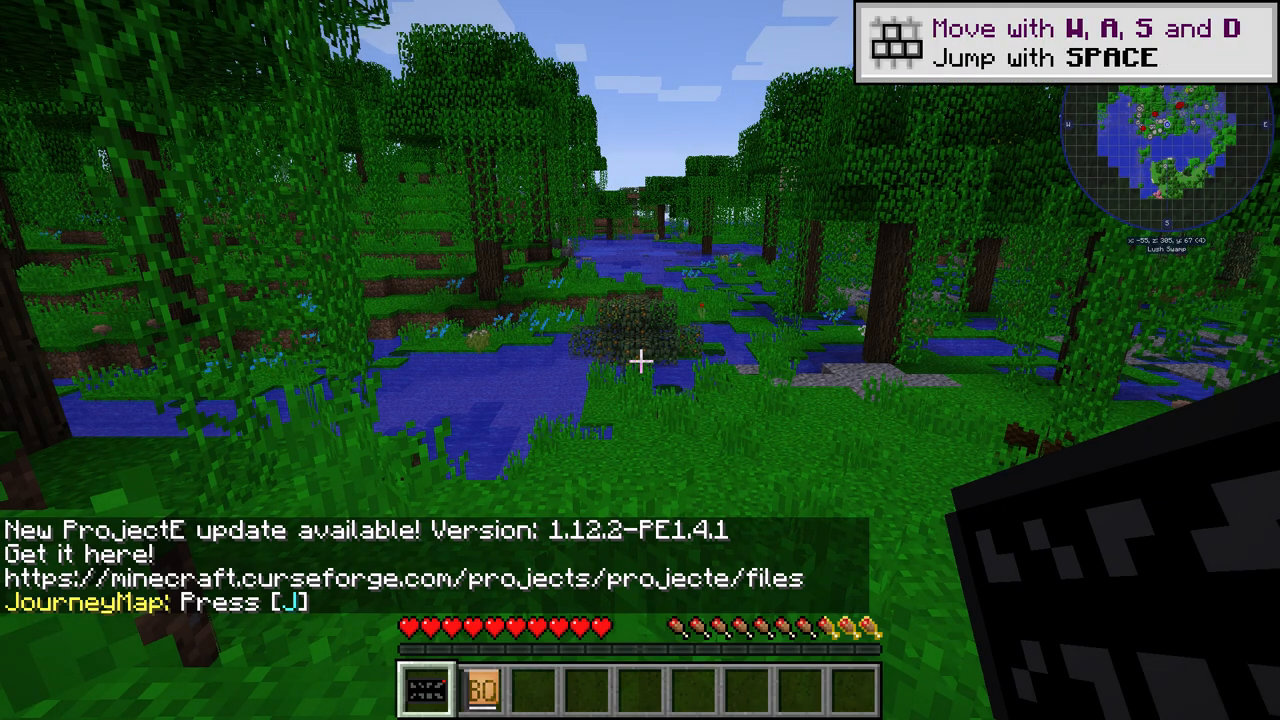
{"action": "mouse_move", "coordinate": [640, 360]}
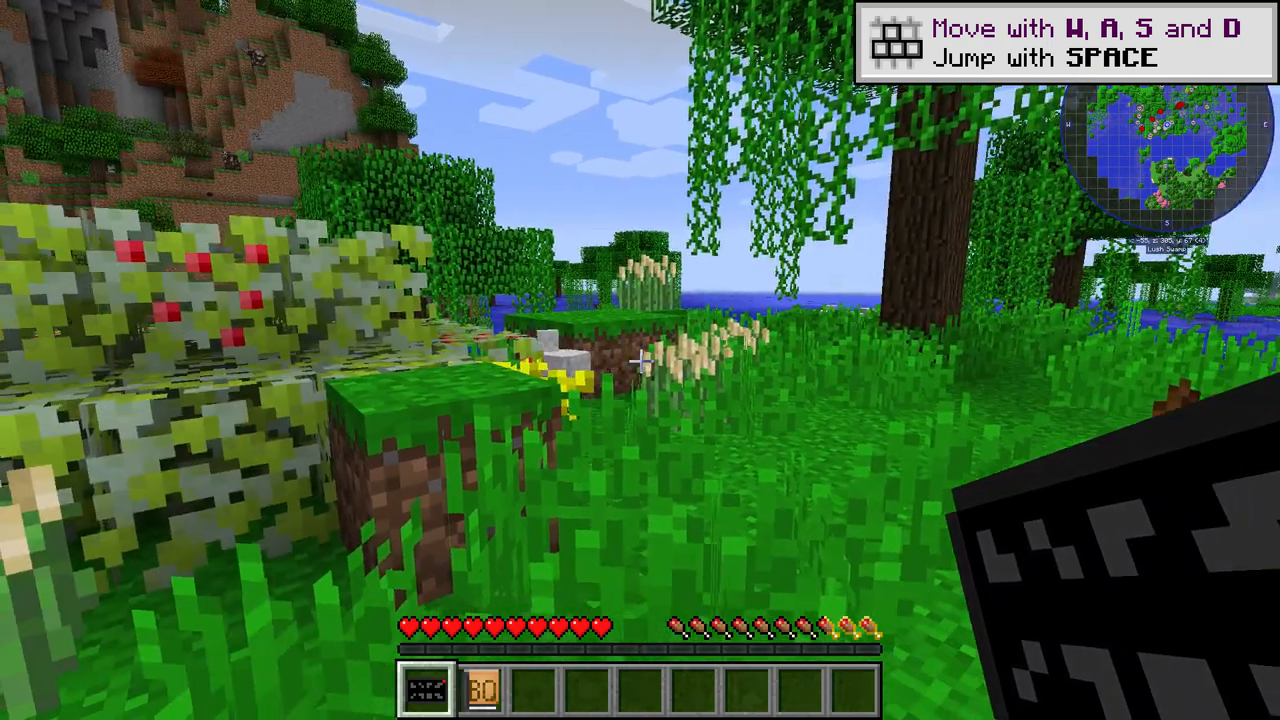
{"action": "key", "text": "e"}
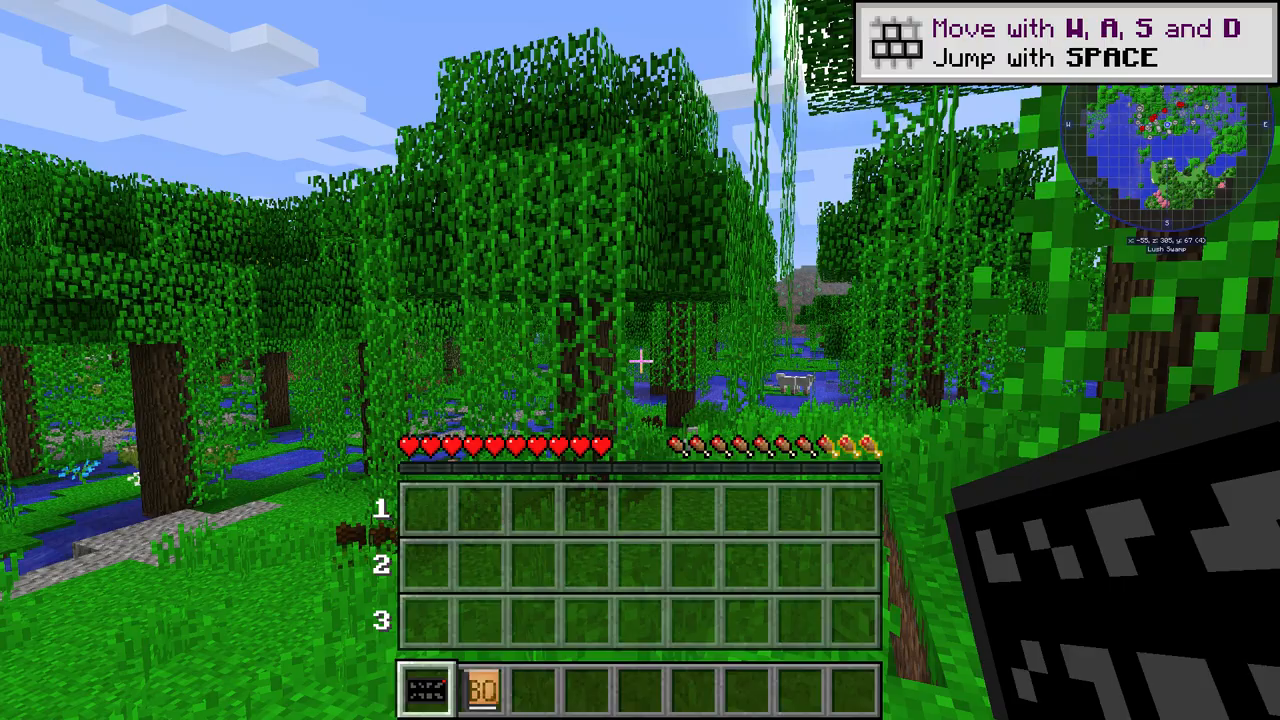
{"action": "key", "text": "Escape"}
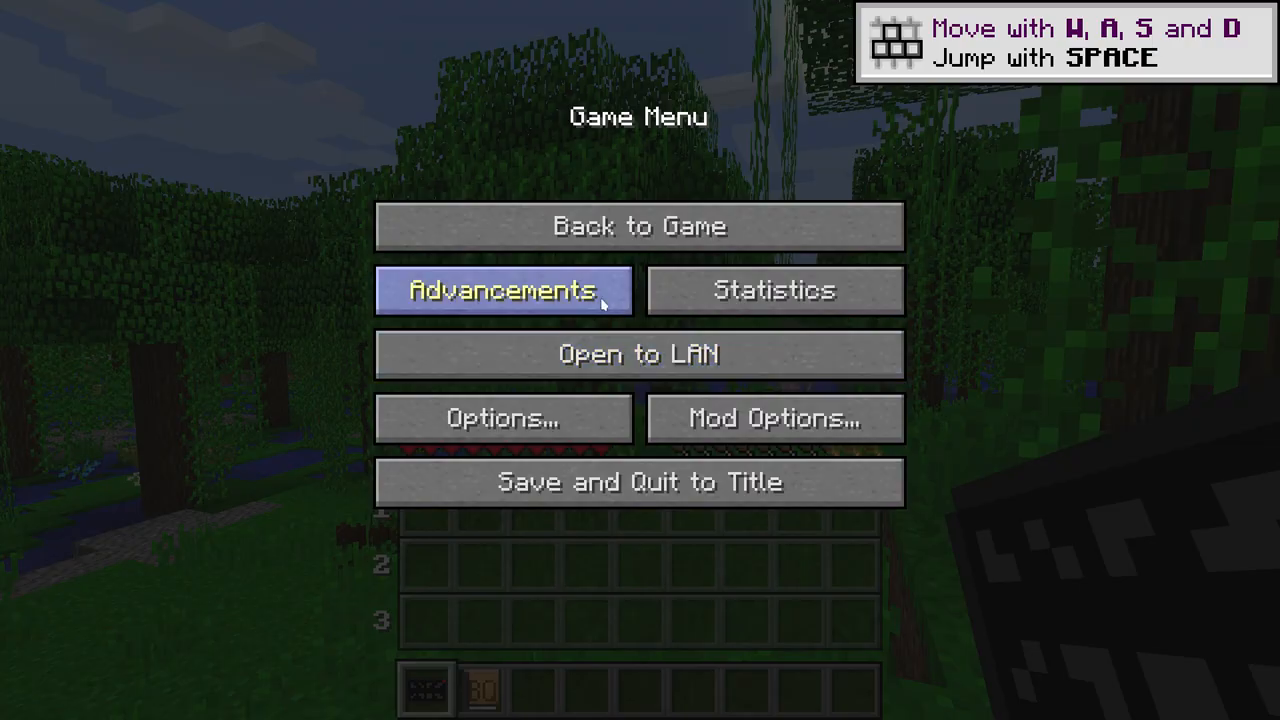
{"action": "mouse_move", "coordinate": [1071, 435]}
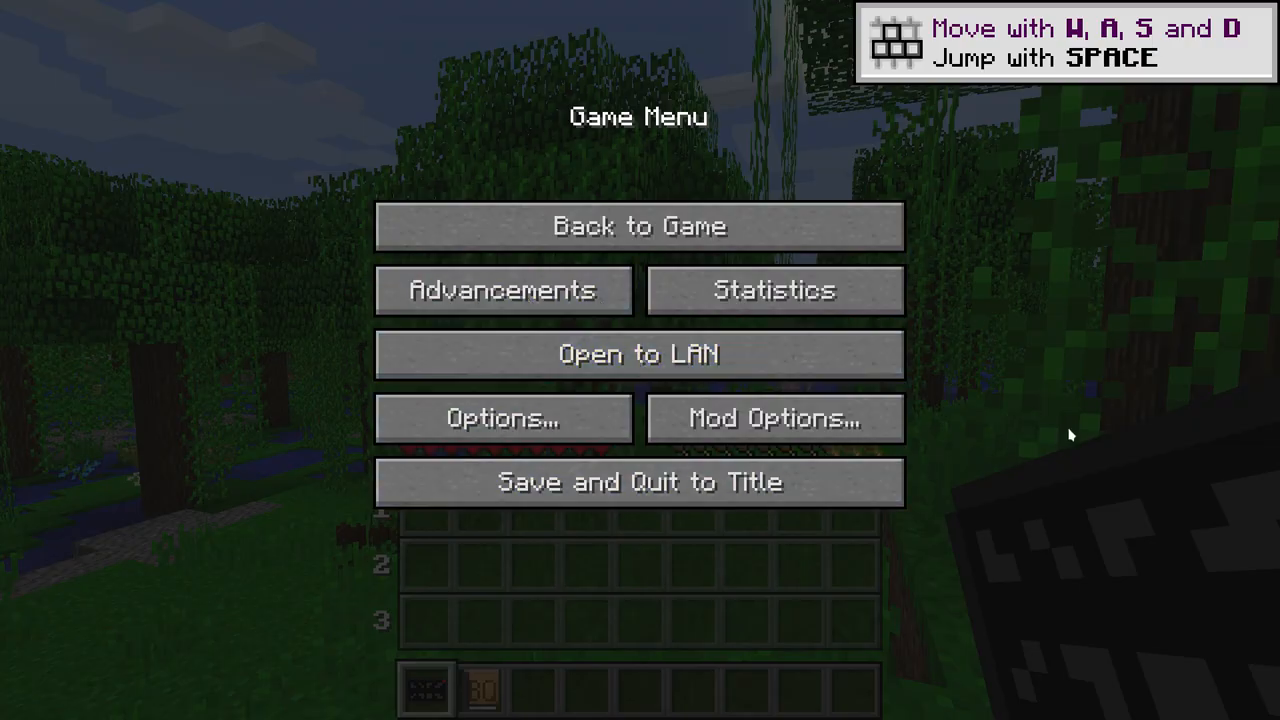
{"action": "left_click", "coordinate": [638, 226]}
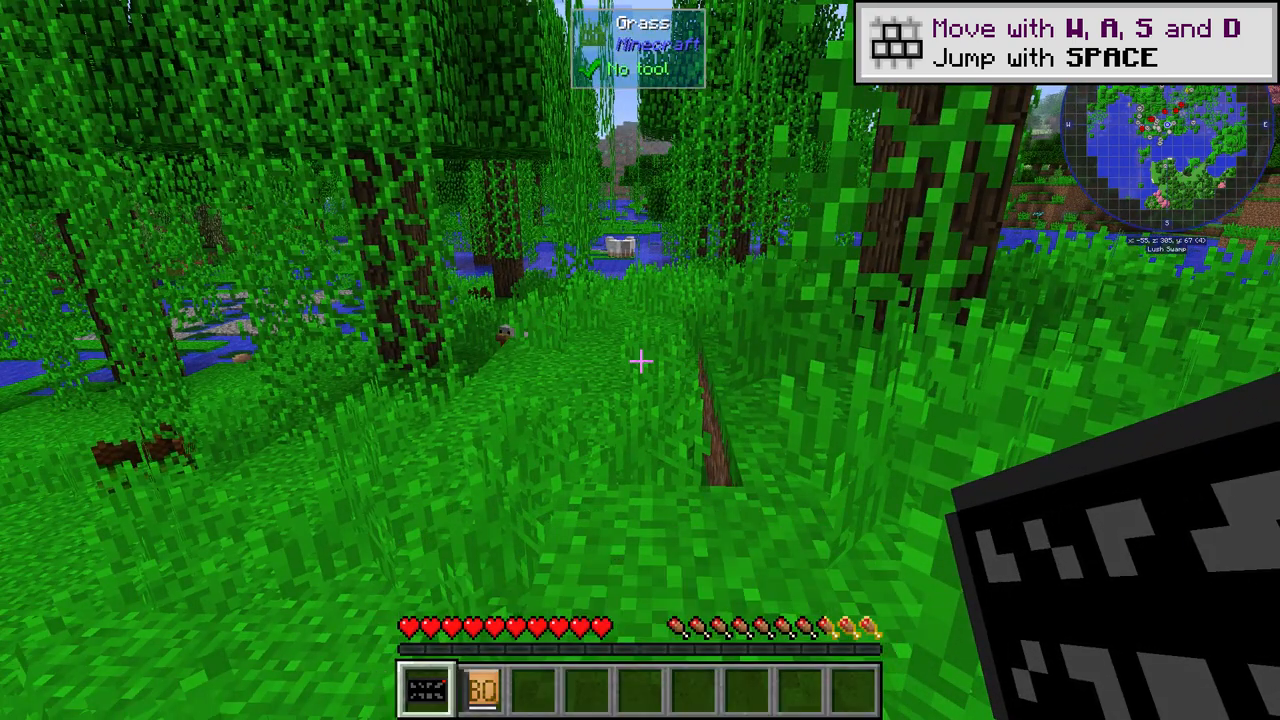
Step: View the empty advancements and the JourneyMap 5.5.3 about page, then open the game menu
{"action": "key", "text": "e"}
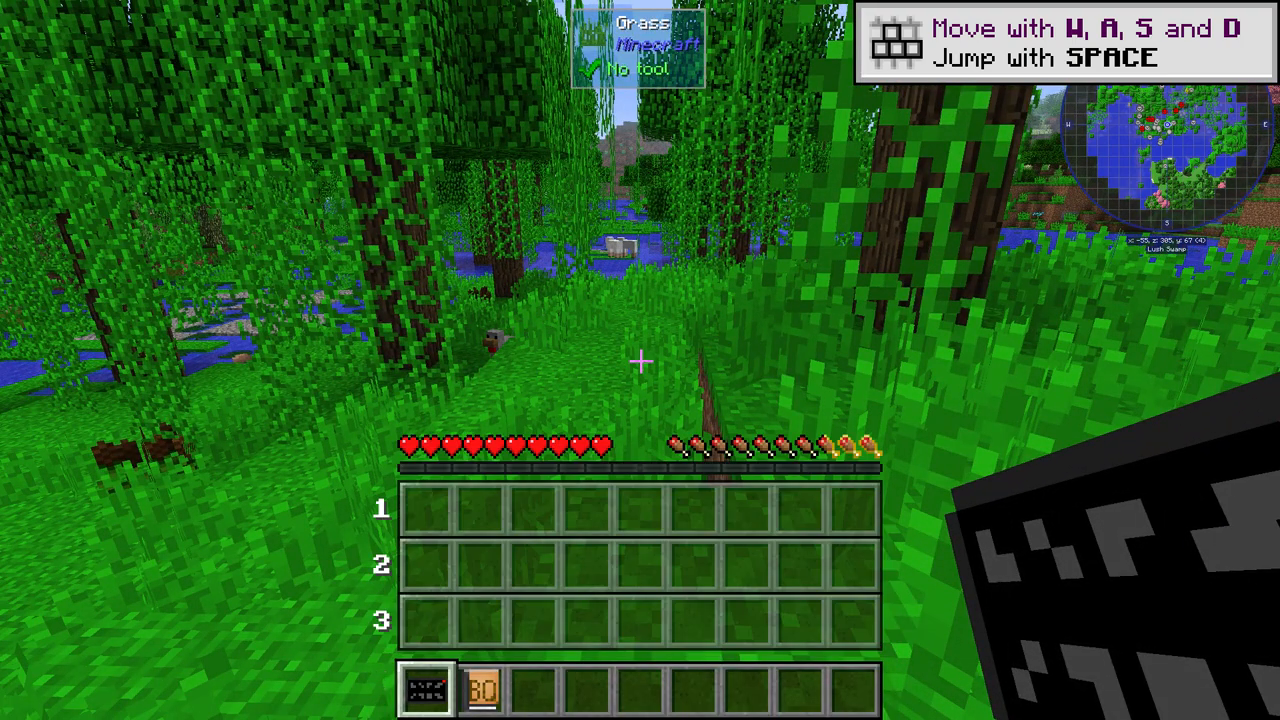
{"action": "key", "text": "L"}
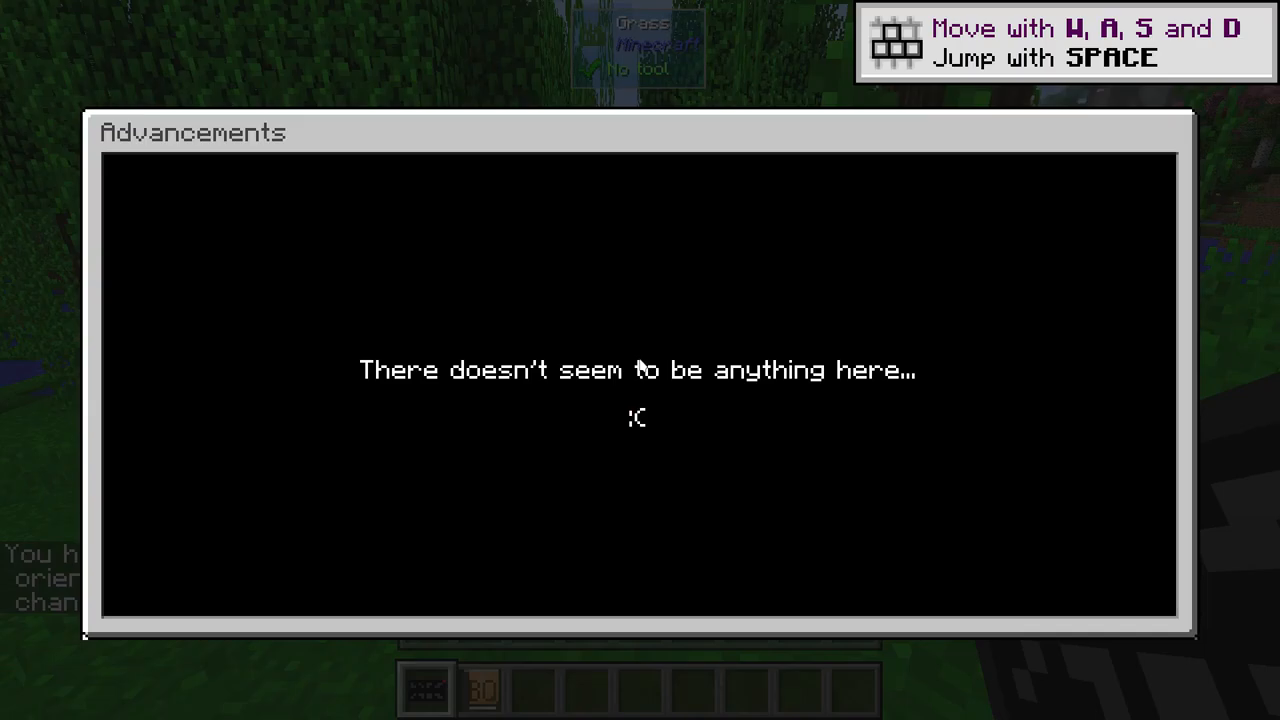
{"action": "key", "text": "Escape"}
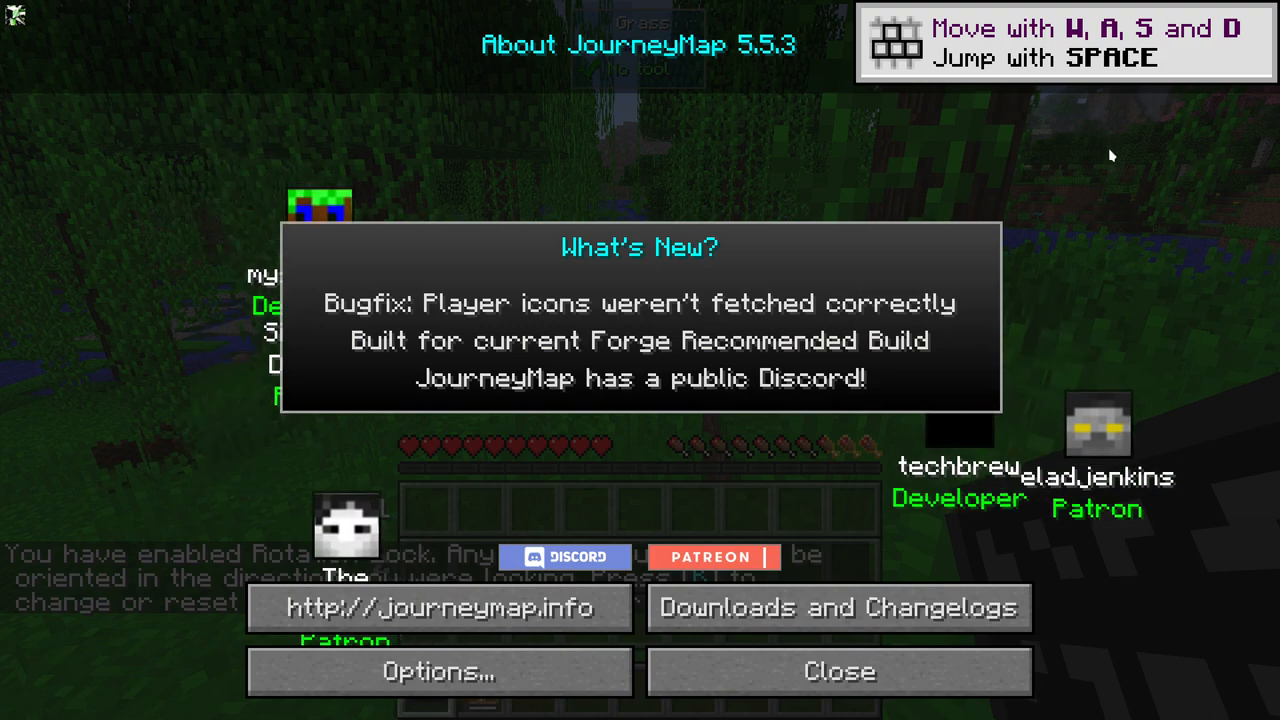
{"action": "left_click", "coordinate": [839, 671]}
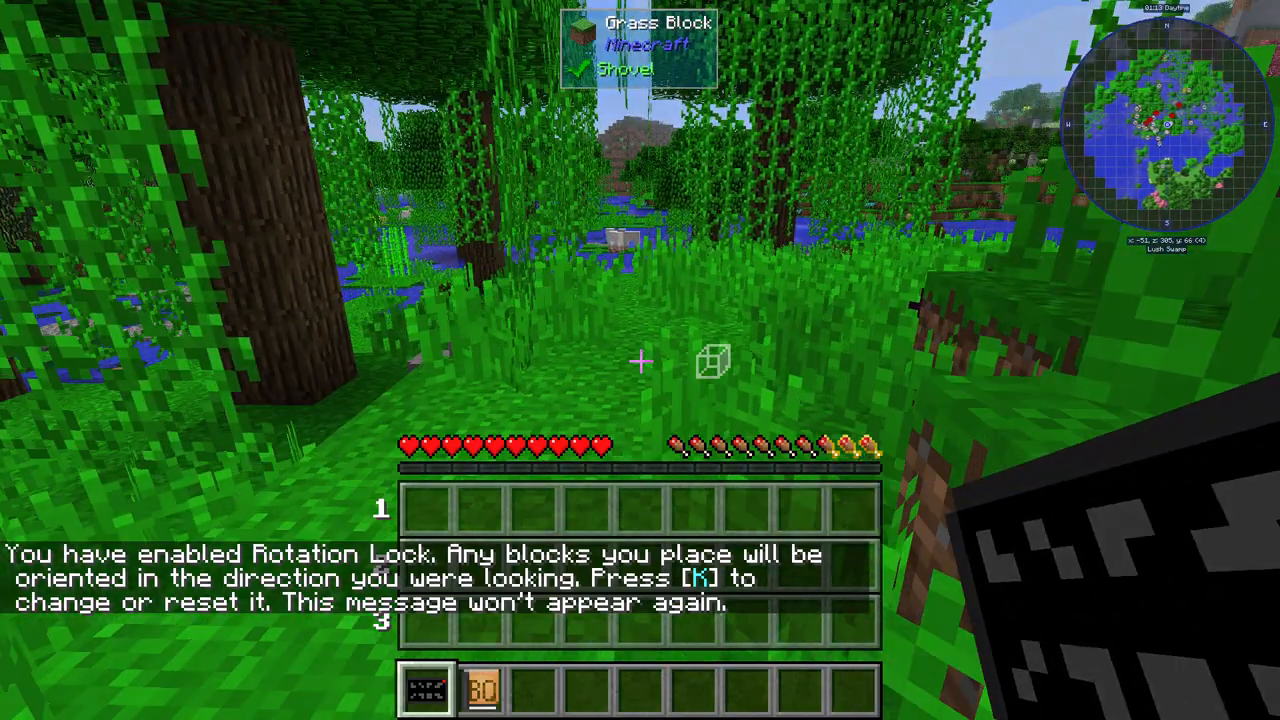
{"action": "key", "text": "Escape"}
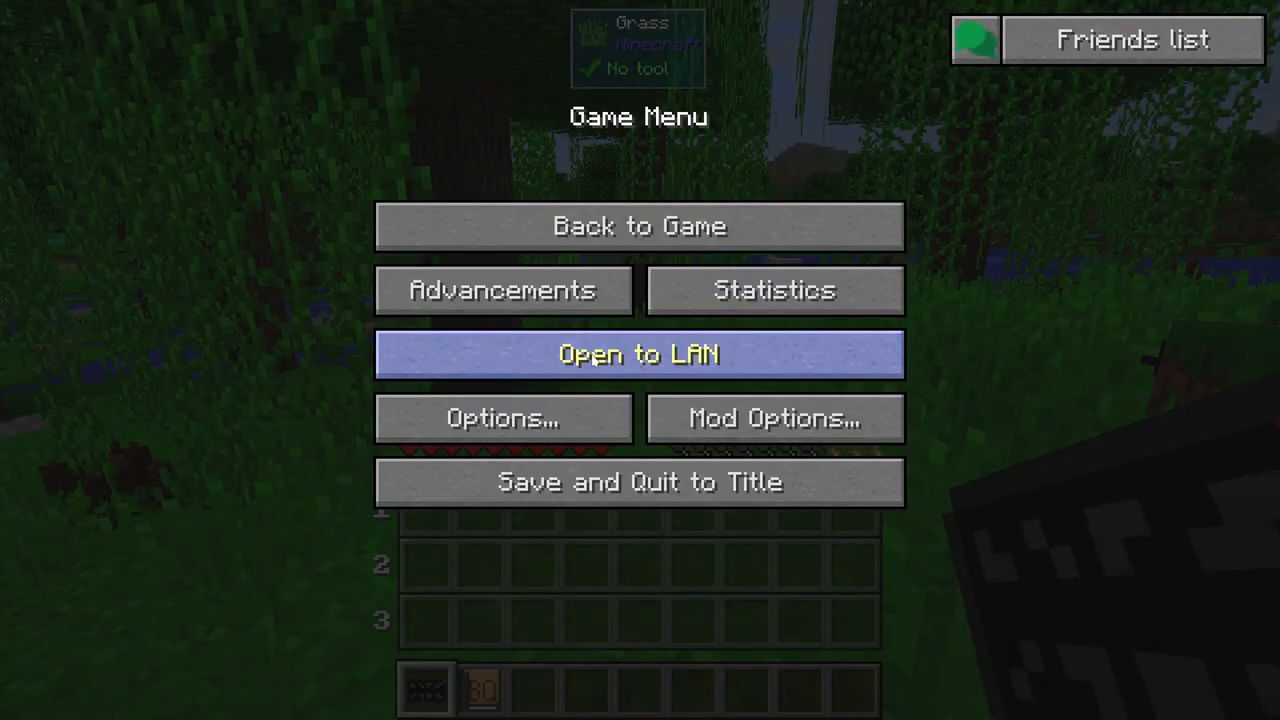
{"action": "mouse_move", "coordinate": [503, 418]}
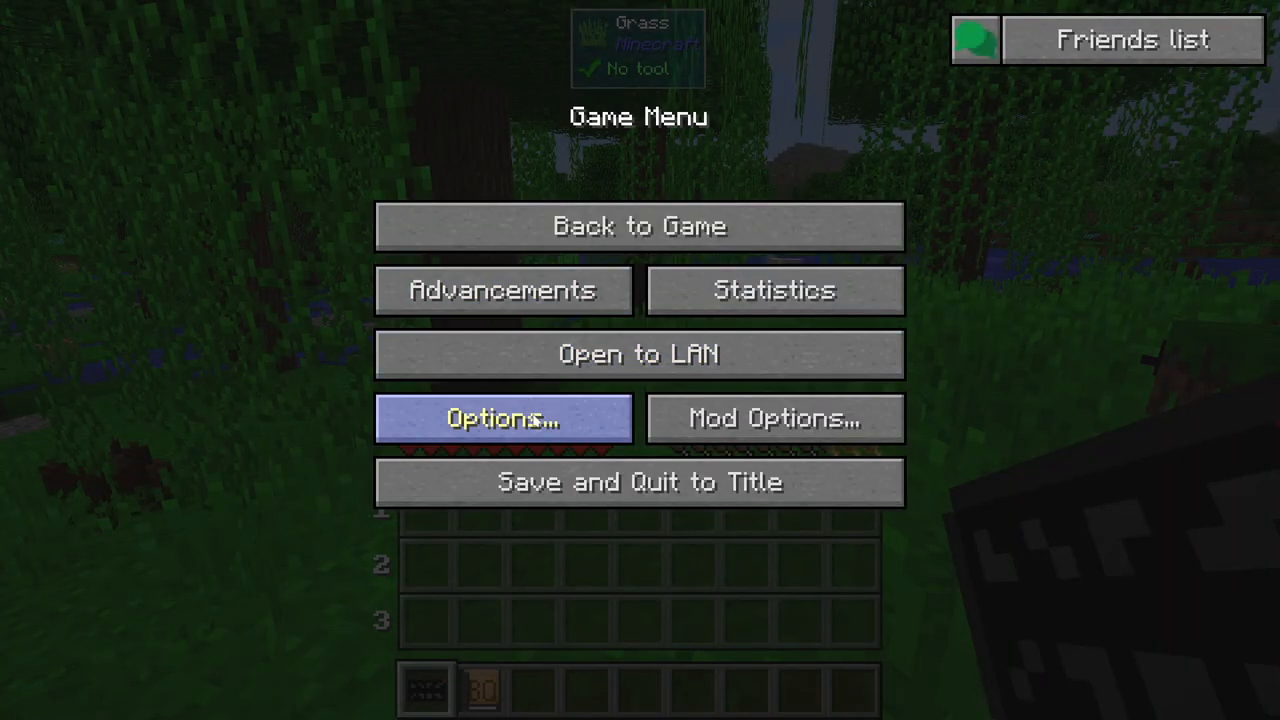
Step: Rebind the strafe left and right keys in Options, then resume the world
{"action": "left_click", "coordinate": [503, 417]}
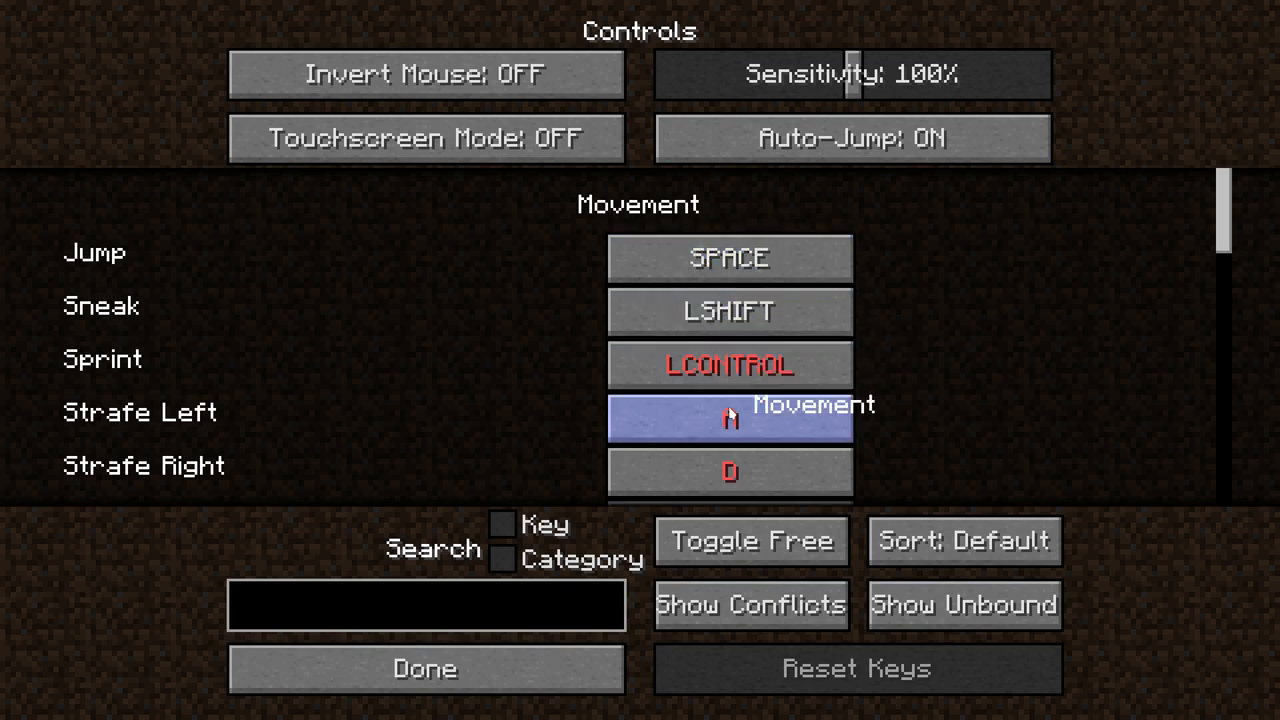
{"action": "left_click", "coordinate": [730, 418]}
{"action": "type", "text": "Q"}
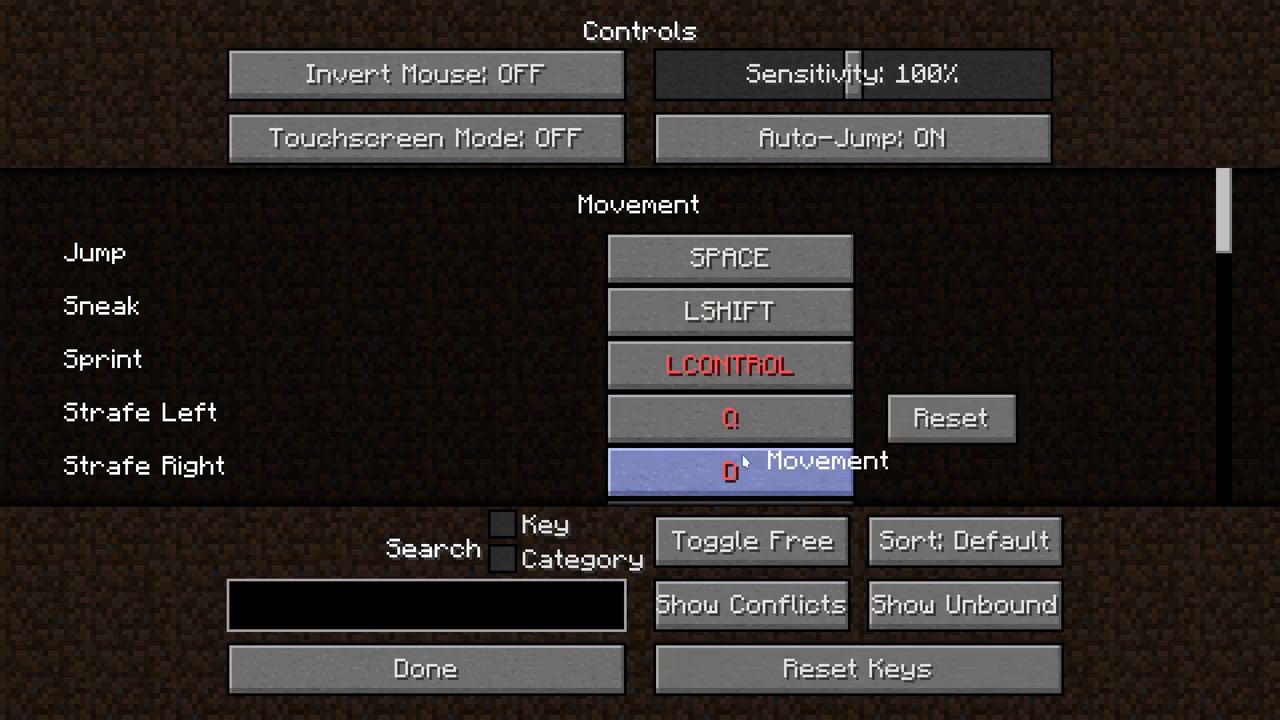
{"action": "left_click", "coordinate": [729, 470]}
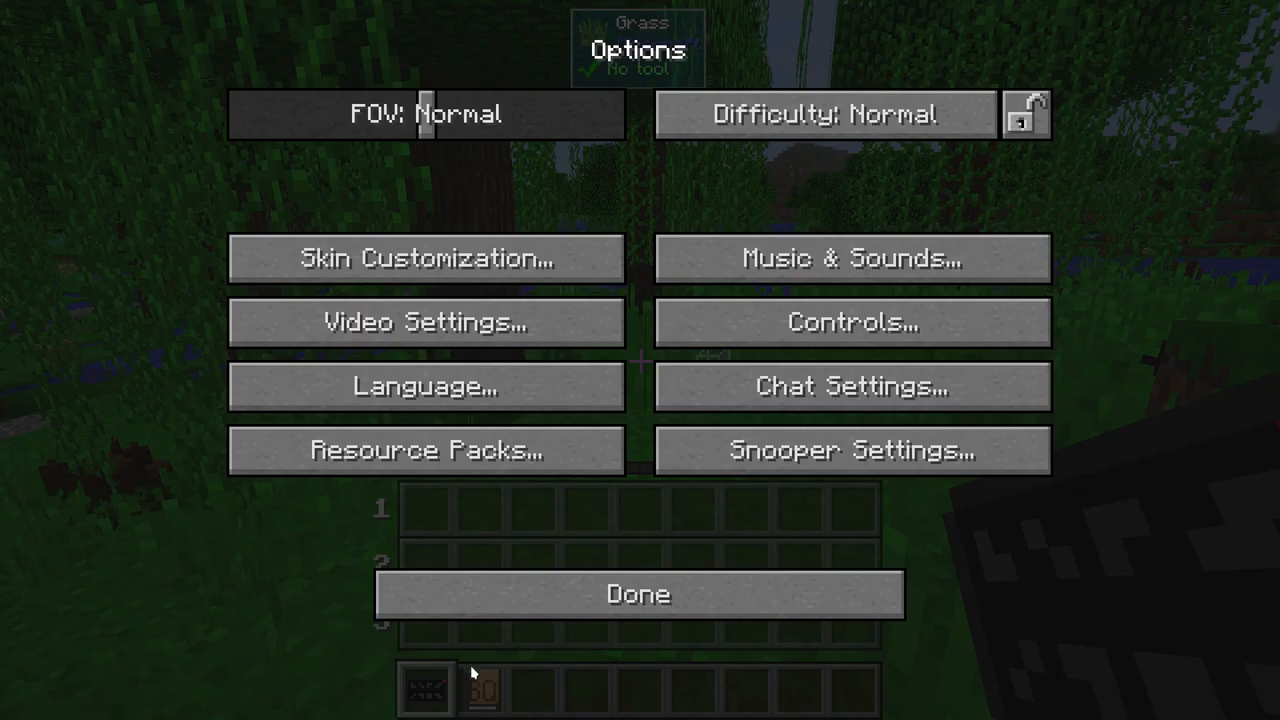
{"action": "left_click", "coordinate": [637, 594]}
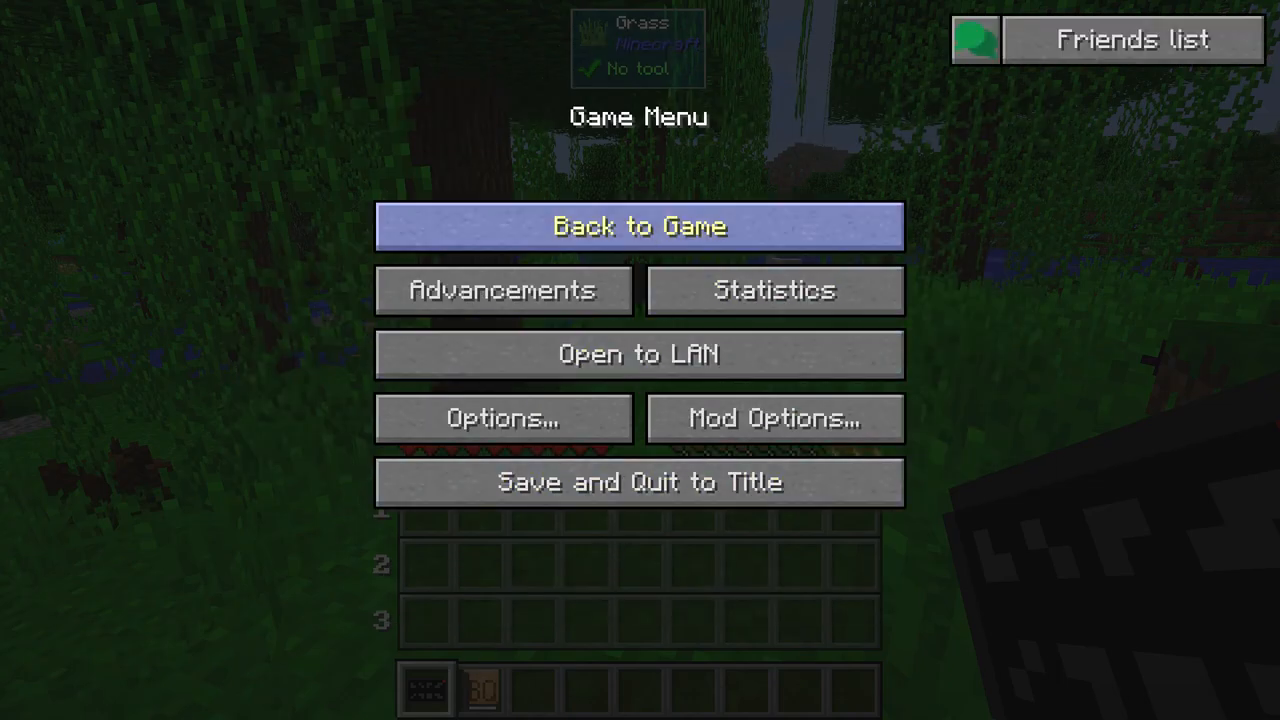
{"action": "left_click", "coordinate": [639, 226]}
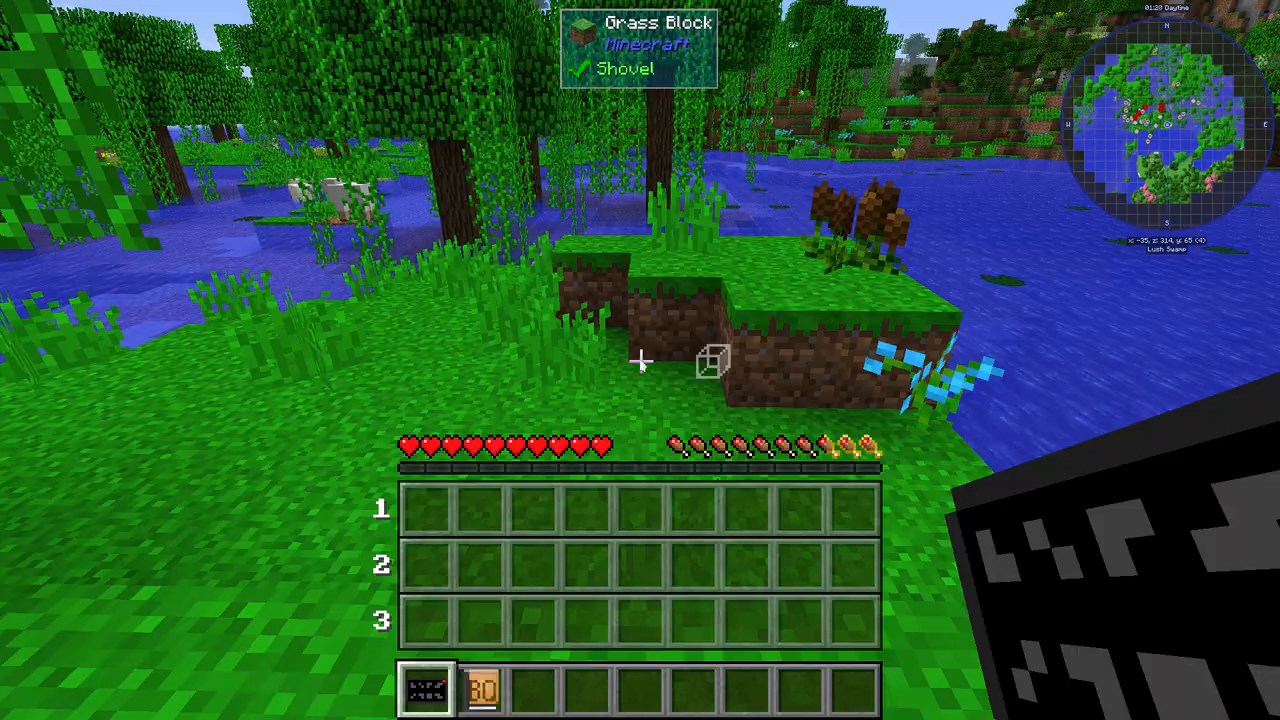
Step: Pause the swamp world with Esc to show the game menu
{"action": "key", "text": "Escape"}
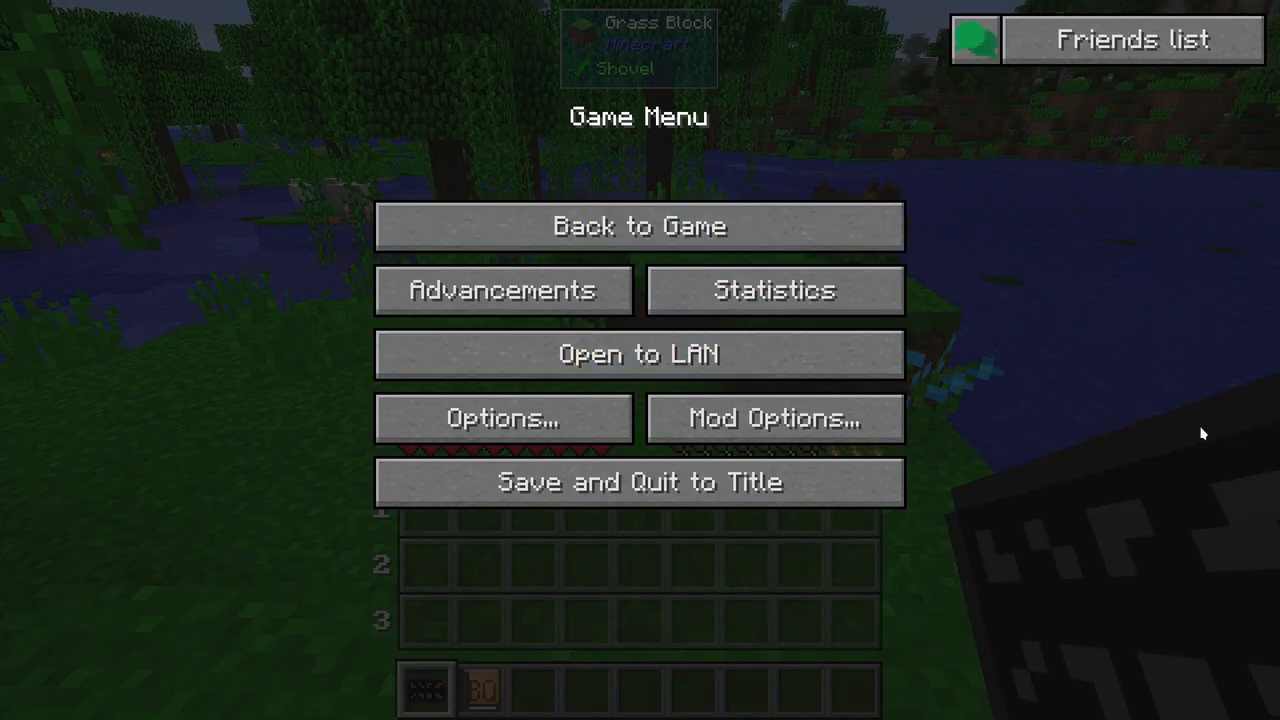
{"action": "mouse_move", "coordinate": [222, 178]}
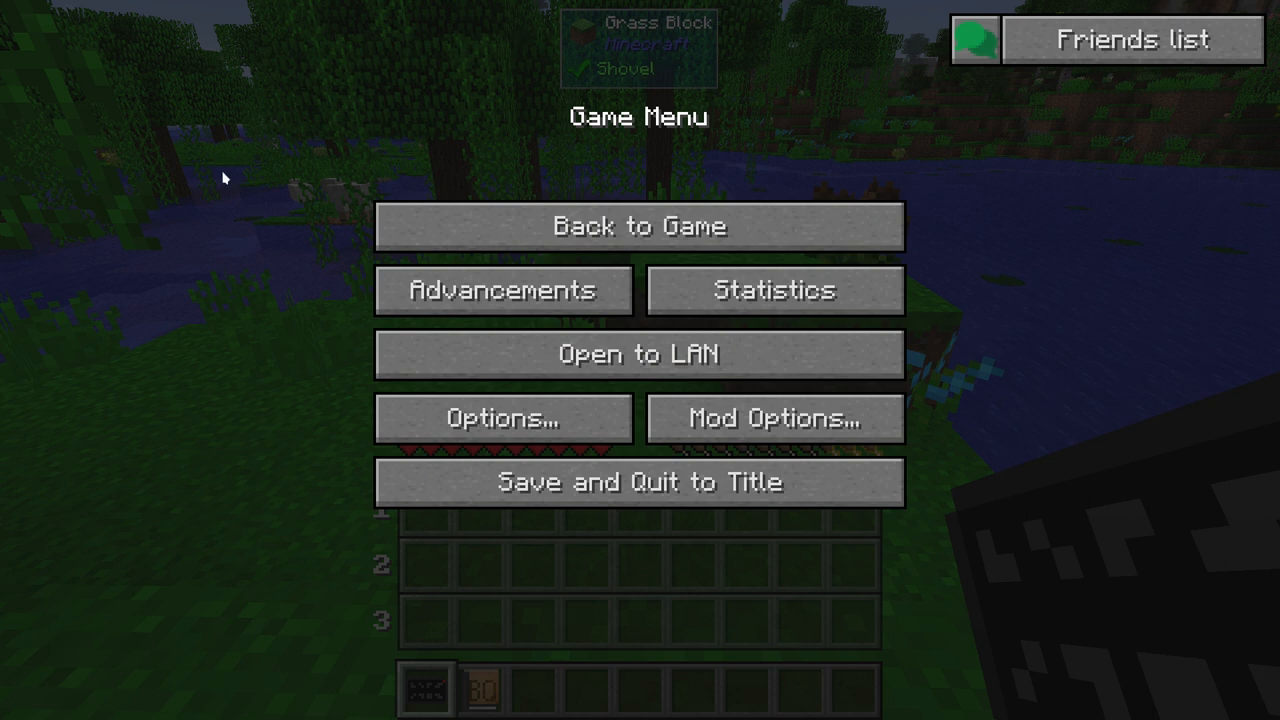
{"action": "mouse_move", "coordinate": [251, 292]}
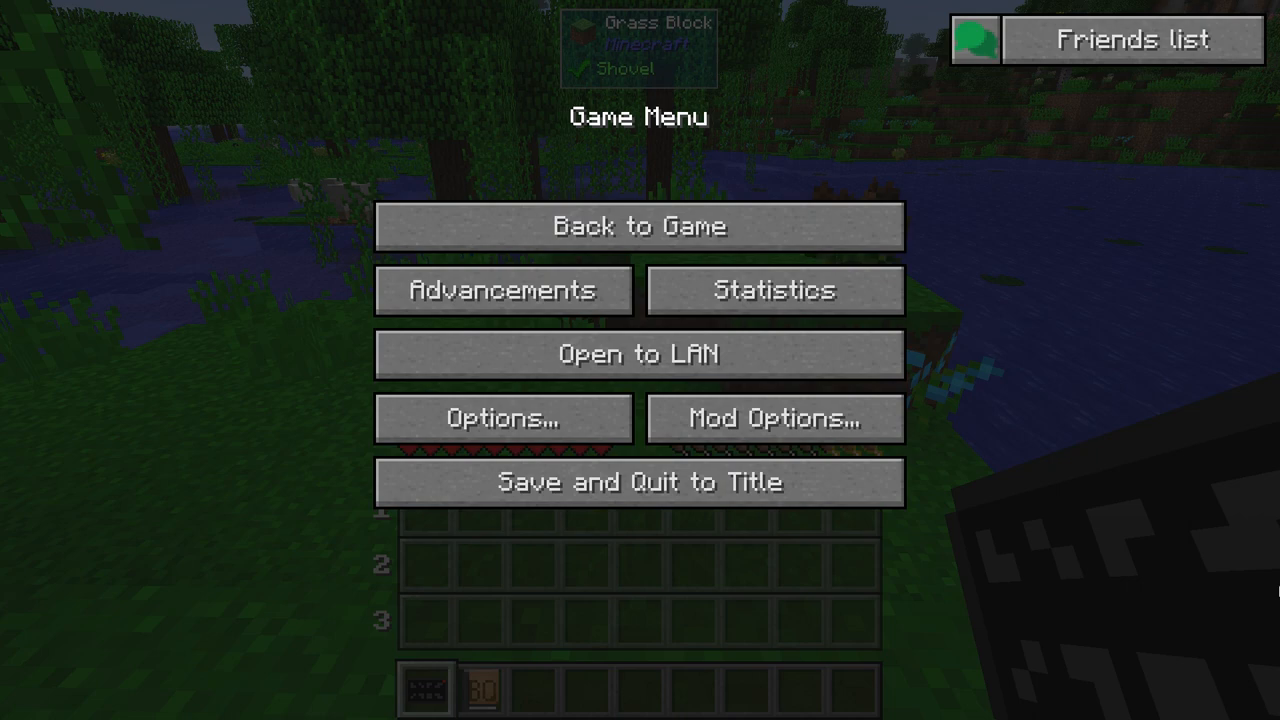
{"action": "mouse_move", "coordinate": [676, 495]}
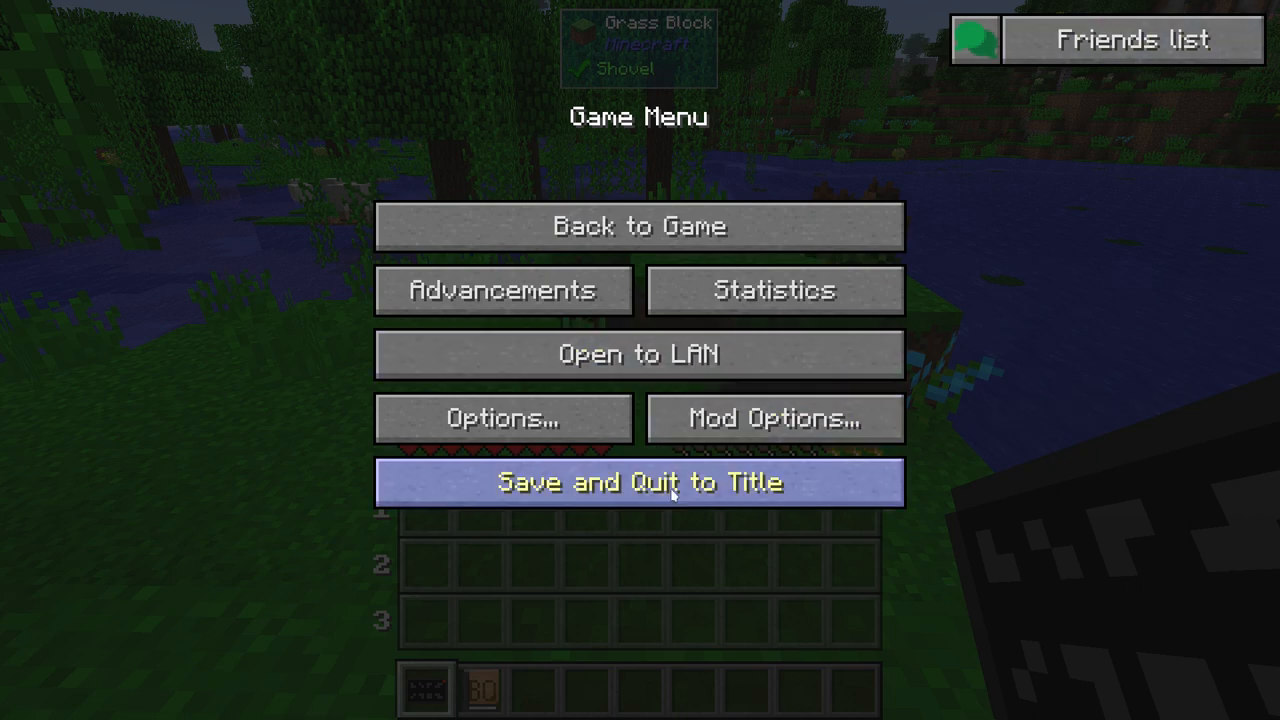
Step: Save and quit the swamp world, then view Tesla Core Lib Registries in the Mods list
{"action": "left_click", "coordinate": [637, 482]}
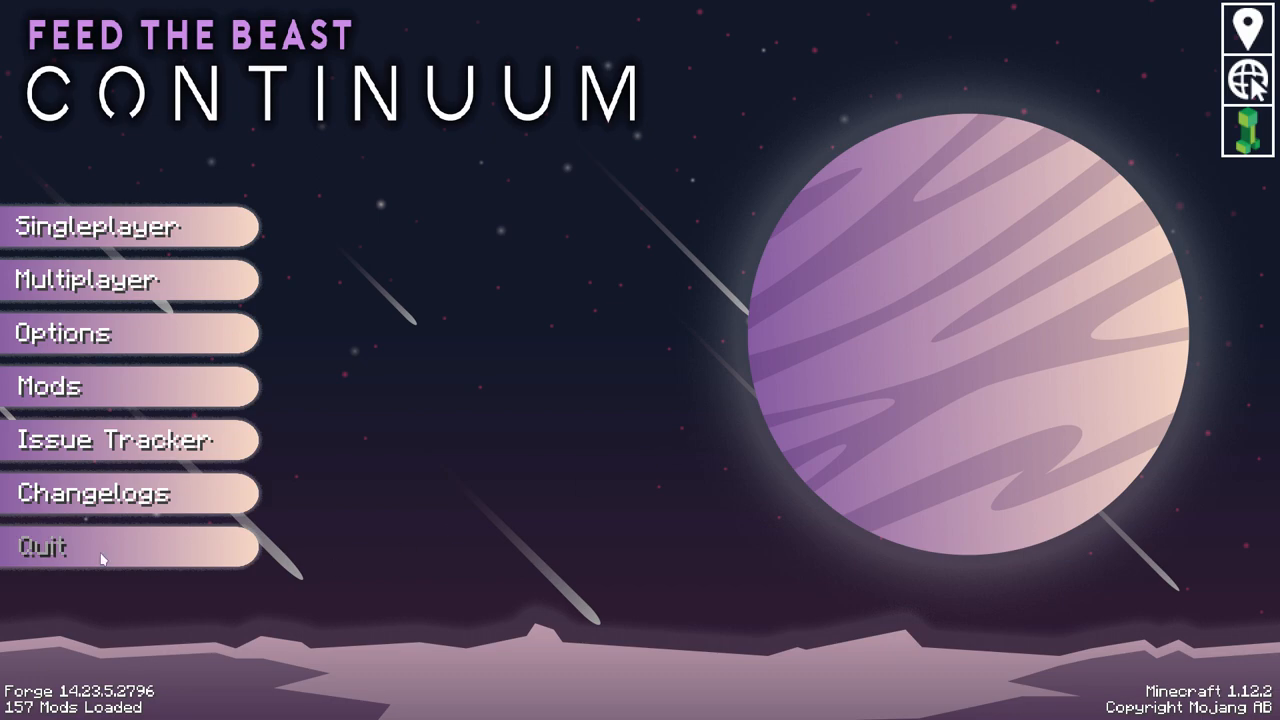
{"action": "left_click", "coordinate": [50, 386]}
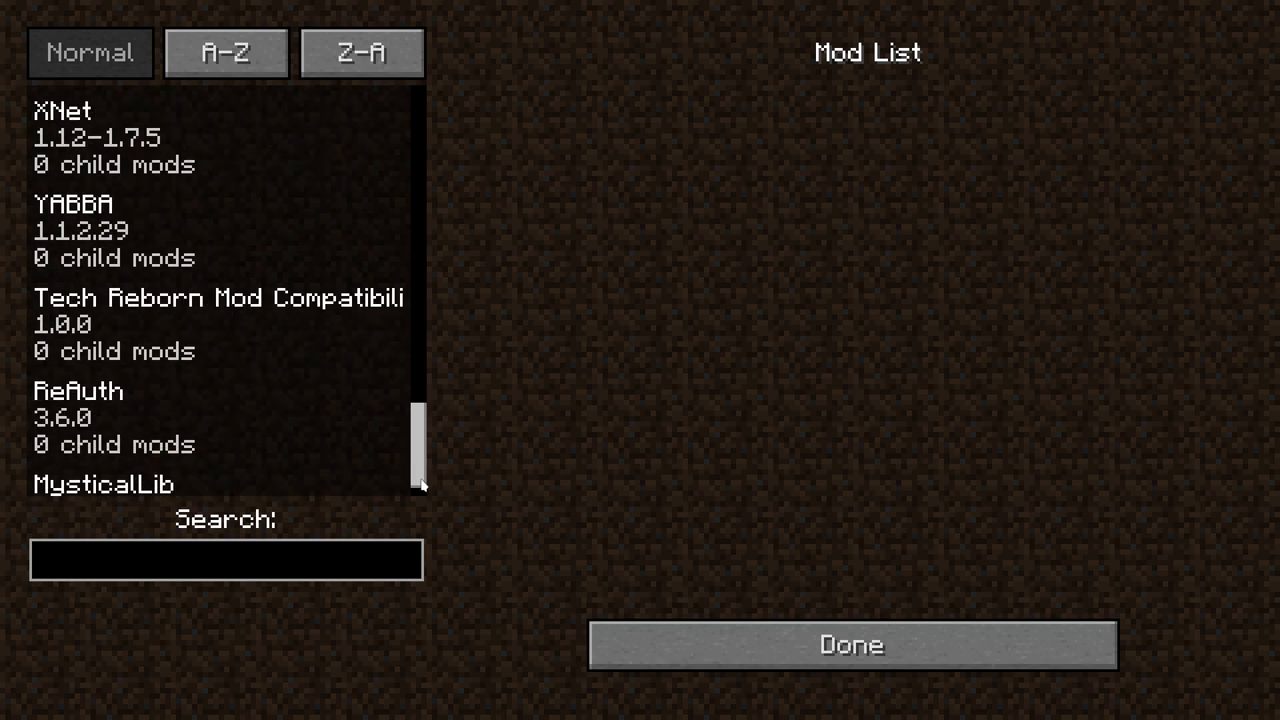
{"action": "scroll", "scroll_direction": "down", "scroll_amount": 3}
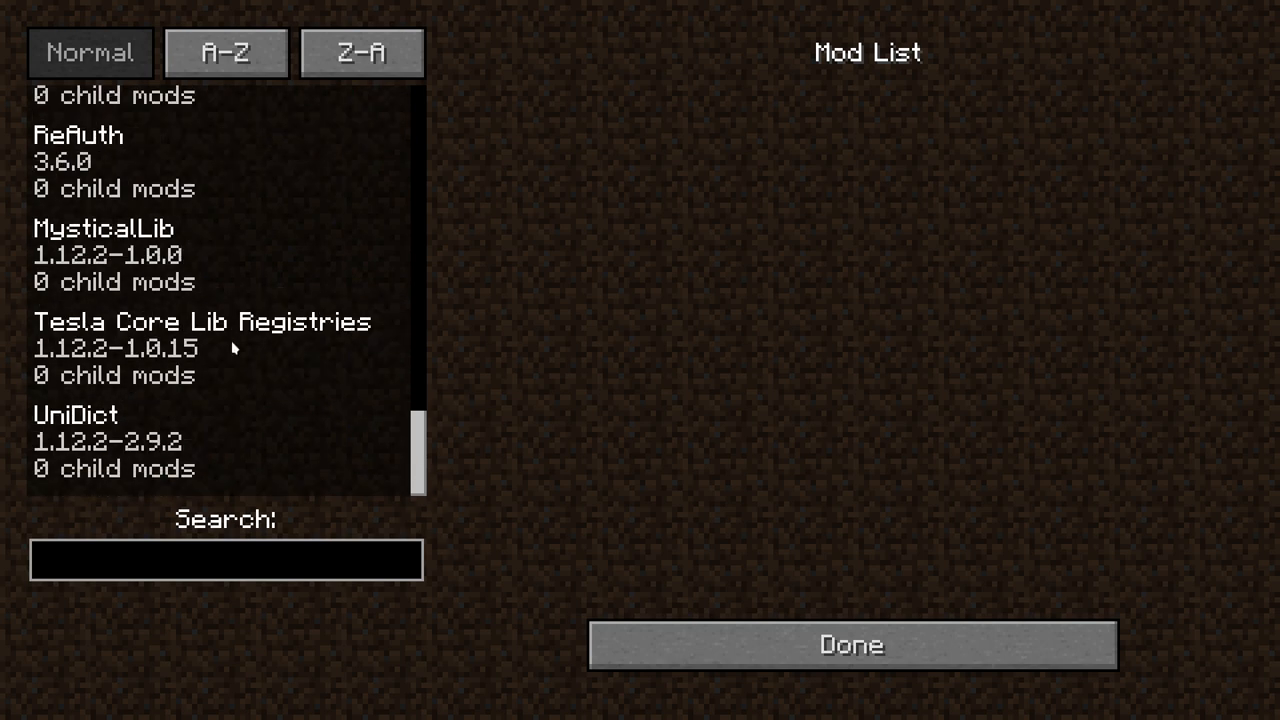
{"action": "left_click", "coordinate": [200, 348]}
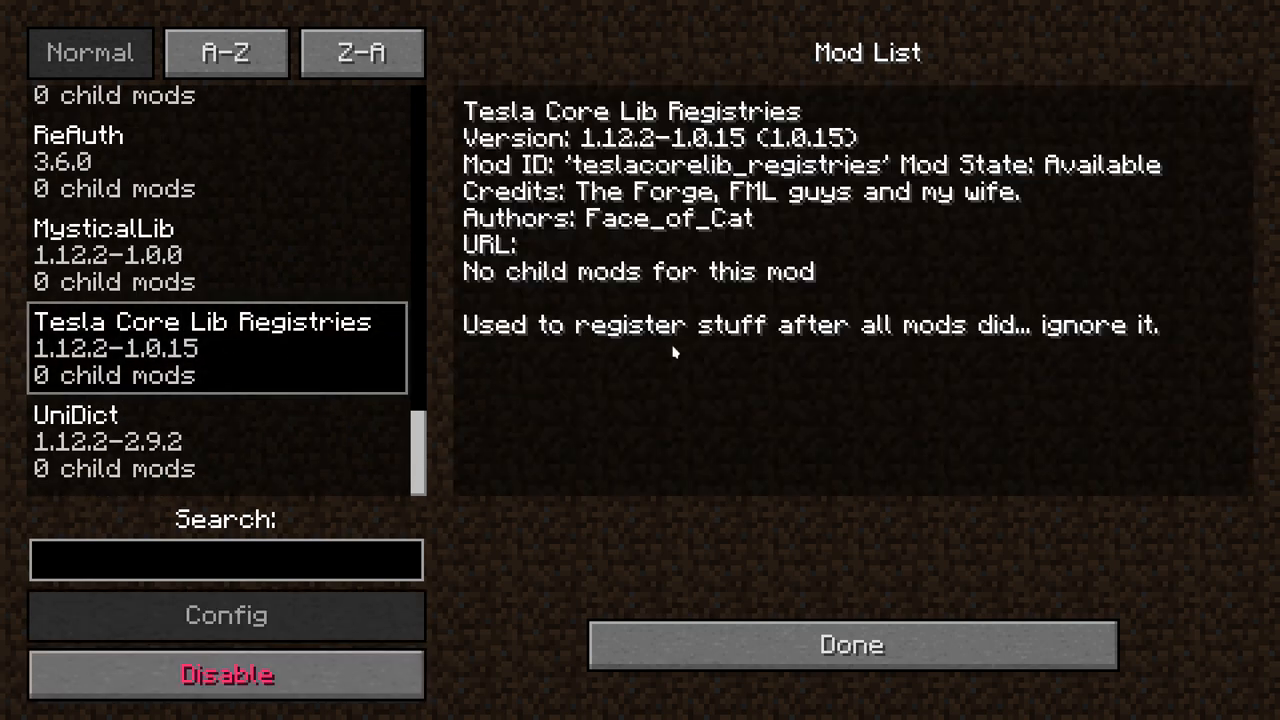
{"action": "mouse_move", "coordinate": [773, 668]}
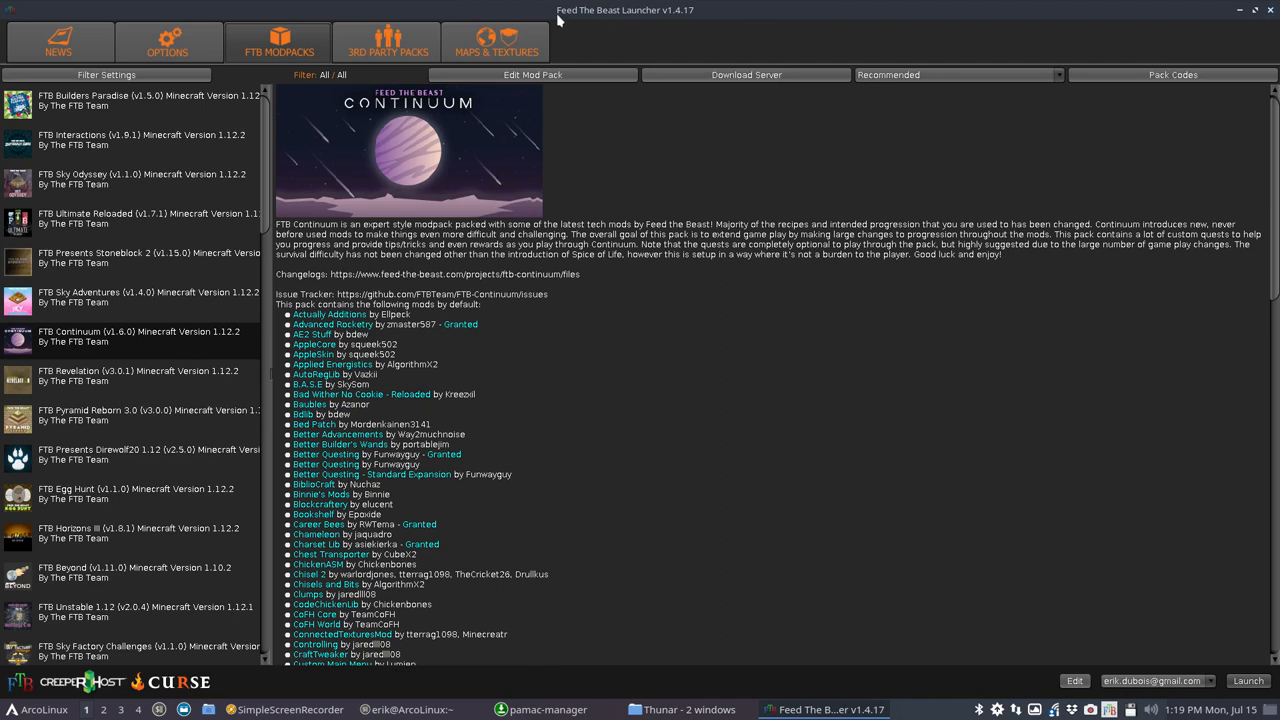
{"action": "mouse_move", "coordinate": [615, 494]}
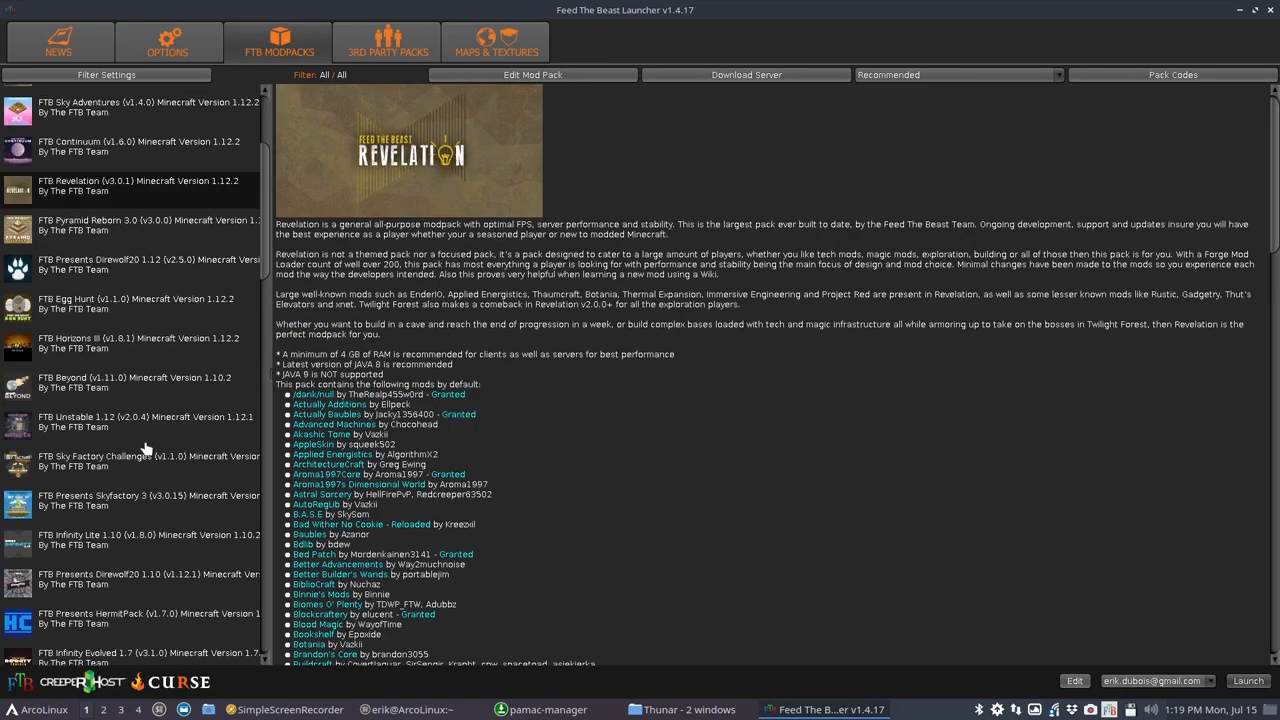
Step: Read the Sky Factory Challenges description and another modpack's description in the FTB Modpacks list
{"action": "left_click", "coordinate": [140, 460]}
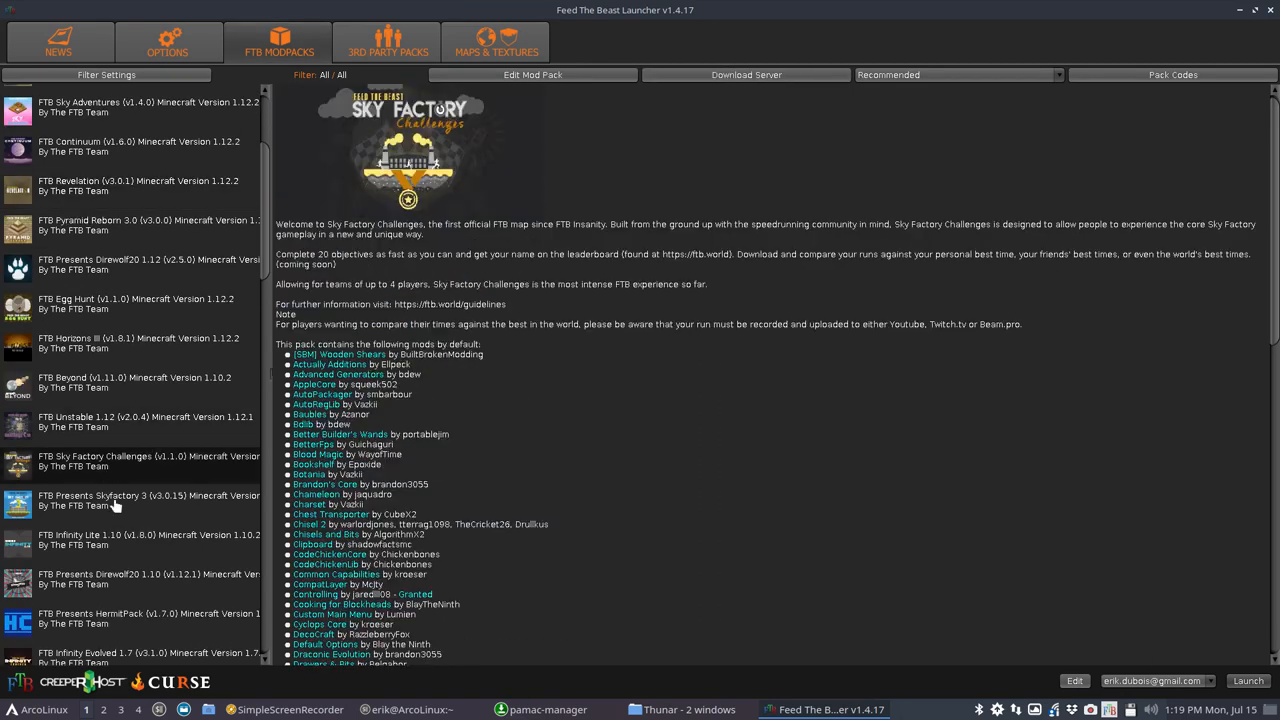
{"action": "left_click", "coordinate": [115, 503]}
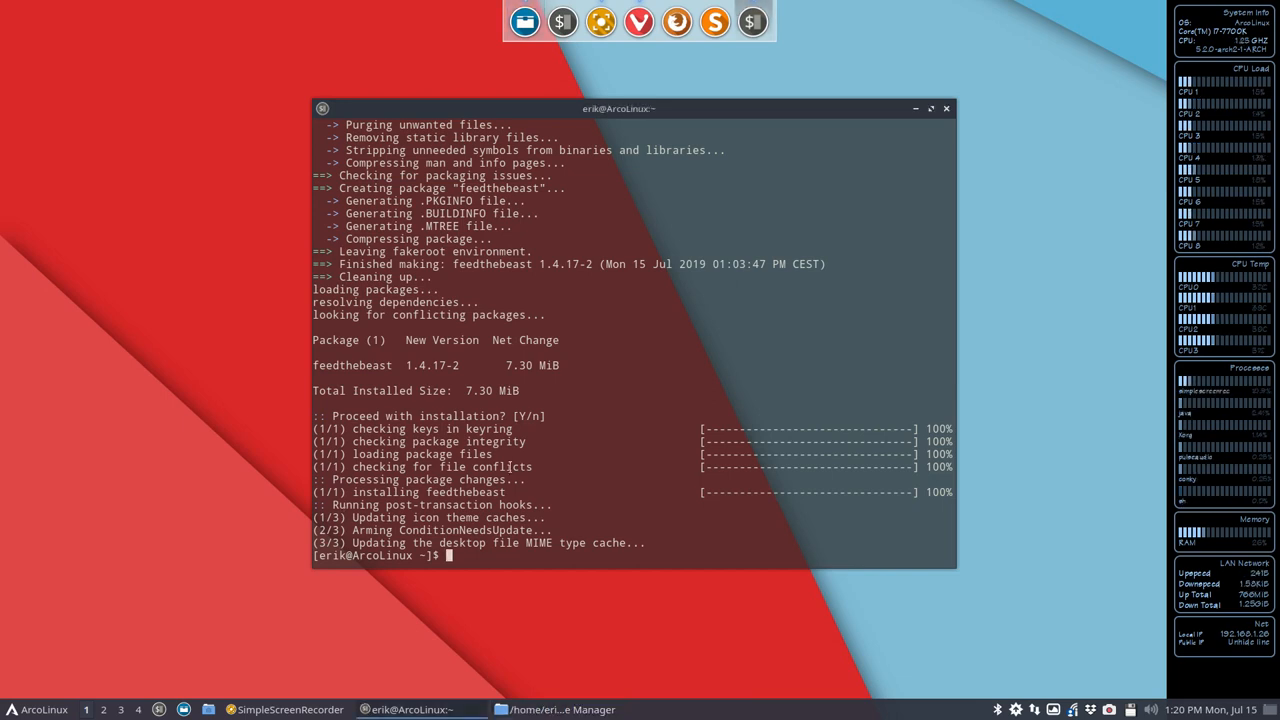
Step: Search yay for minecraft, run the minecraftd status check, and begin the spigot status command
{"action": "type", "text": "yay minecraft"}
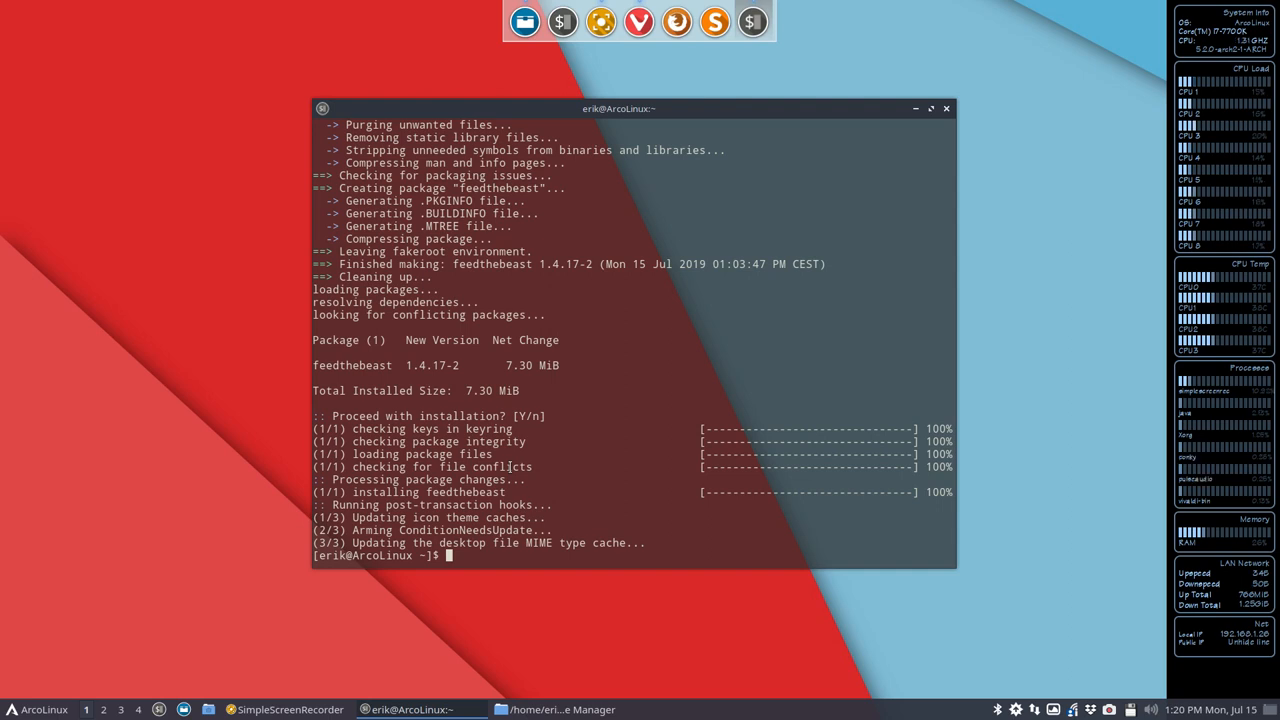
{"action": "type", "text": "min"}
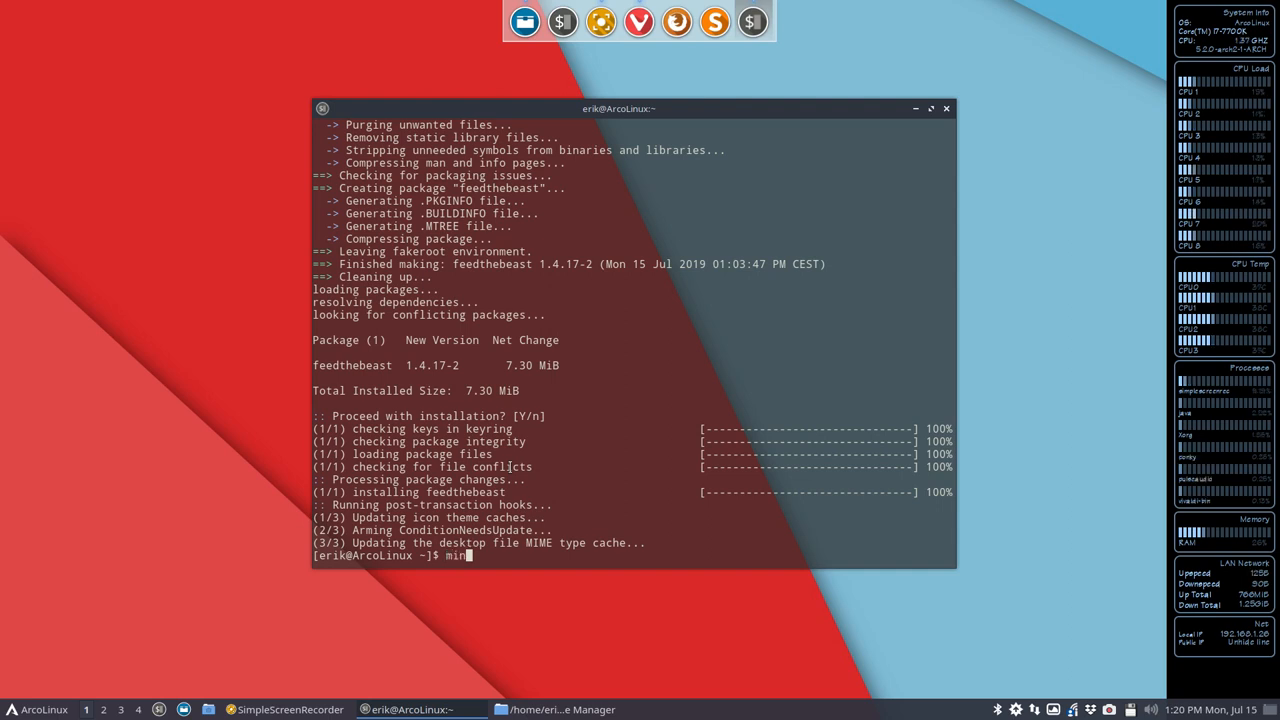
{"action": "type", "text": "ecraftd stau"}
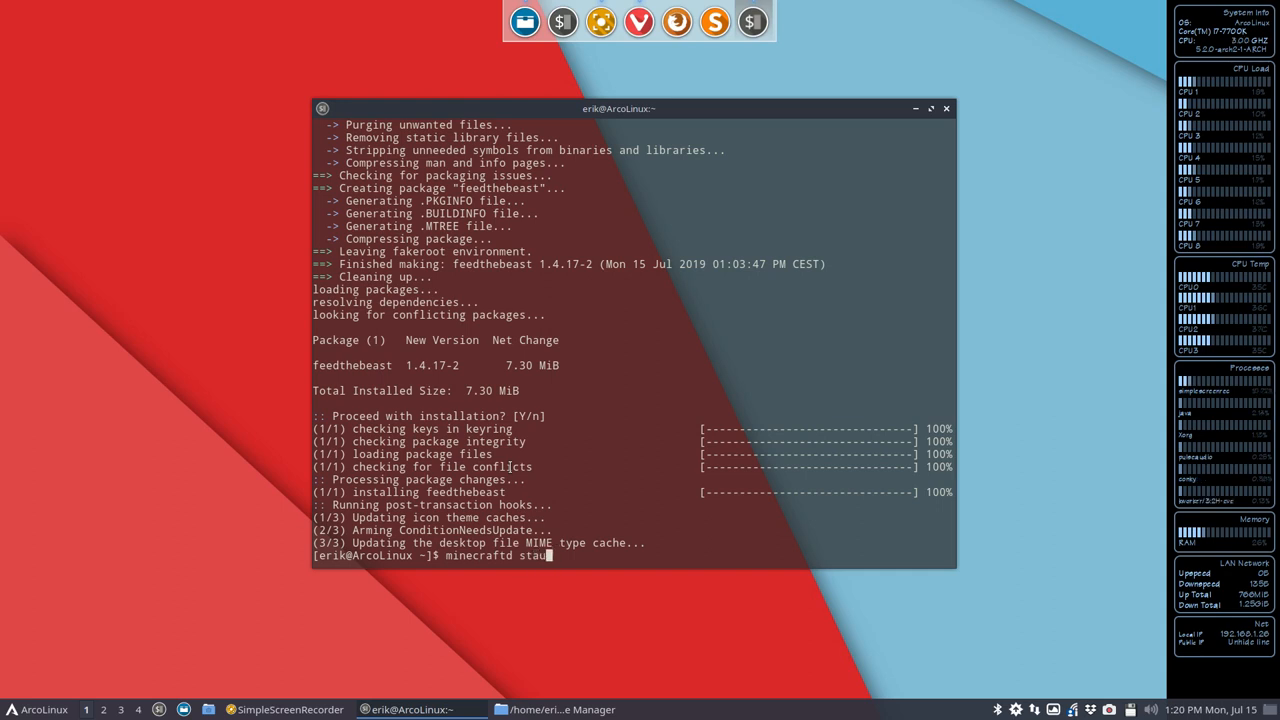
{"action": "key", "text": "Return"}
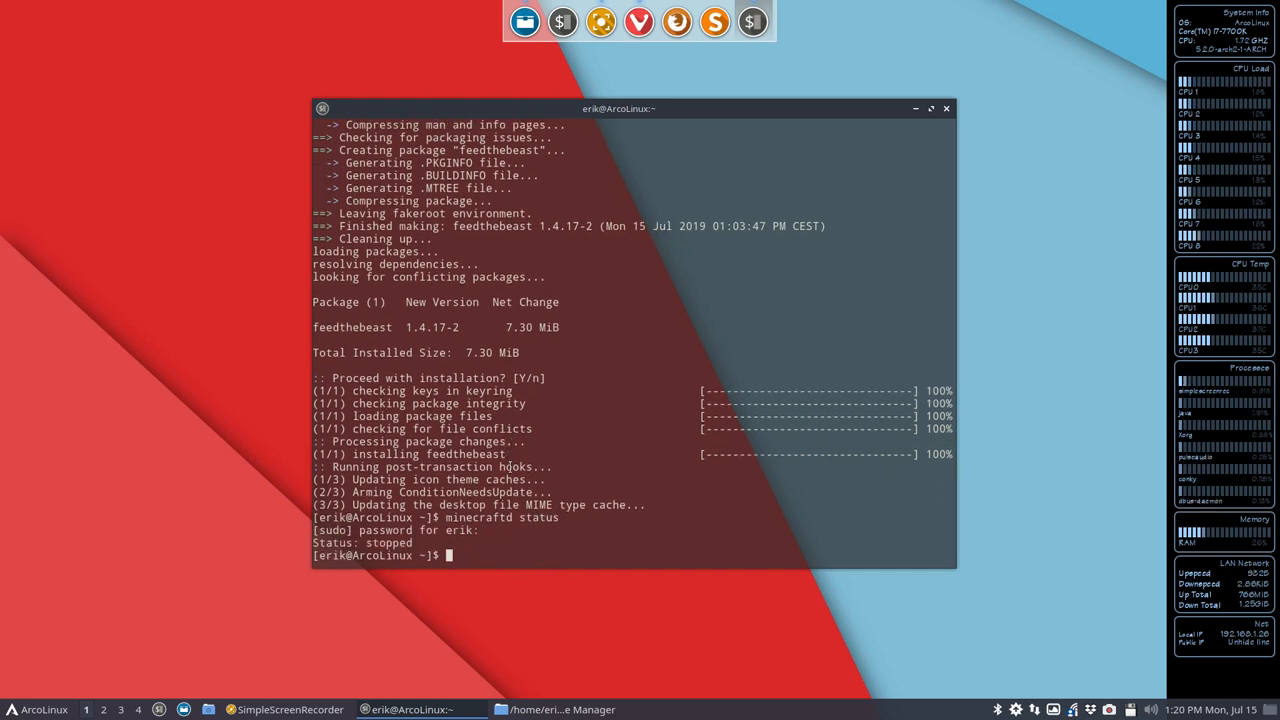
{"action": "type", "text": "spig"}
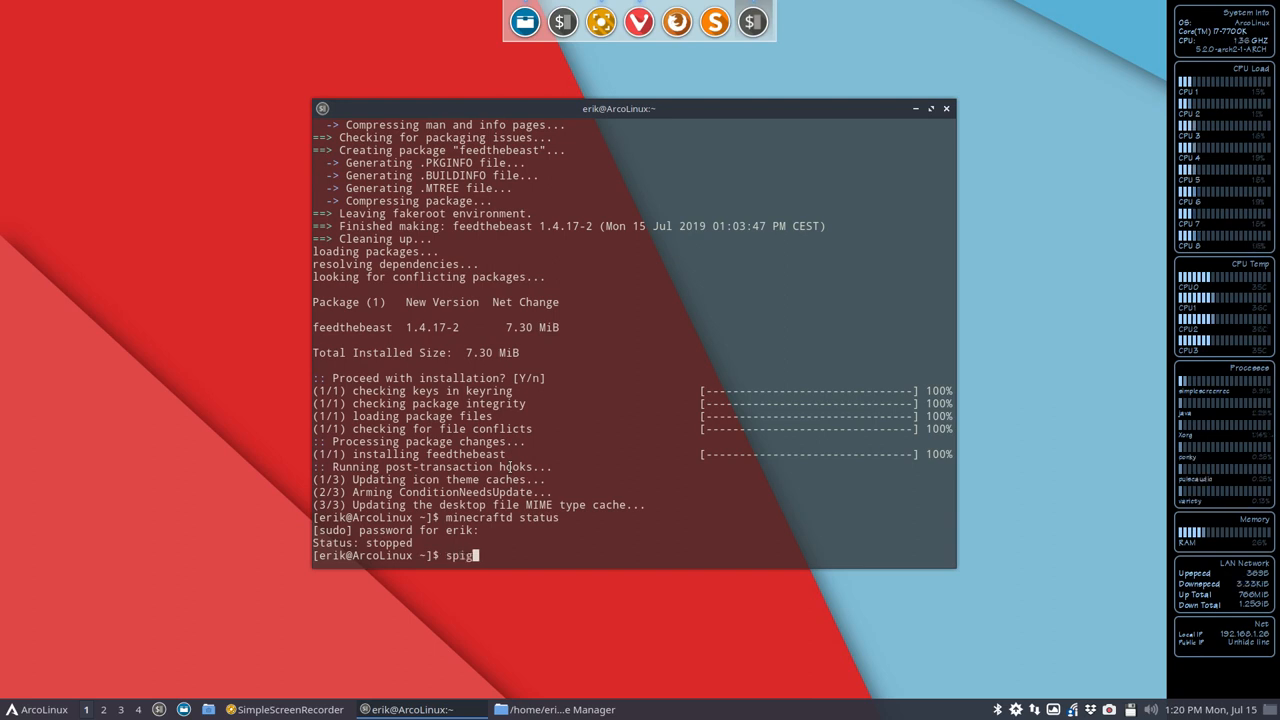
{"action": "type", "text": "ot status"}
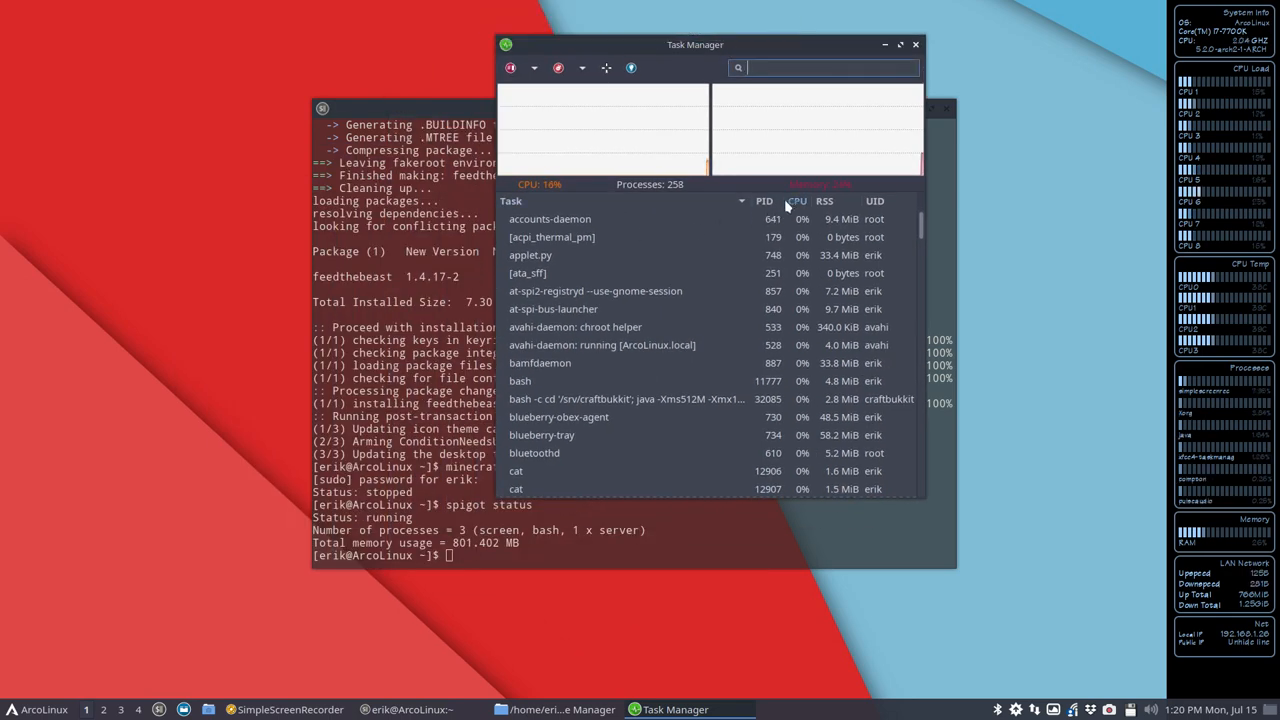
Step: Sort processes by PID, filter for ftb to select the SCREEN spigot row, then filter for feed
{"action": "left_click", "coordinate": [764, 201]}
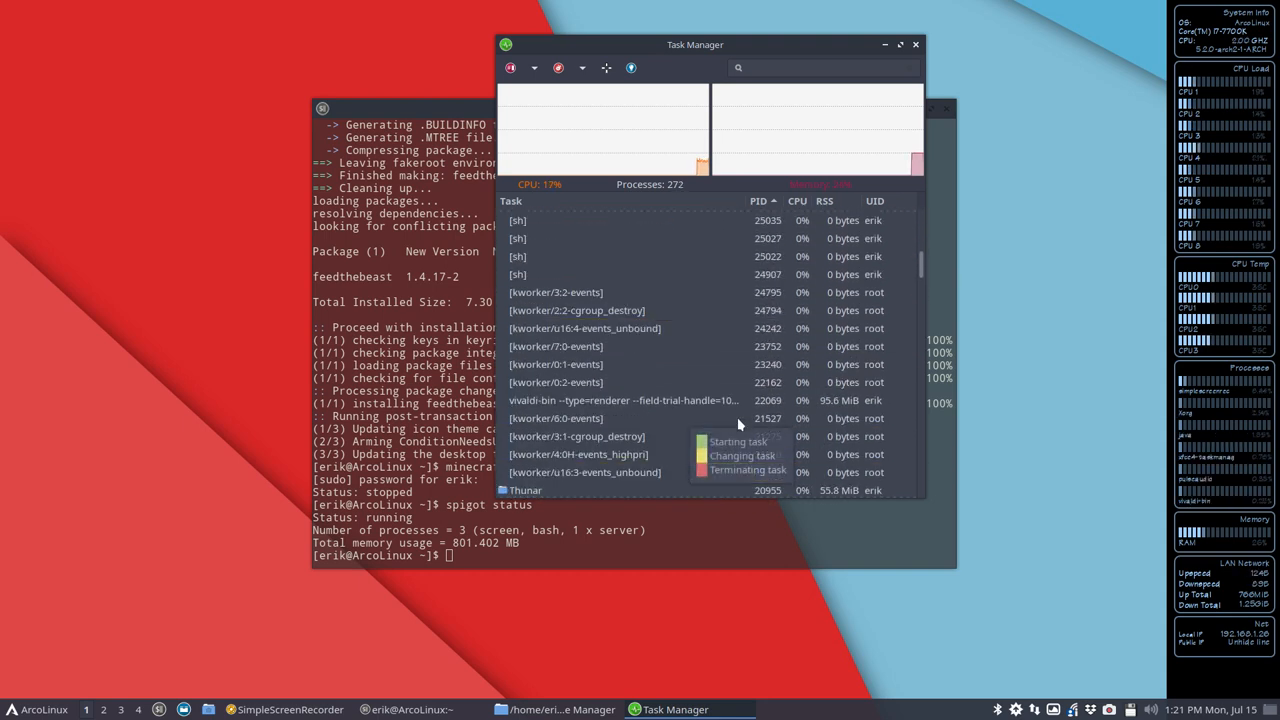
{"action": "mouse_move", "coordinate": [719, 82]}
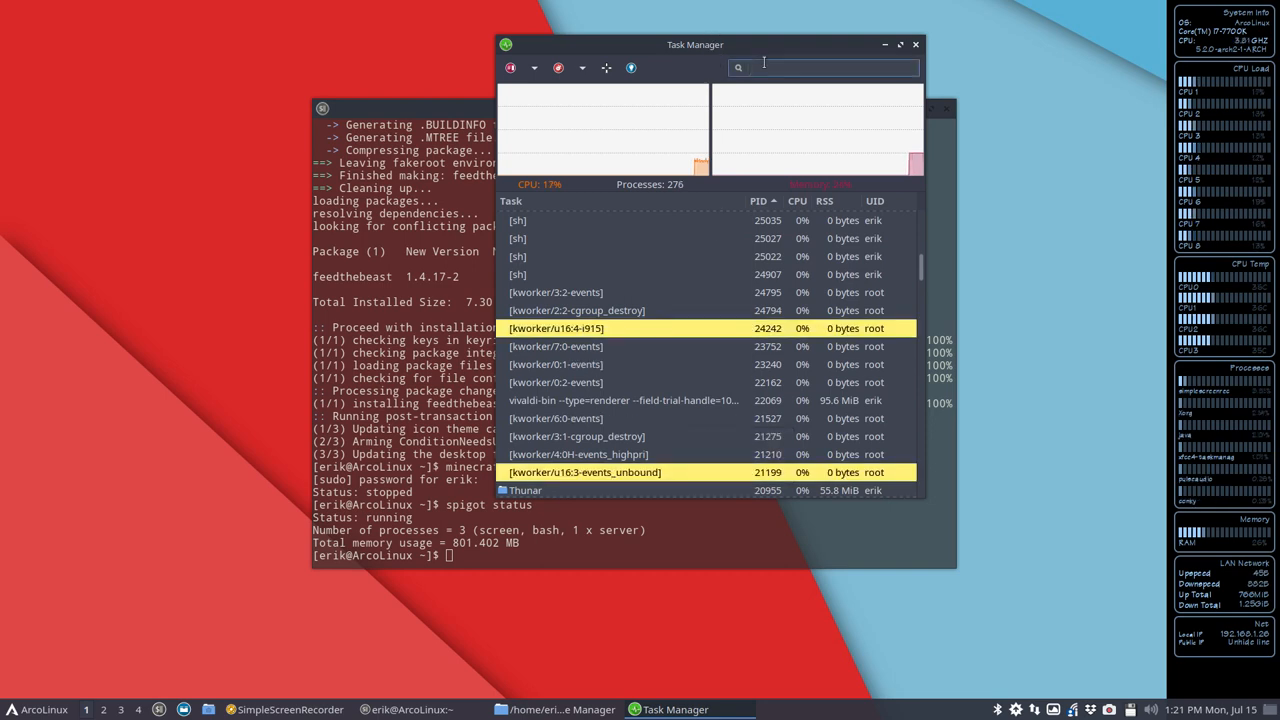
{"action": "type", "text": "ftb"}
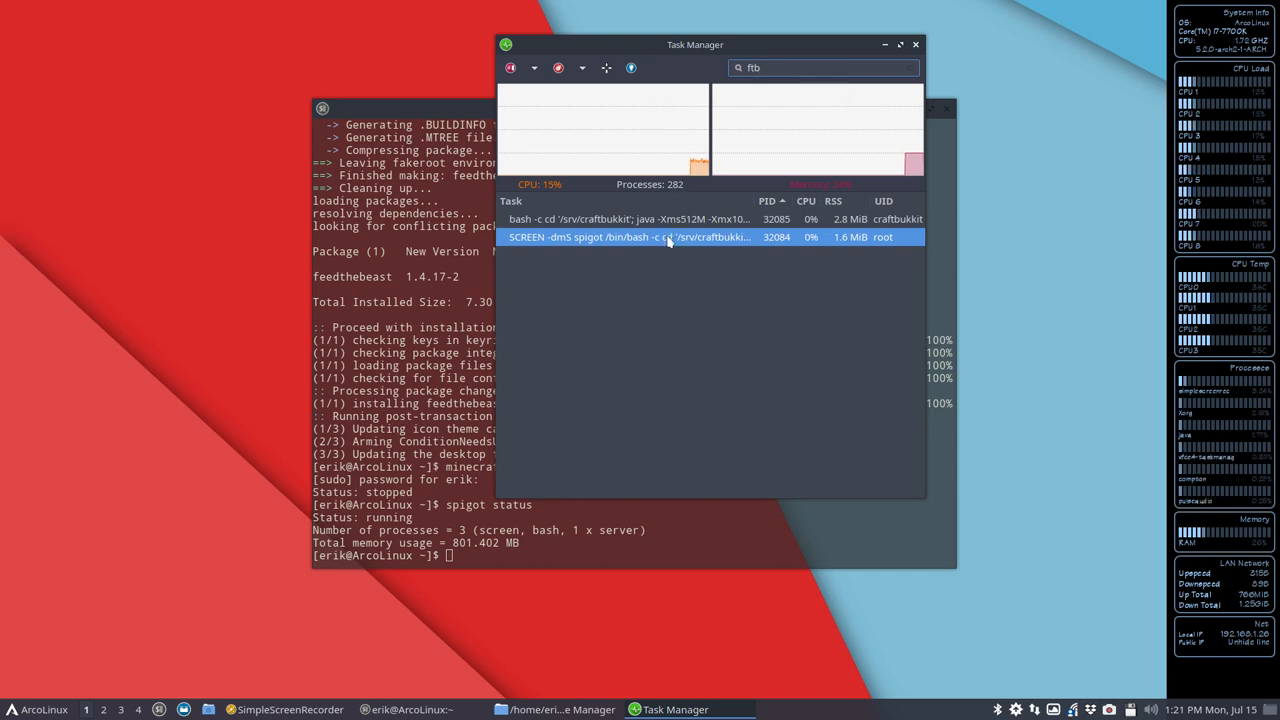
{"action": "left_click", "coordinate": [900, 45]}
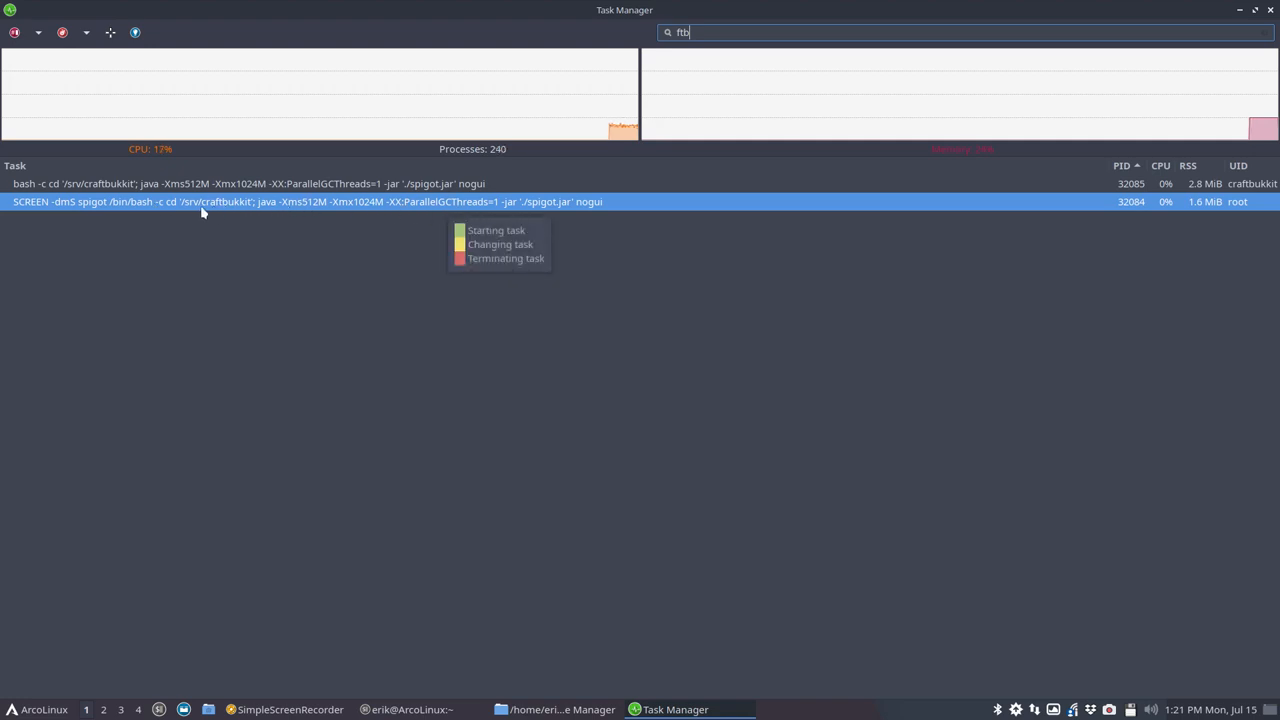
{"action": "mouse_move", "coordinate": [228, 214]}
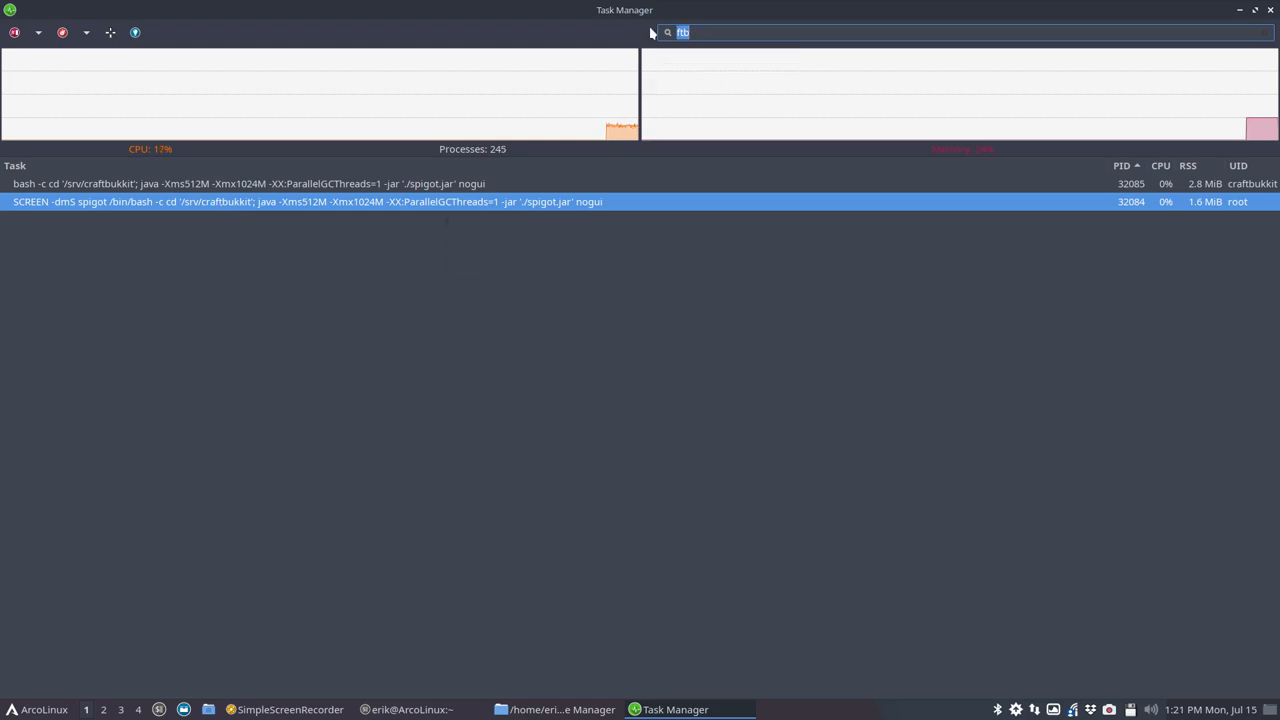
{"action": "type", "text": "feed"}
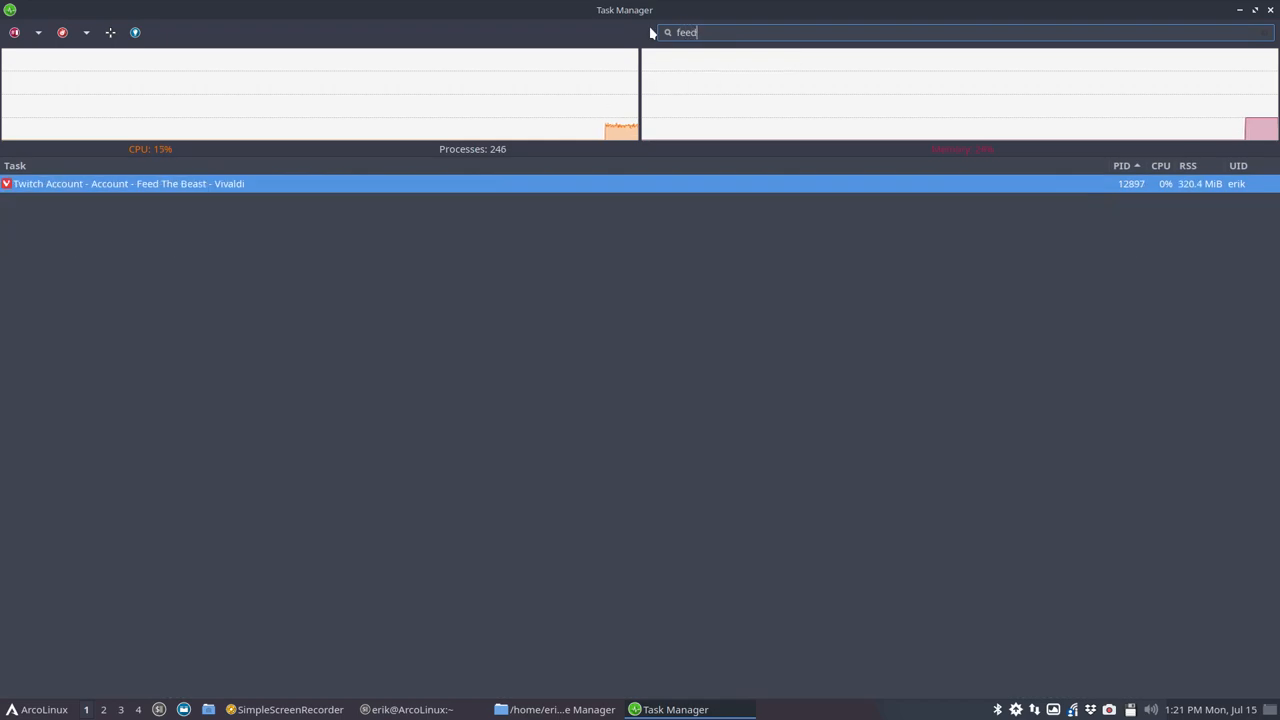
{"action": "key", "text": "BackSpace"}
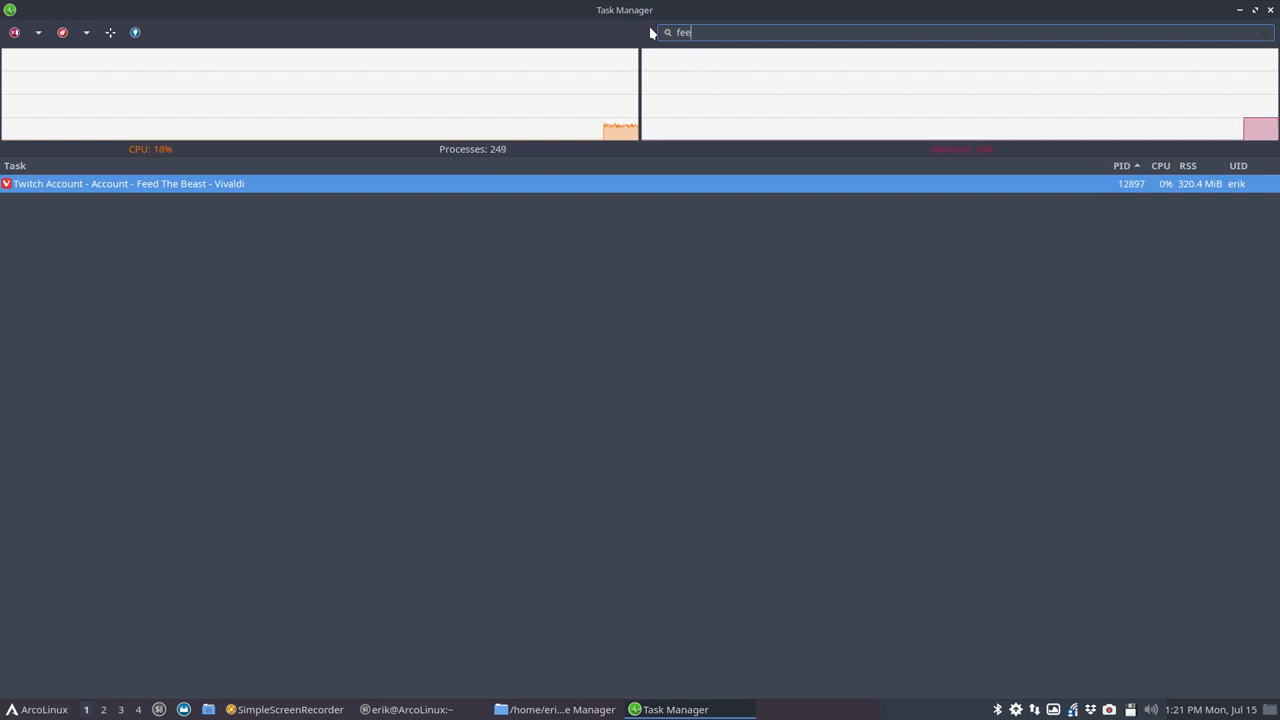